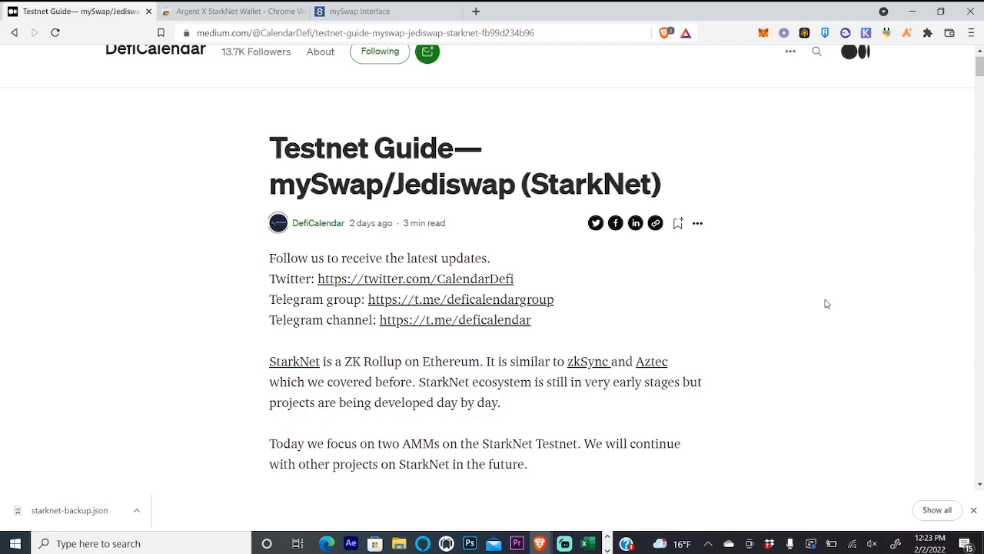
mouse_move(468, 216)
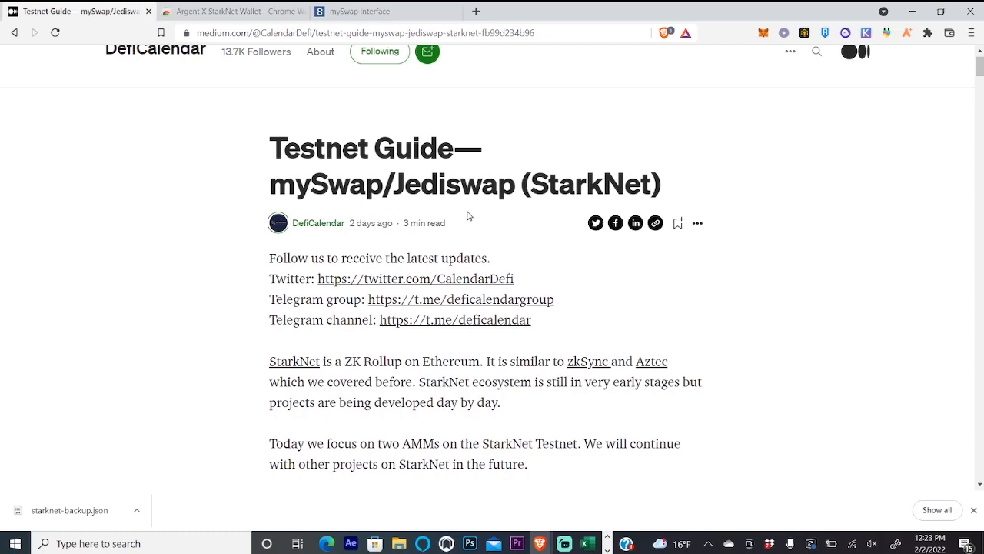
mouse_move(517, 209)
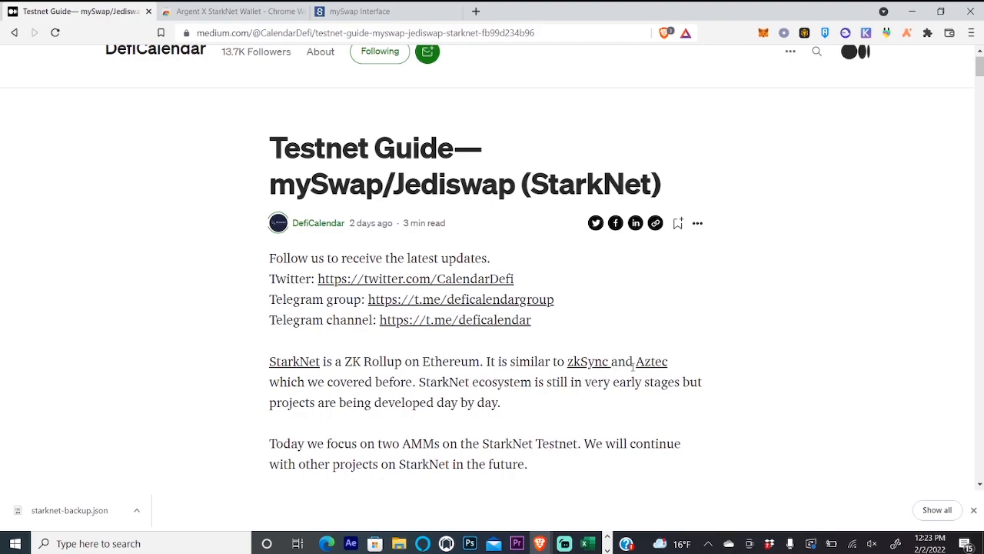
mouse_move(558, 399)
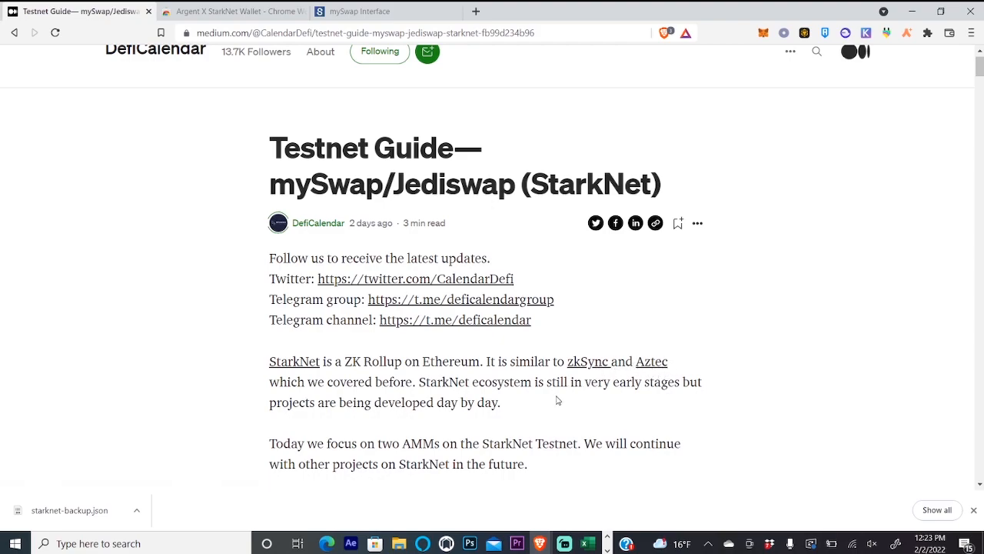
mouse_move(608, 406)
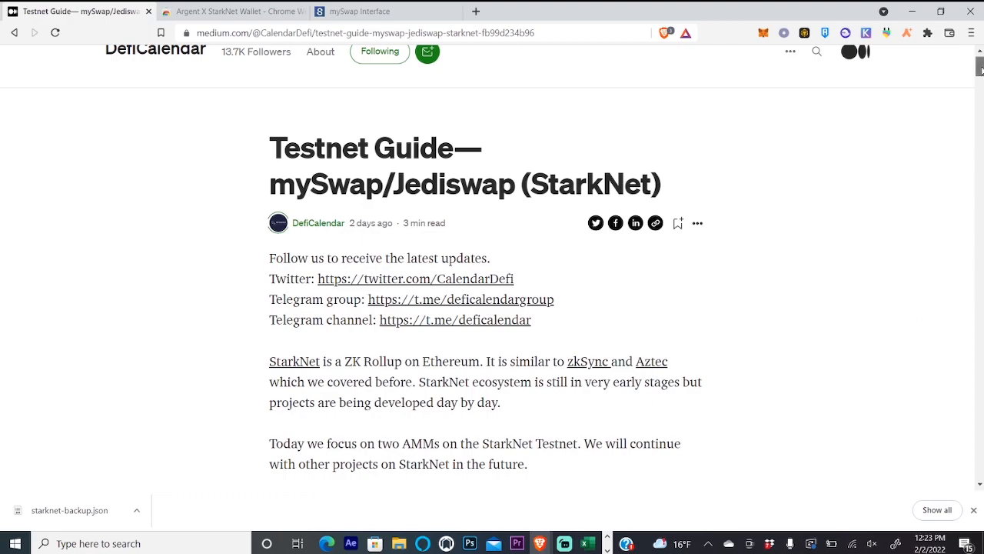
Scroll the Medium guide down to the Getting Started section on the Argent X extension
scroll(down, 3)
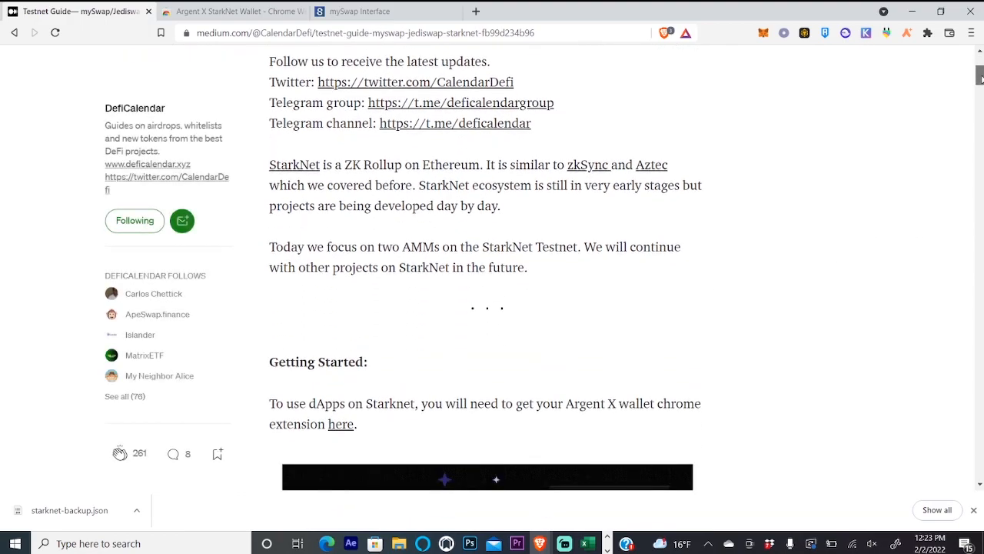
scroll(down, 3)
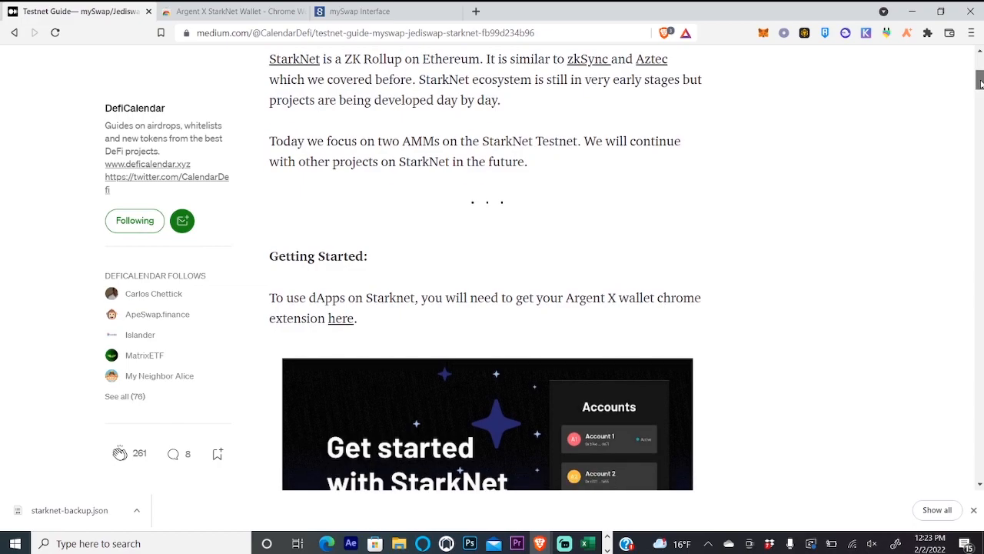
scroll(down, 3)
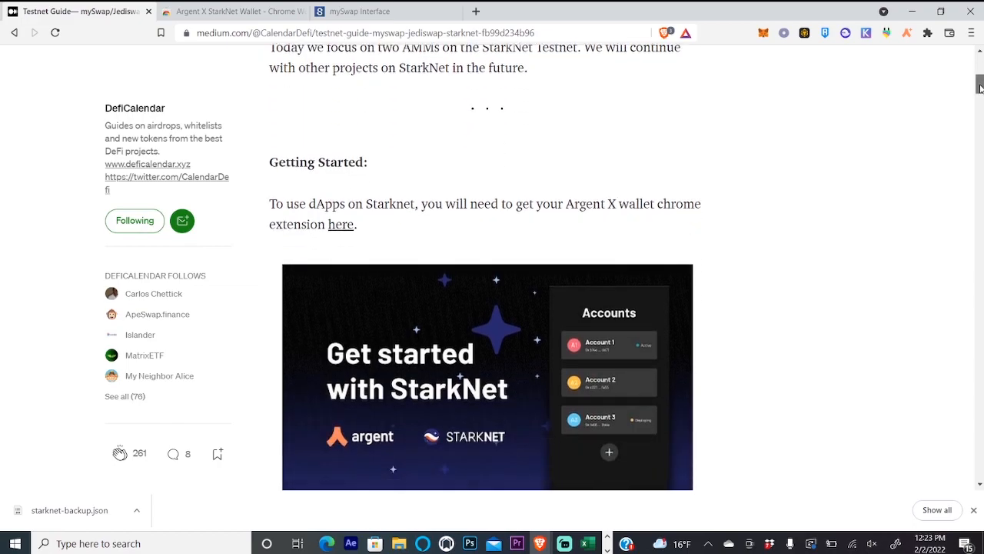
scroll(down, 3)
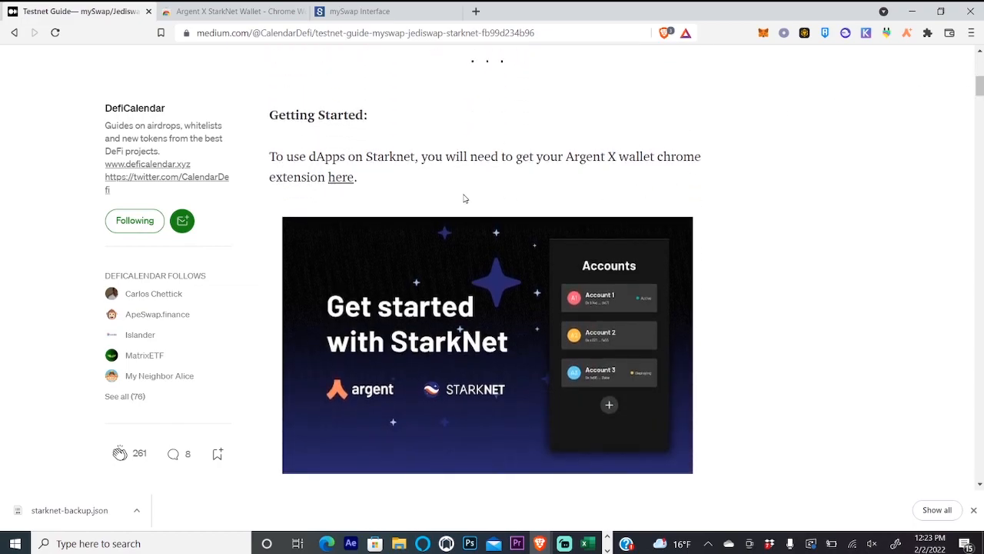
mouse_move(349, 195)
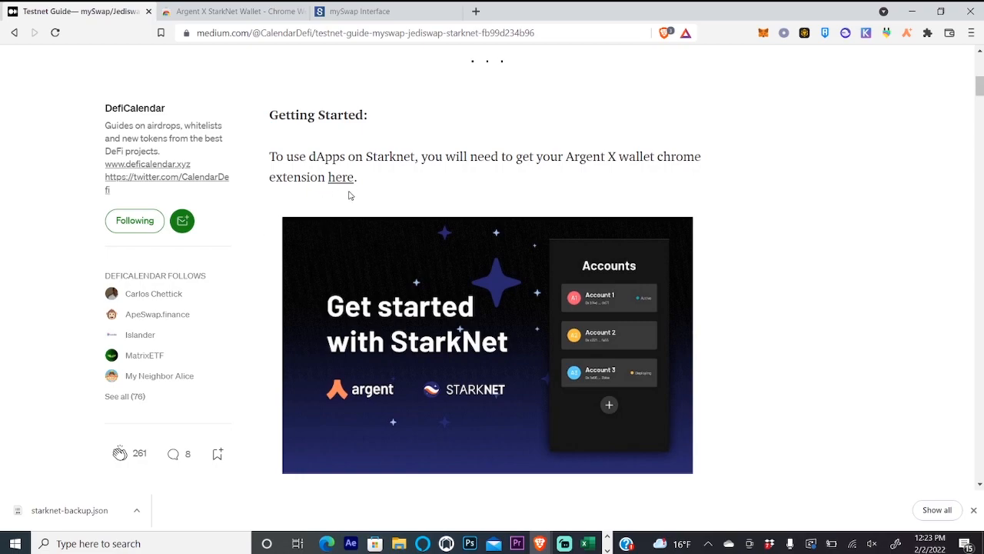
From the Argent X store tab, mint TEST tokens into Account 1 and sign the transaction
click(230, 10)
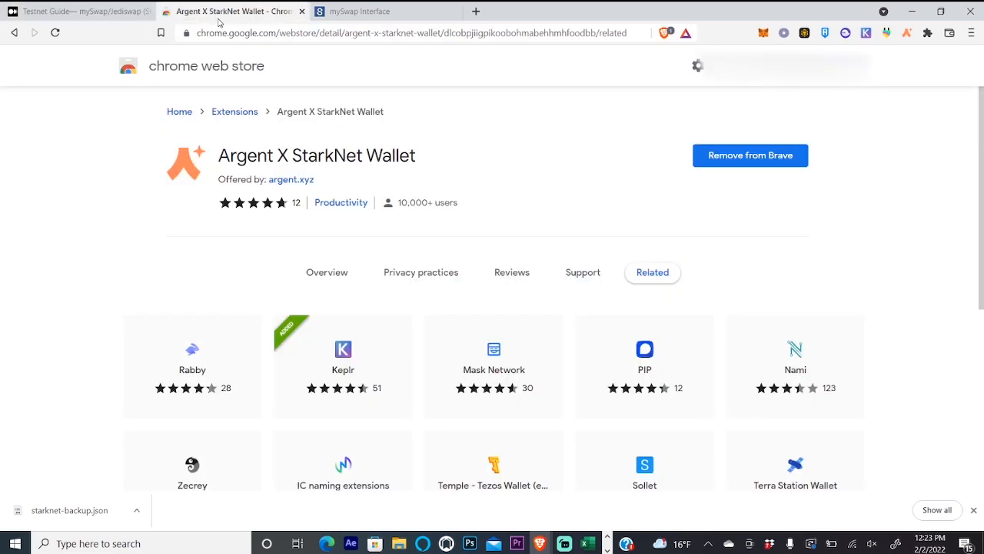
mouse_move(267, 164)
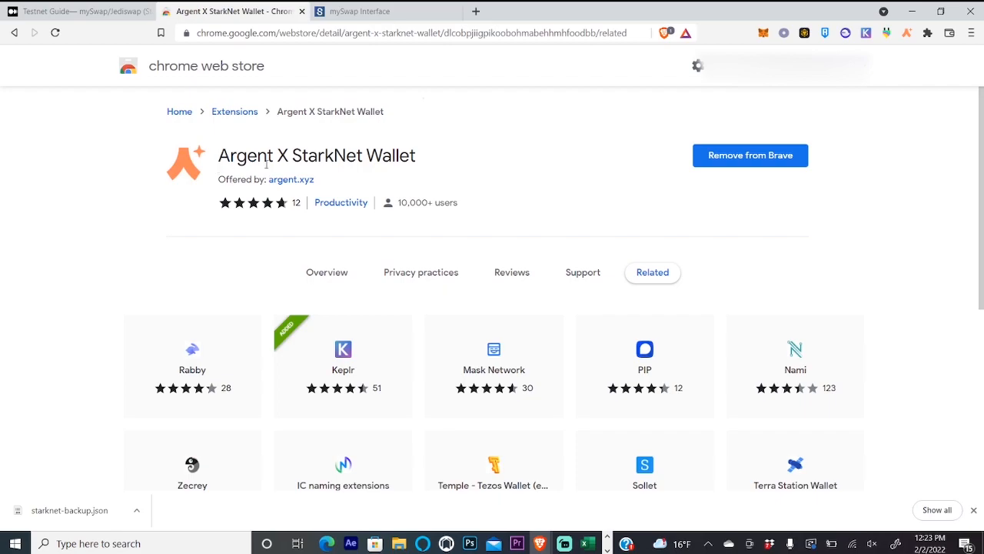
mouse_move(442, 162)
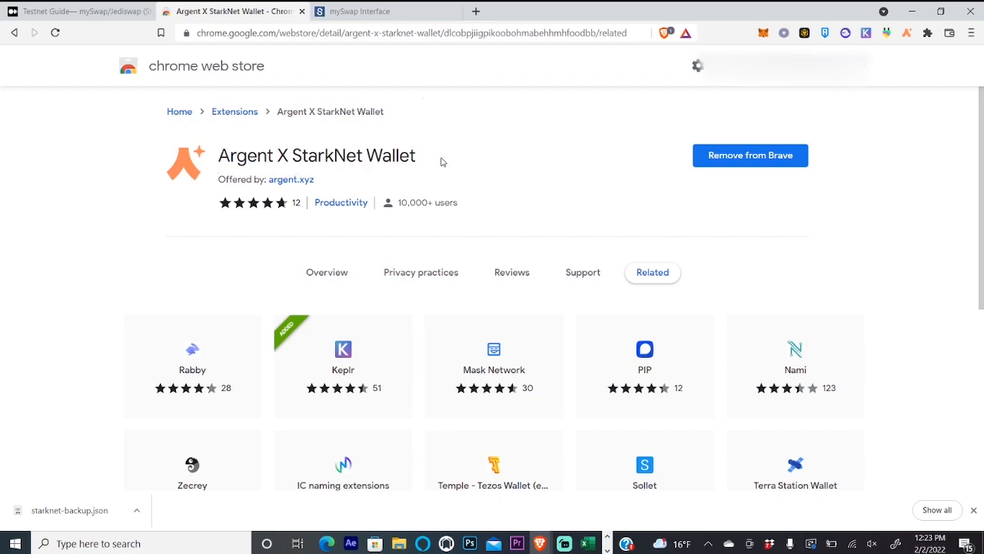
mouse_move(939, 77)
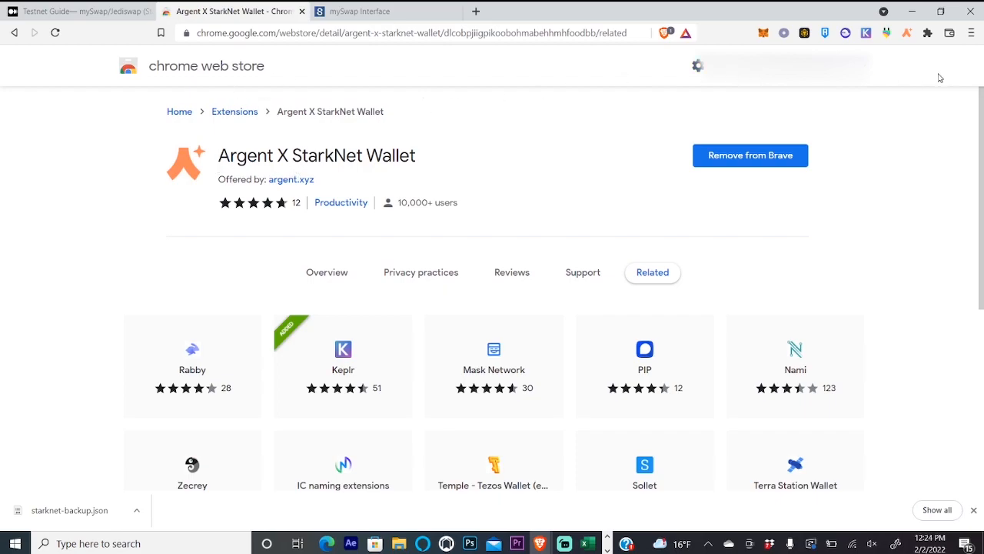
mouse_move(908, 32)
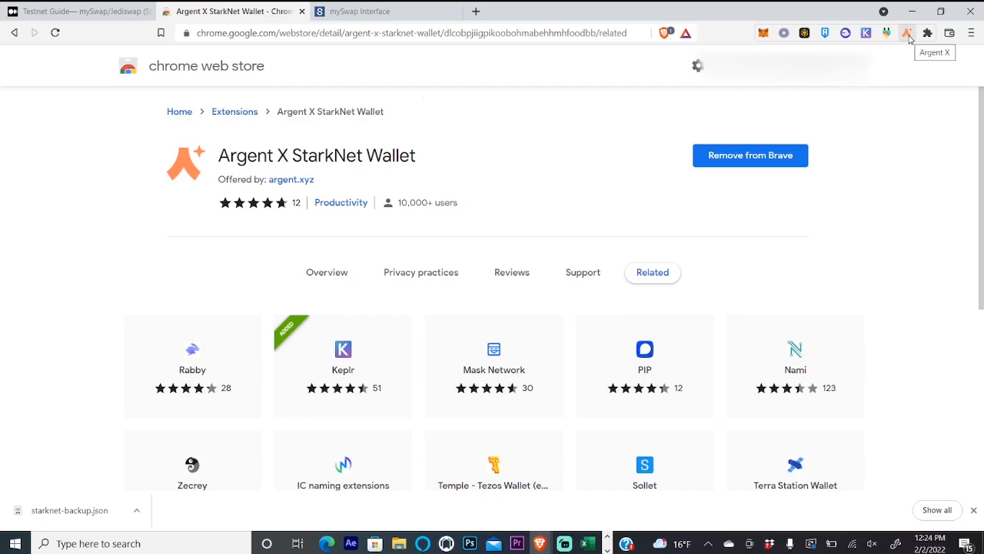
click(909, 33)
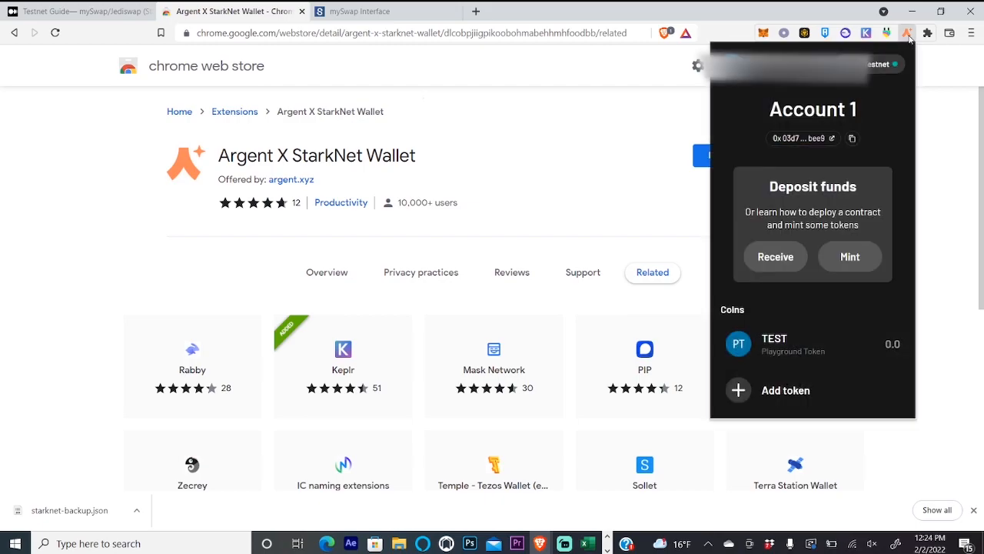
mouse_move(899, 117)
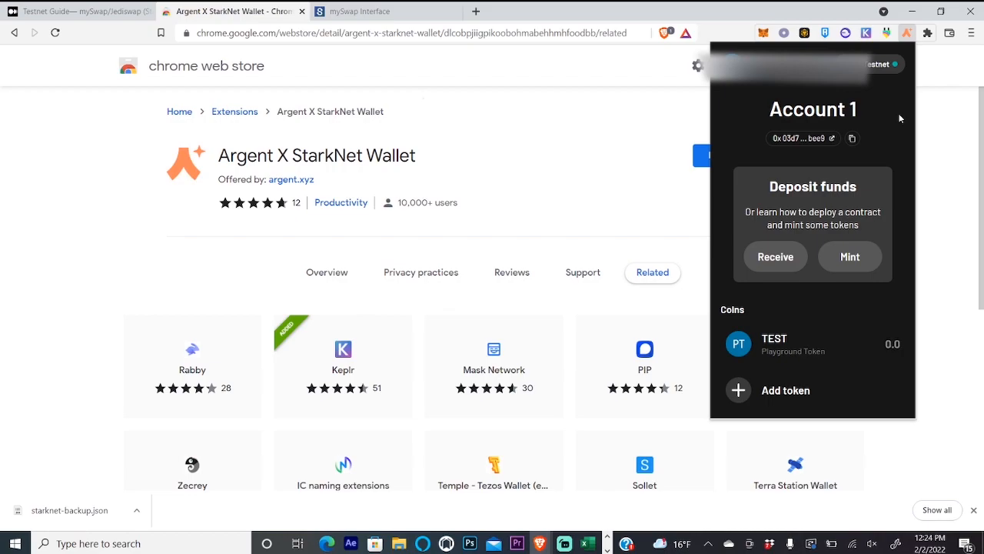
mouse_move(907, 192)
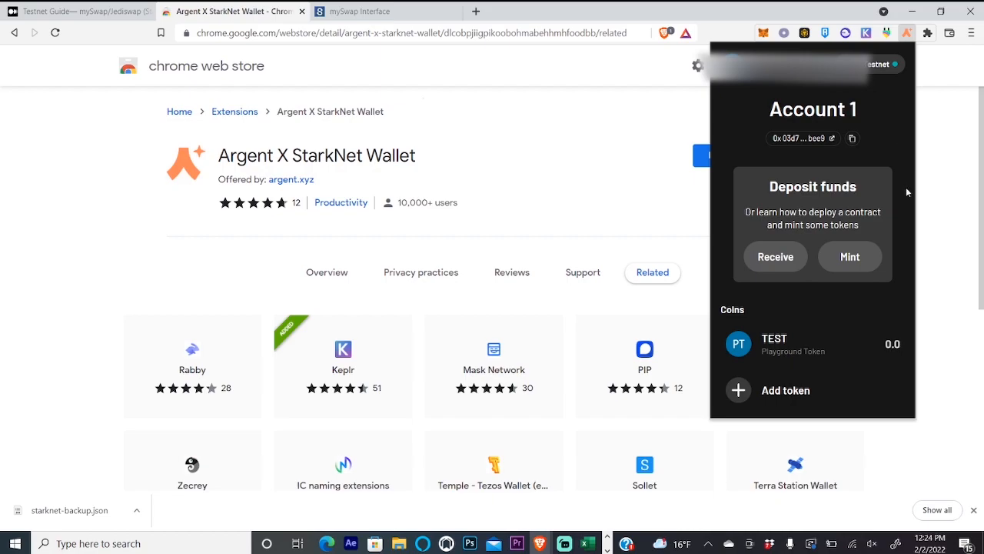
mouse_move(815, 322)
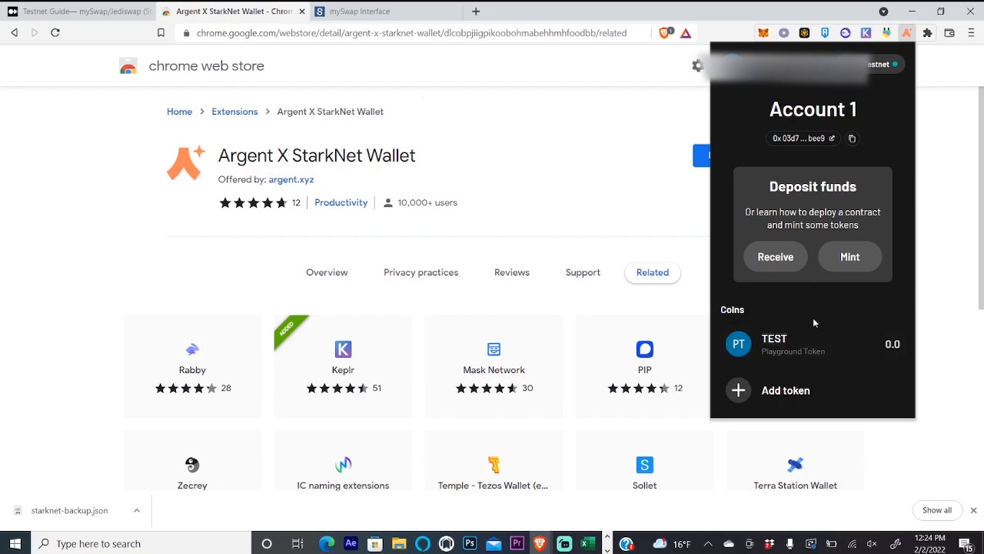
mouse_move(836, 308)
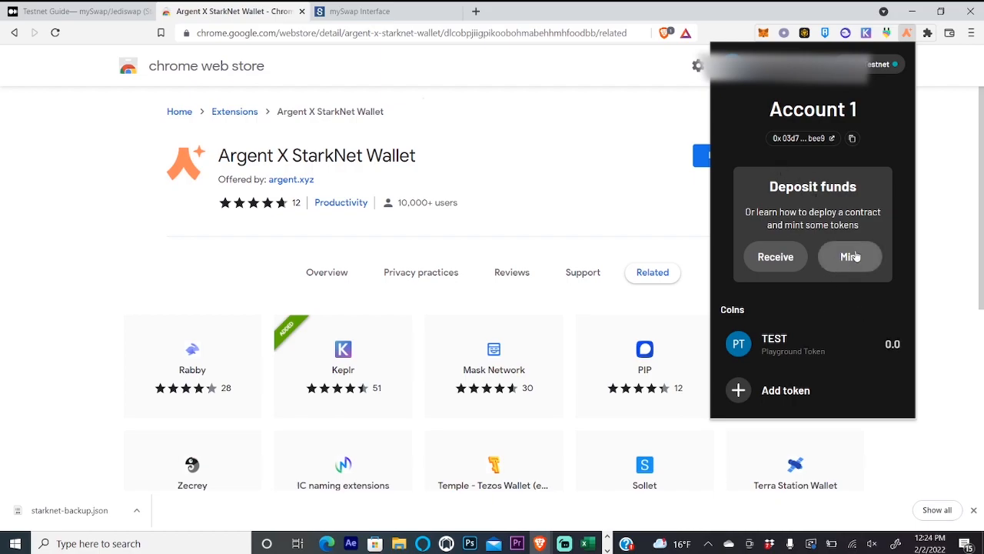
click(850, 256)
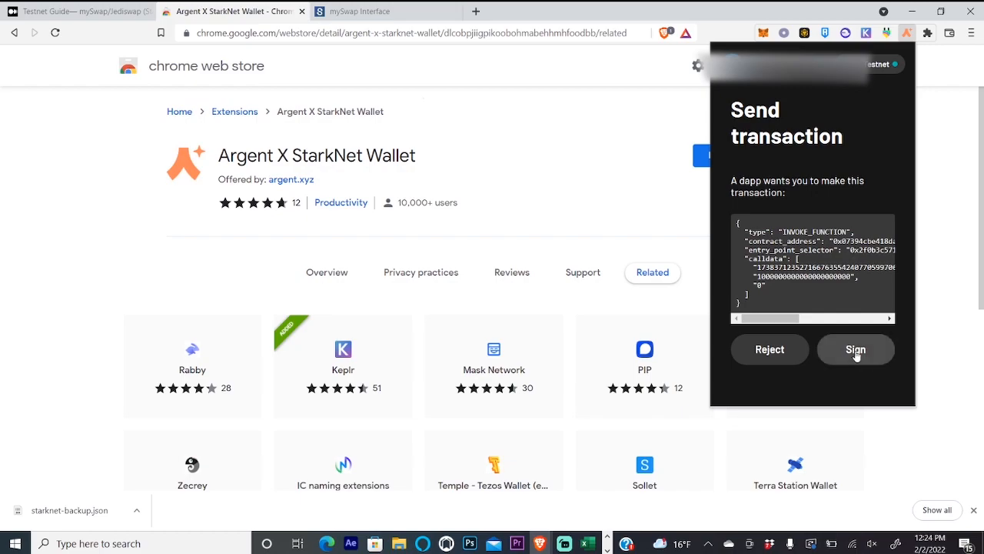
click(855, 349)
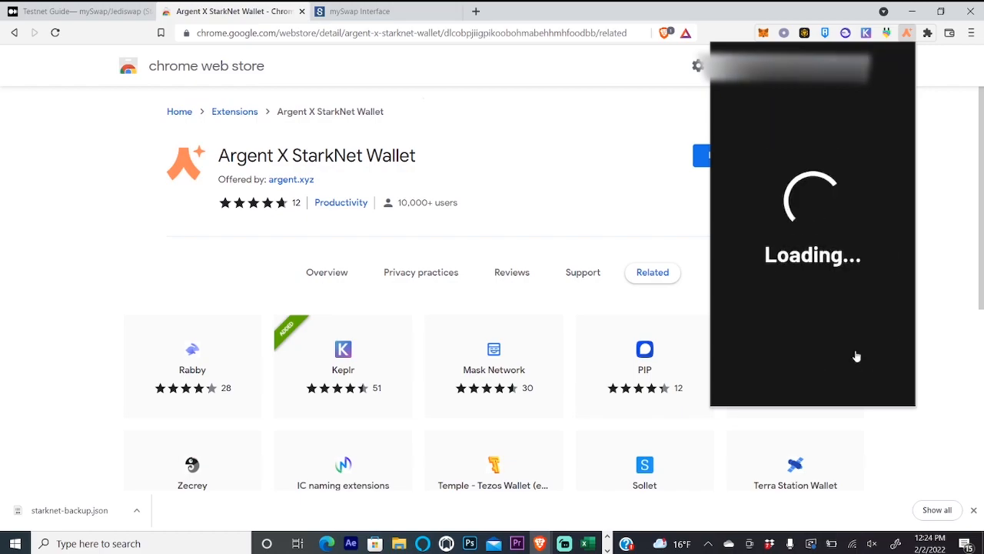
click(77, 11)
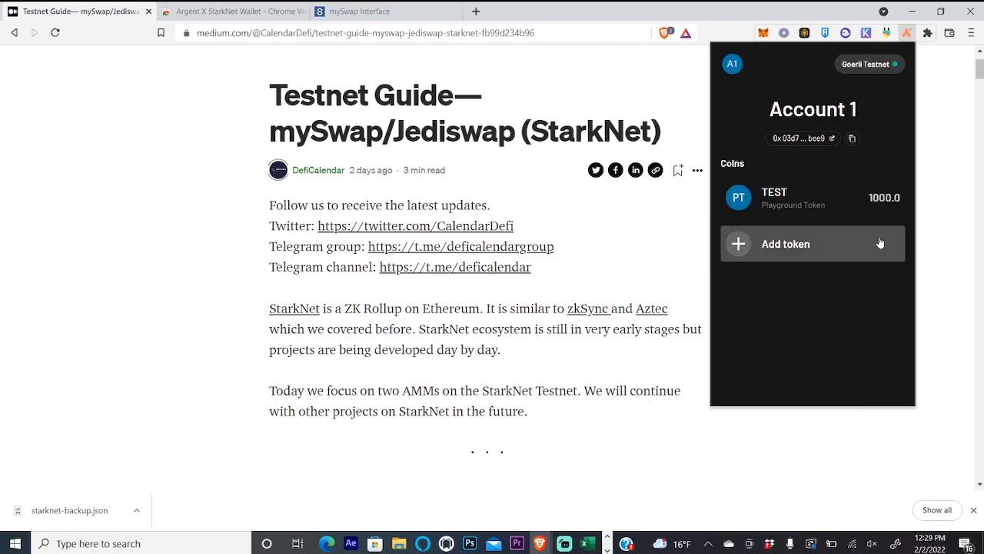
mouse_move(866, 226)
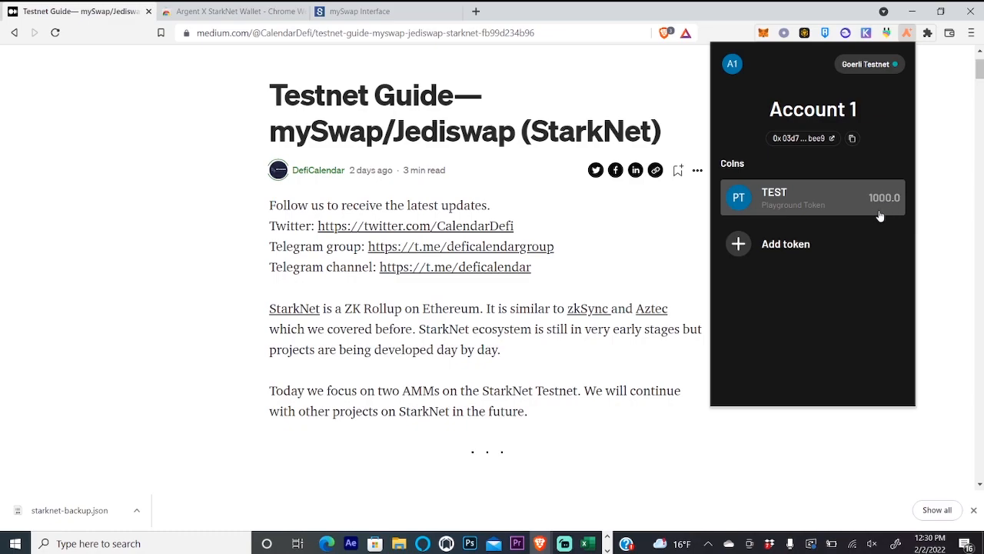
mouse_move(863, 221)
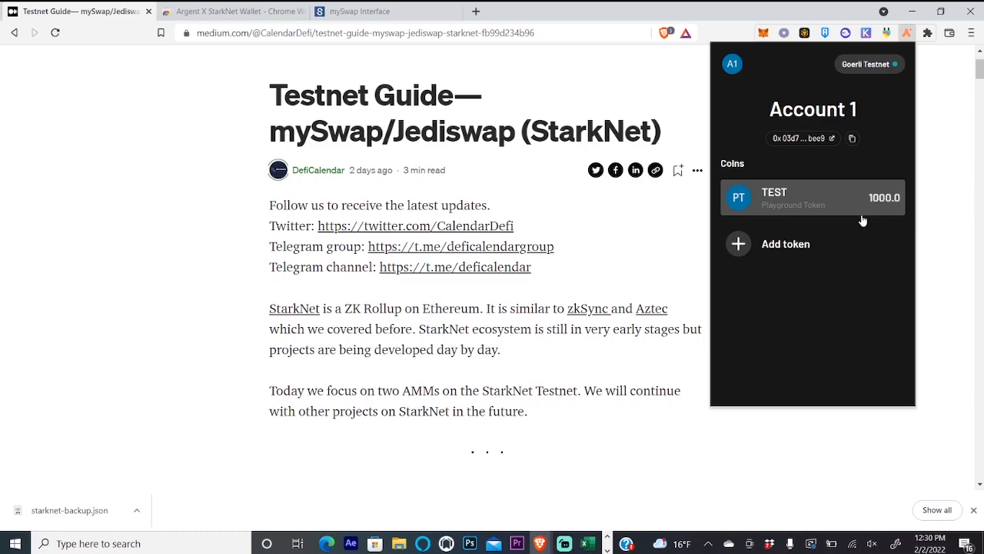
mouse_move(858, 221)
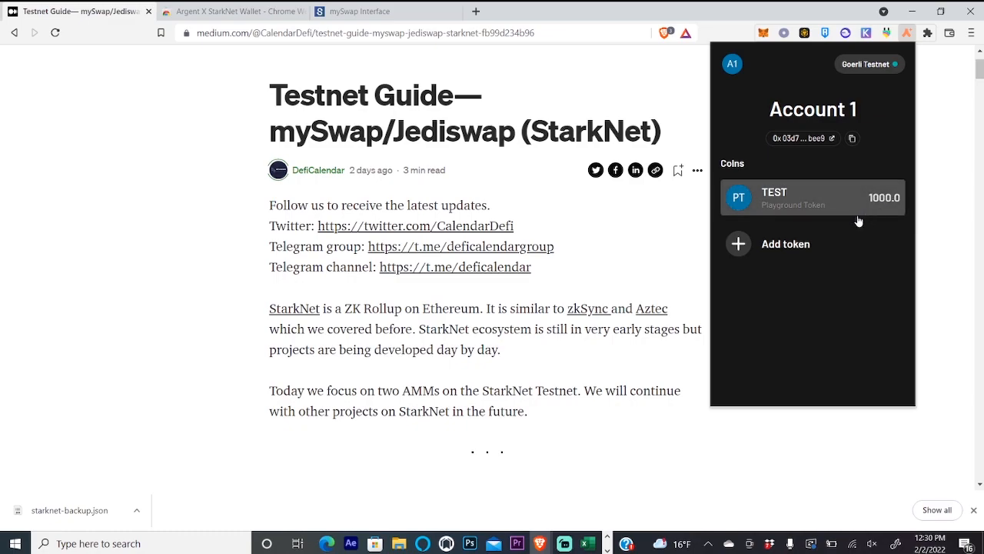
mouse_move(855, 222)
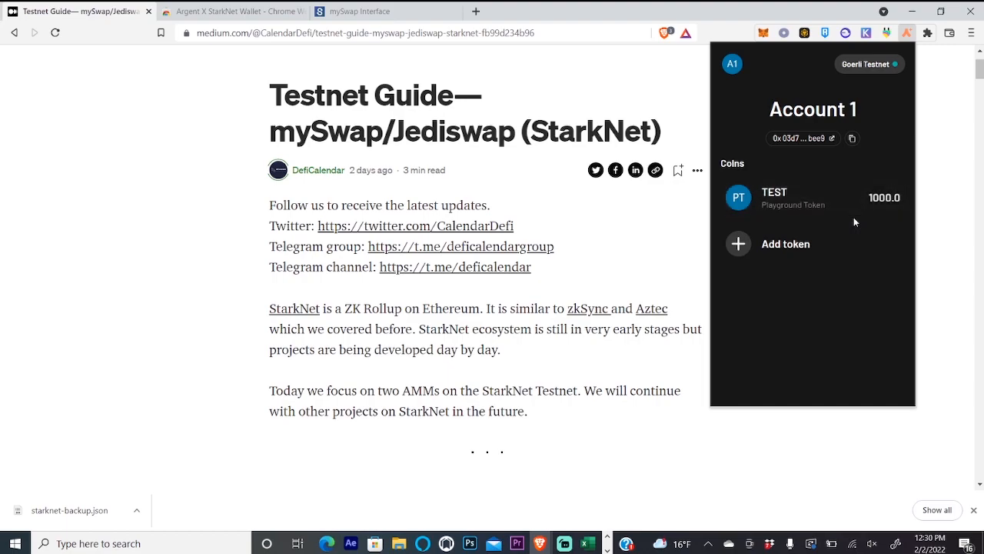
Open Argent X's network dropdown from the Goerli Testnet badge
click(865, 64)
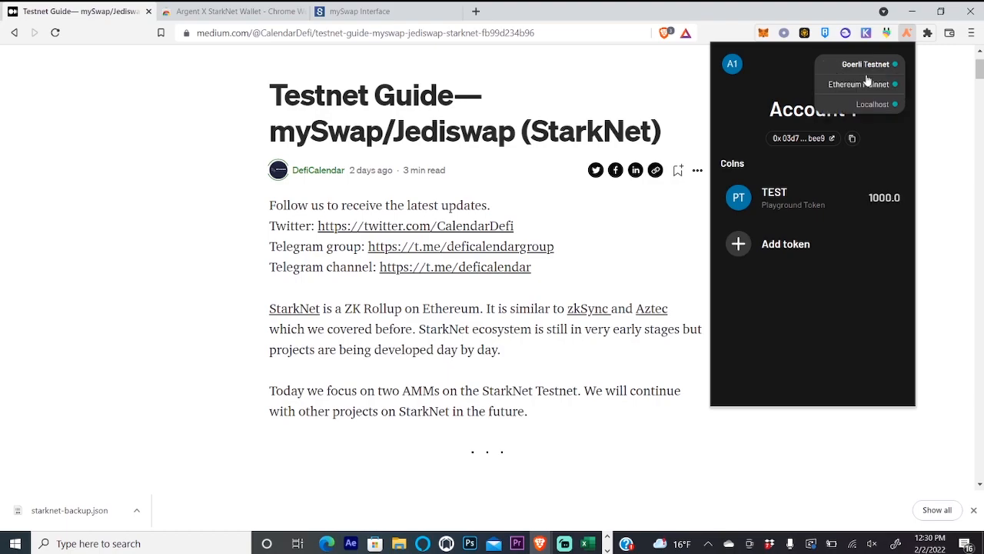
mouse_move(857, 118)
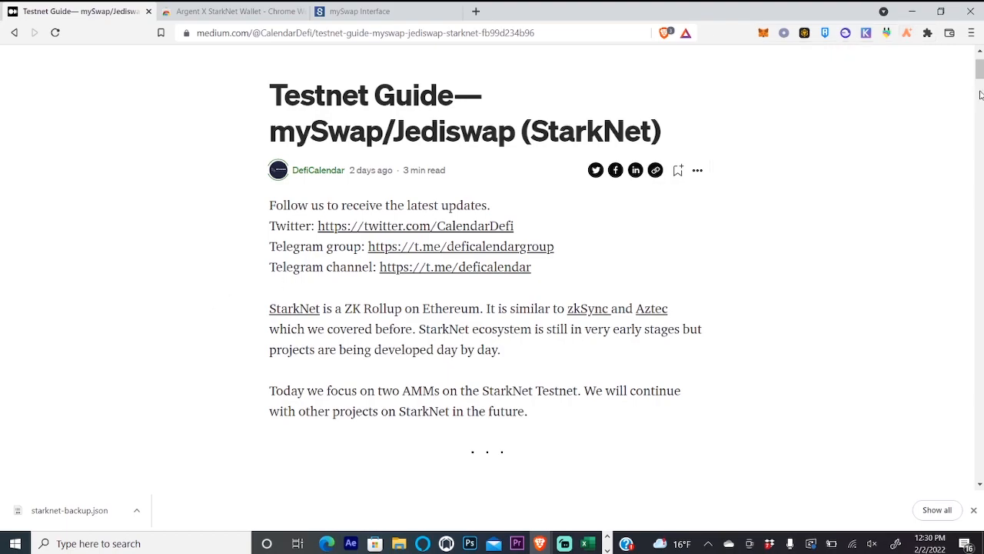
Scroll the guide to its mySwap section and follow the myswap.xyz link
scroll(down, 3)
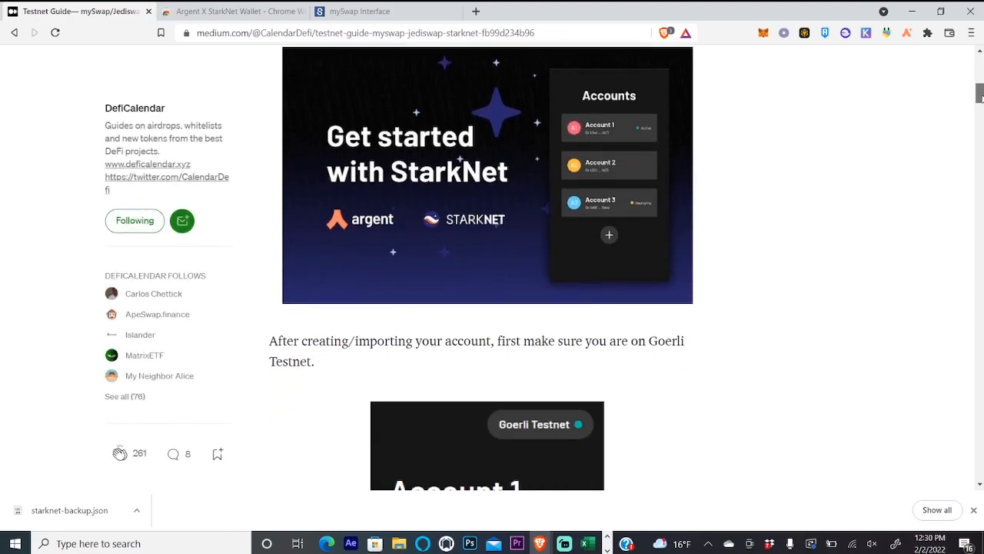
scroll(down, 3)
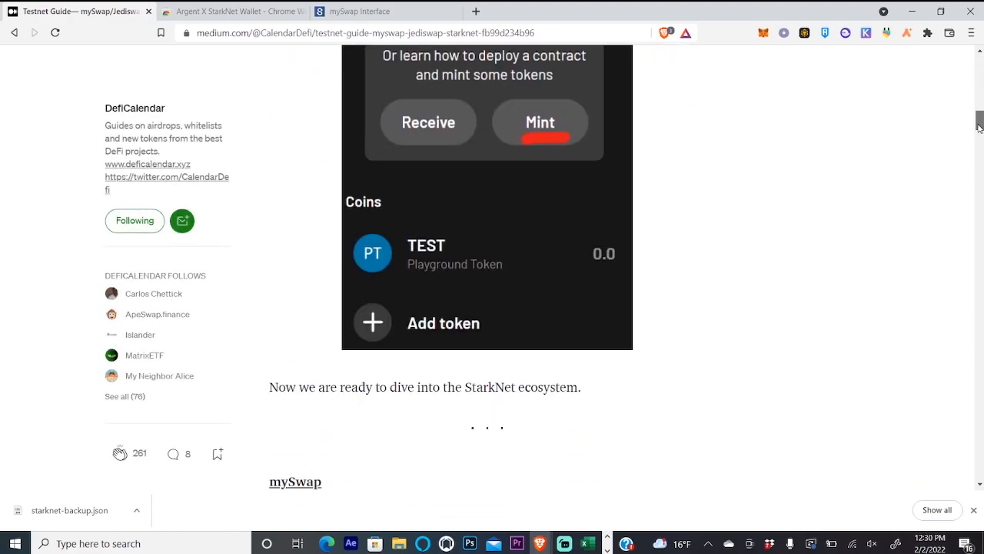
scroll(down, 3)
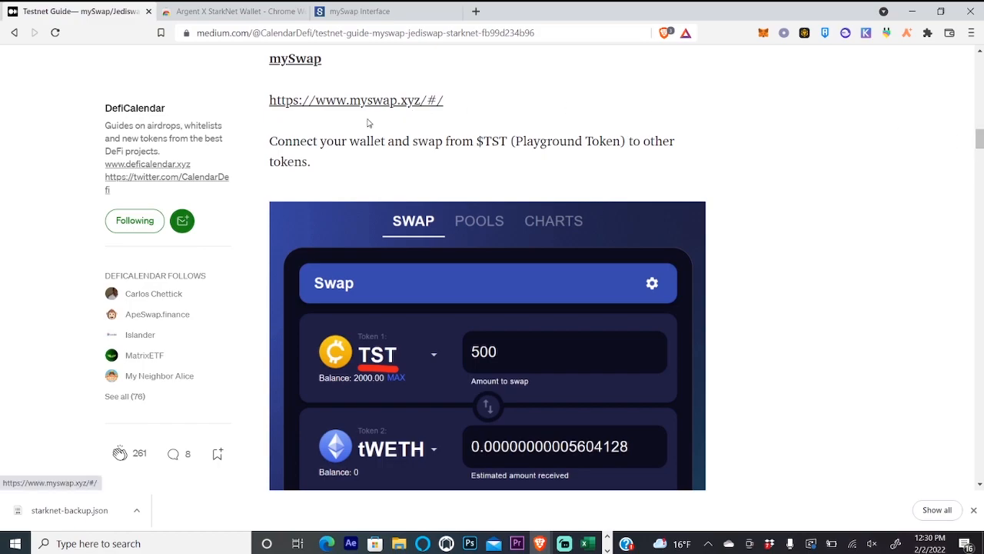
click(385, 11)
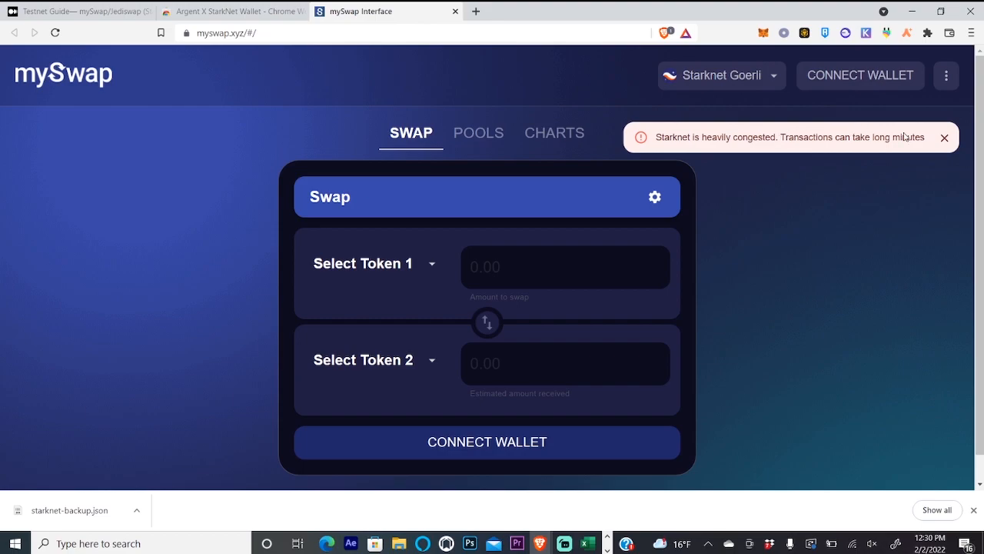
Connect Argent X to mySwap and dismiss the network congestion notice
click(487, 442)
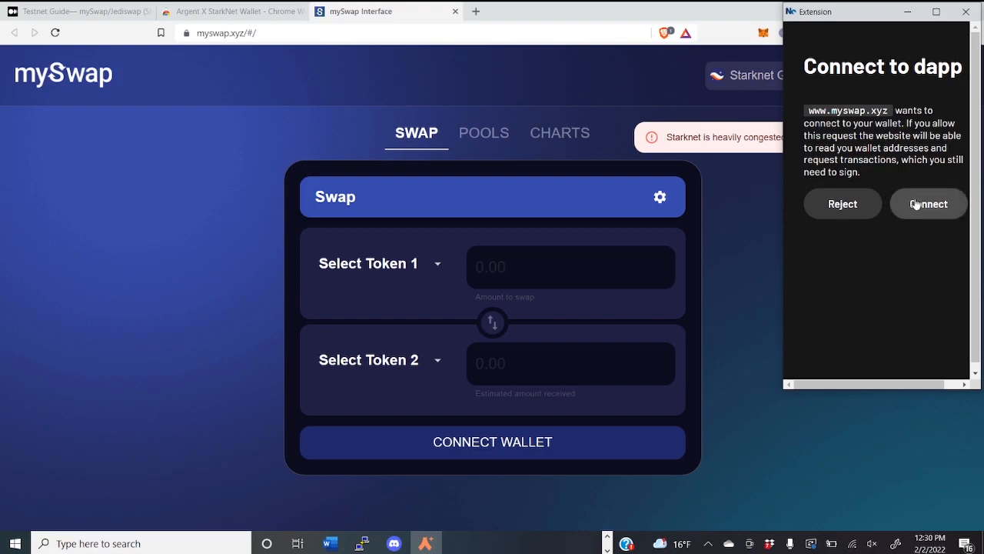
click(928, 204)
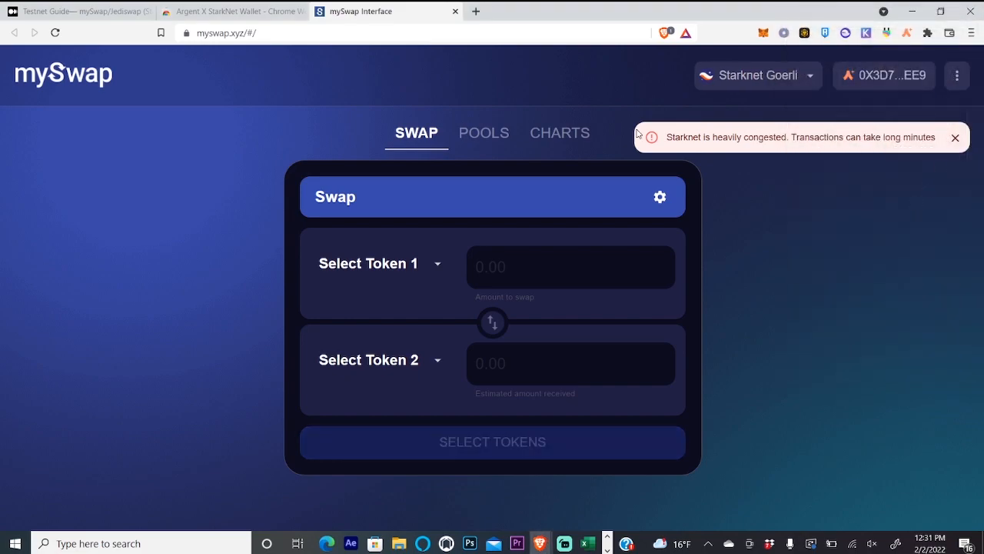
mouse_move(733, 89)
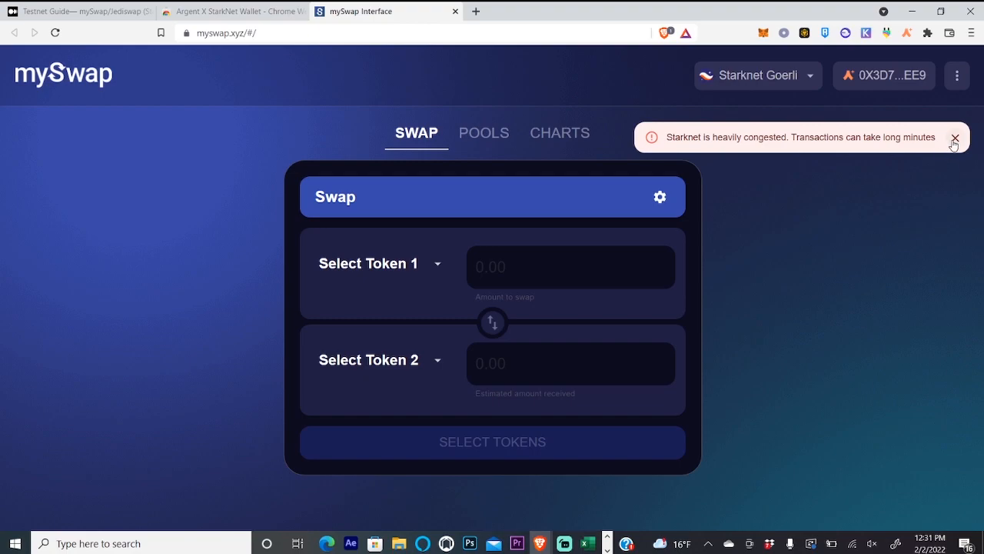
click(955, 138)
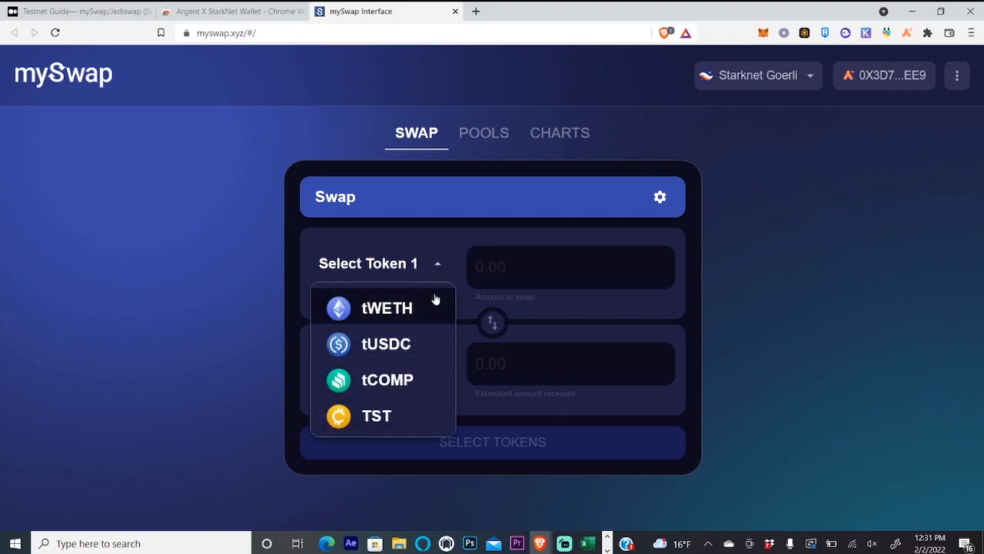
Set up a swap of 200 TST for tWETH
click(376, 415)
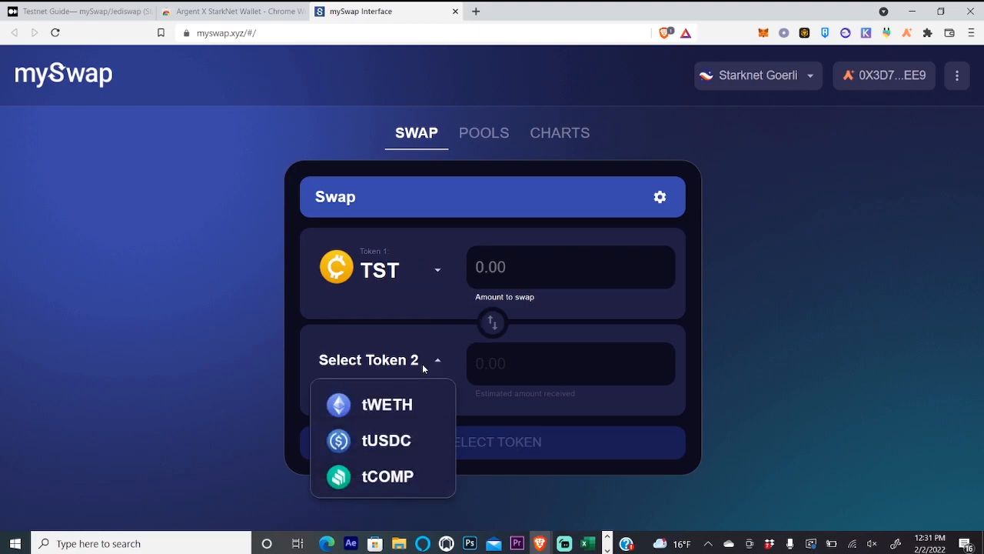
click(387, 403)
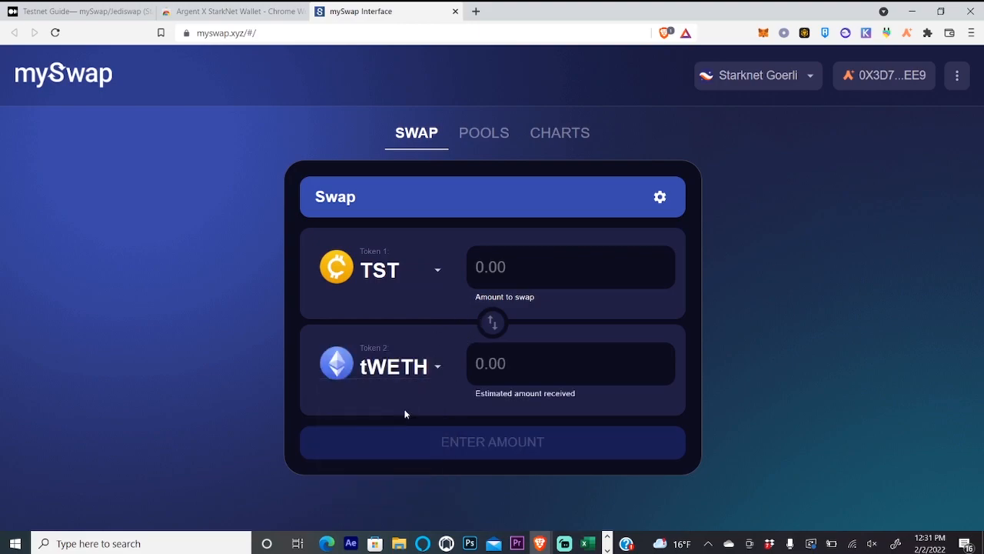
click(570, 267)
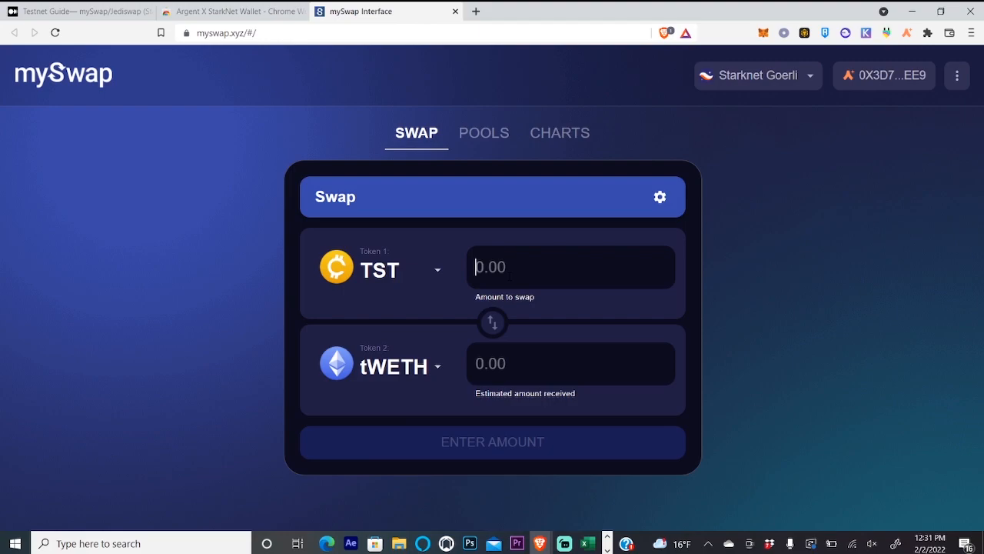
text(200)
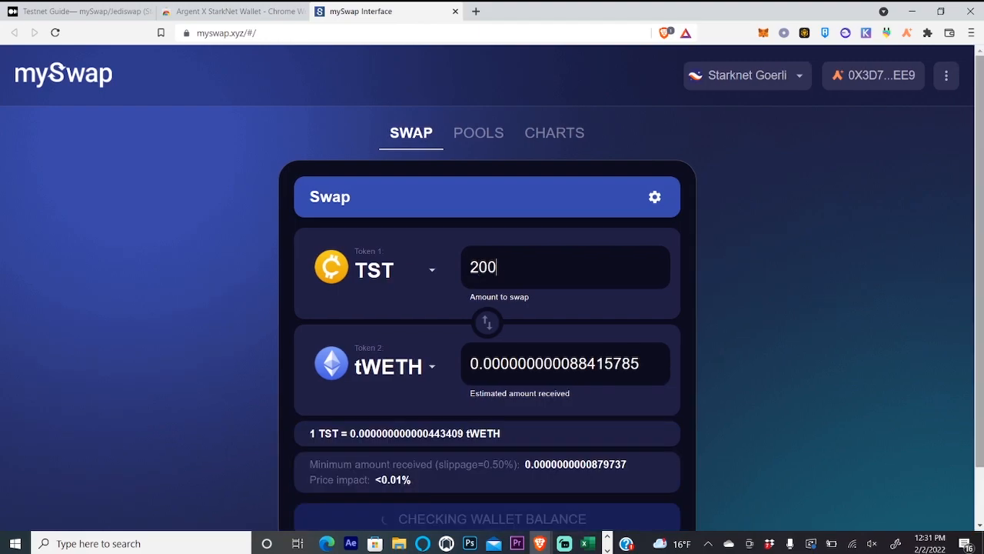
Approve TST spending for the swap and sign it in Argent X
scroll(down, 3)
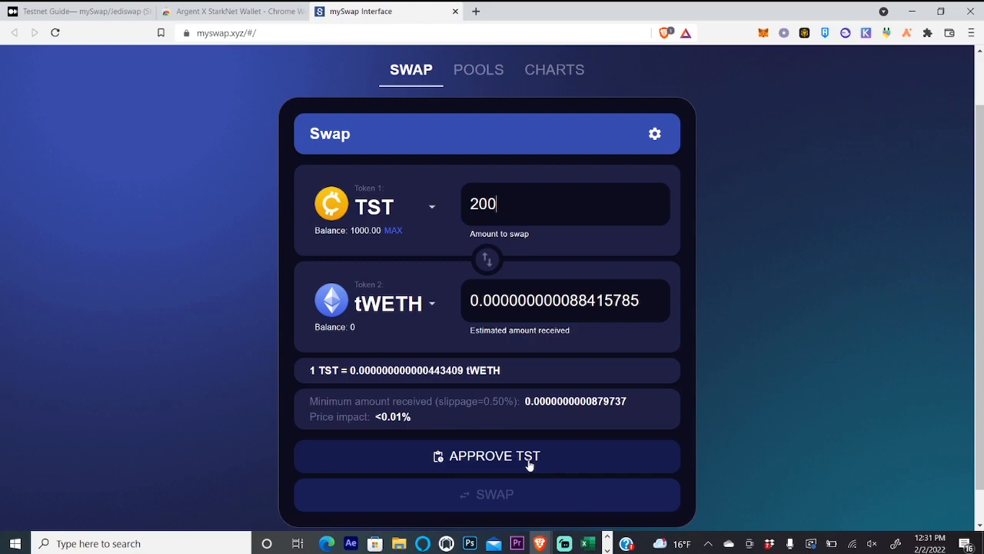
click(494, 455)
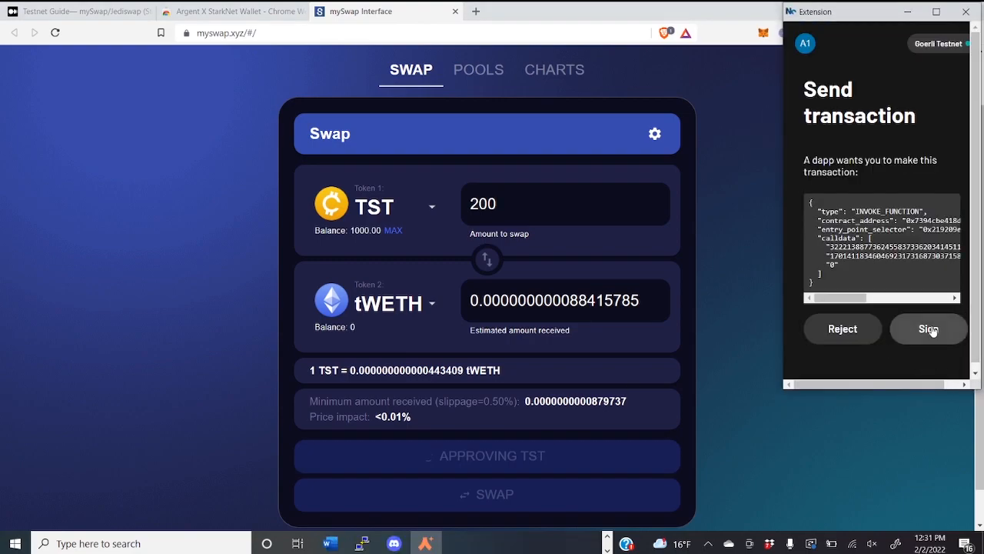
click(928, 328)
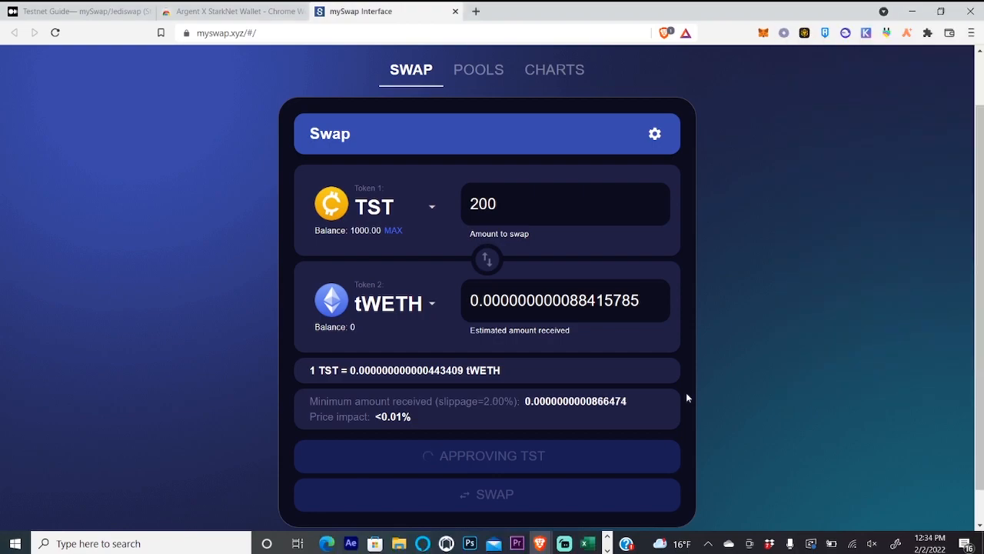
mouse_move(709, 433)
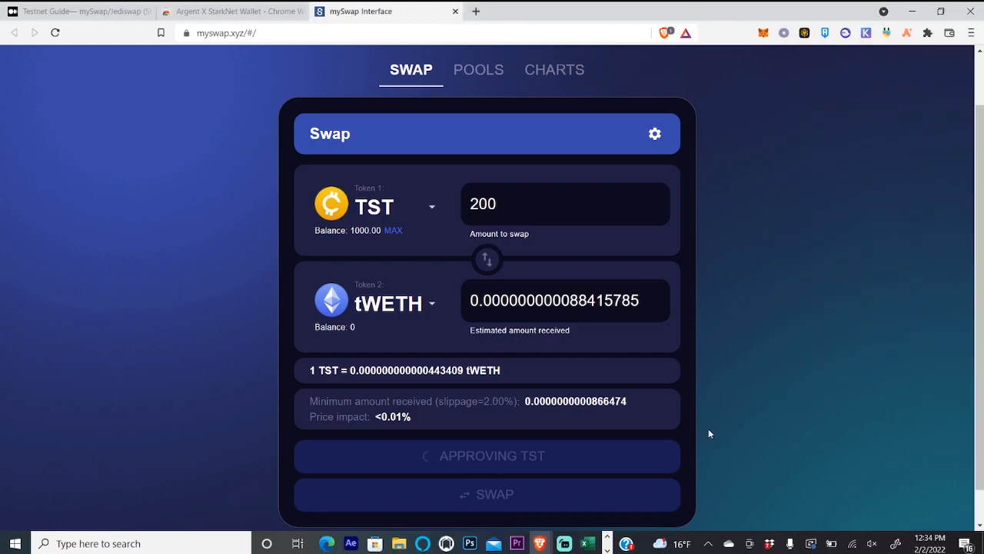
mouse_move(561, 462)
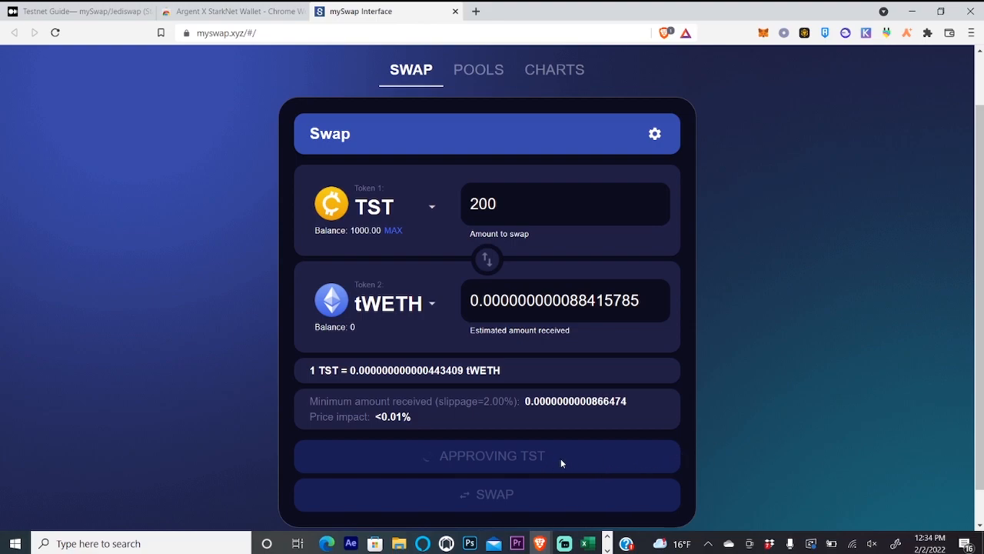
mouse_move(730, 415)
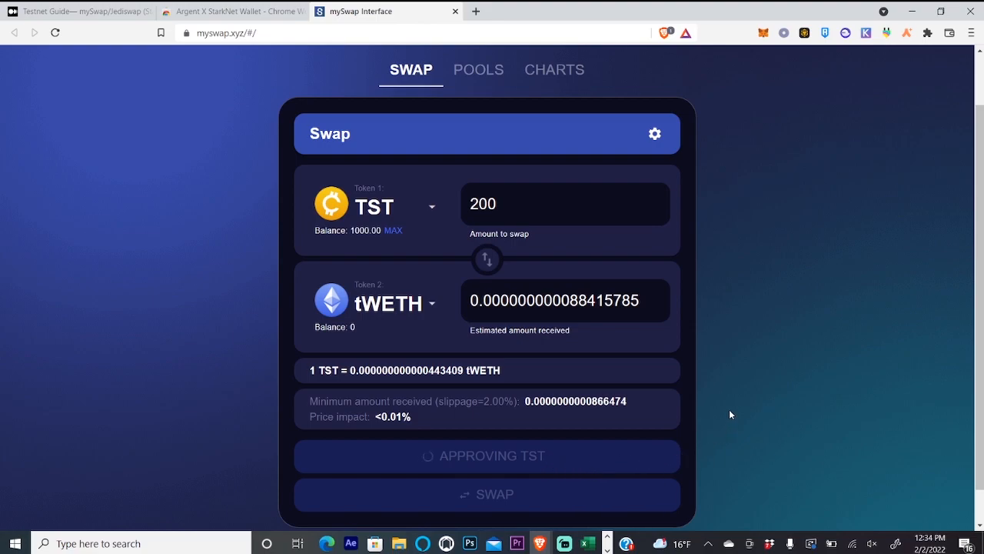
mouse_move(666, 152)
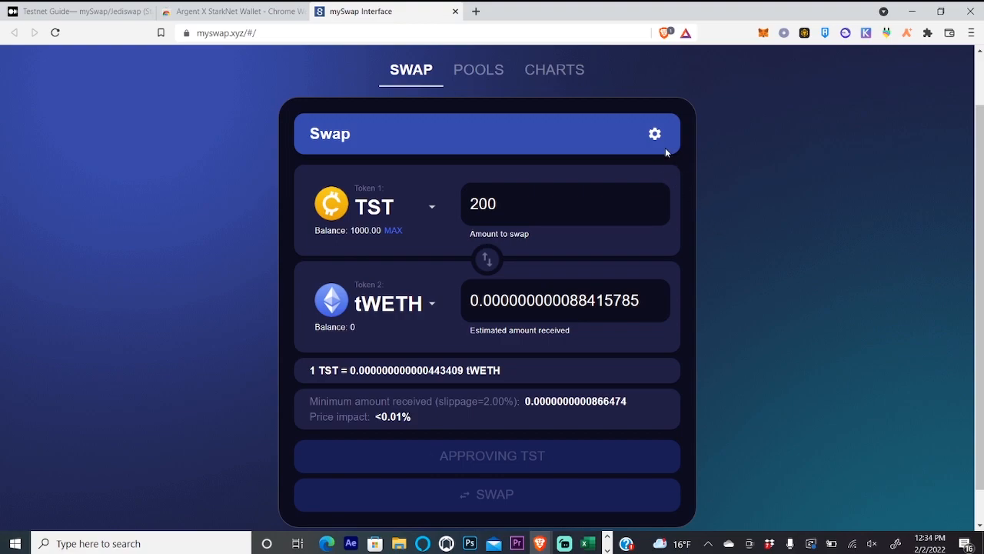
Confirm 2% slippage in the settings and submit the 200 TST to tWETH swap
click(655, 133)
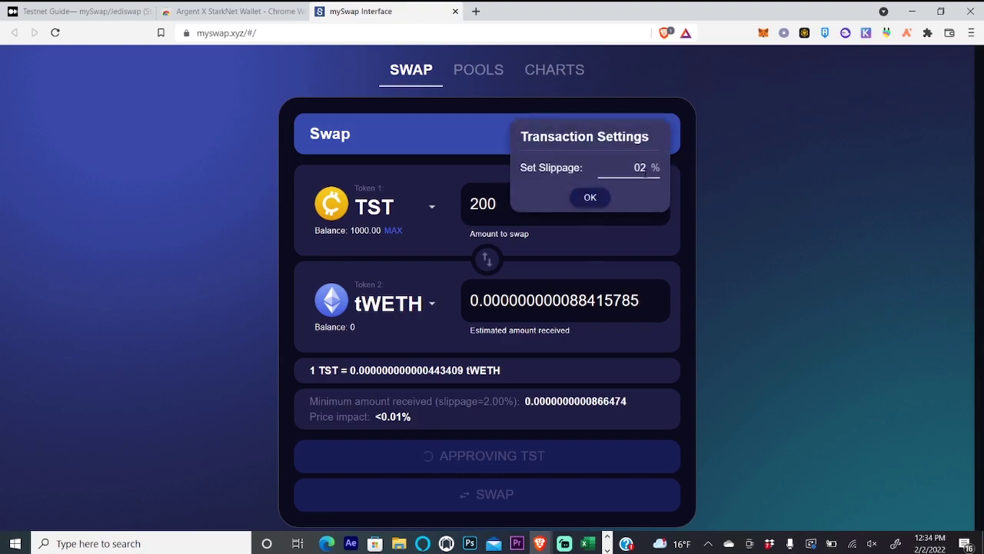
mouse_move(685, 182)
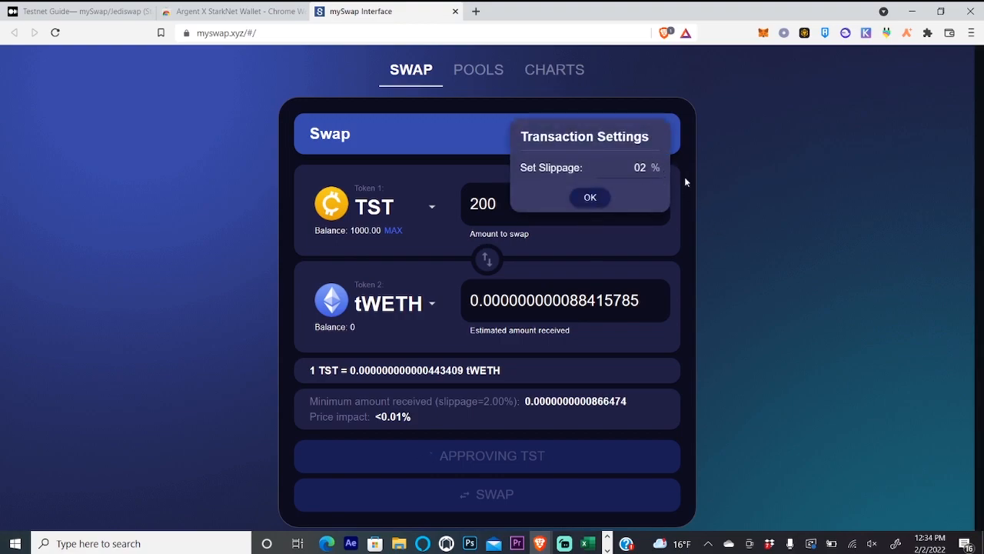
click(589, 197)
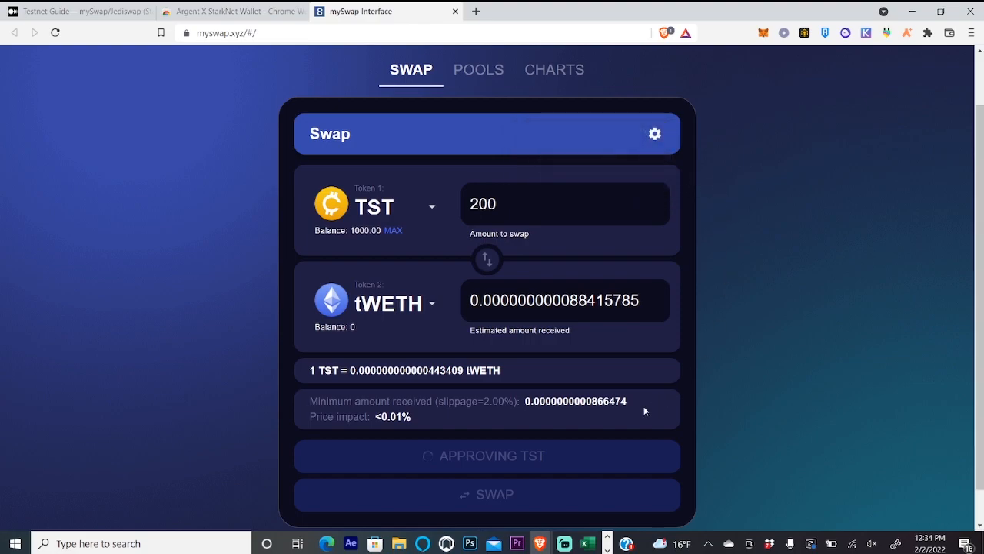
mouse_move(535, 508)
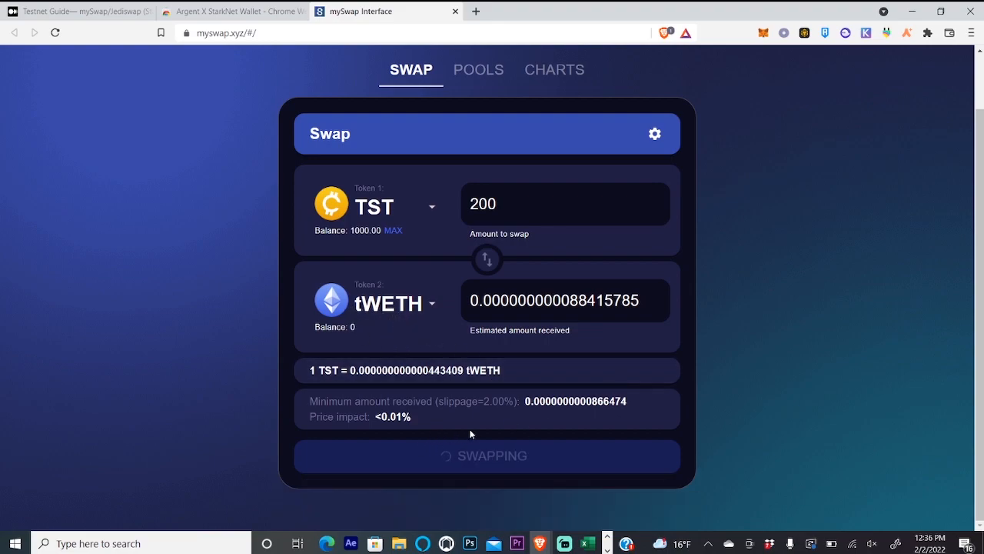
mouse_move(482, 486)
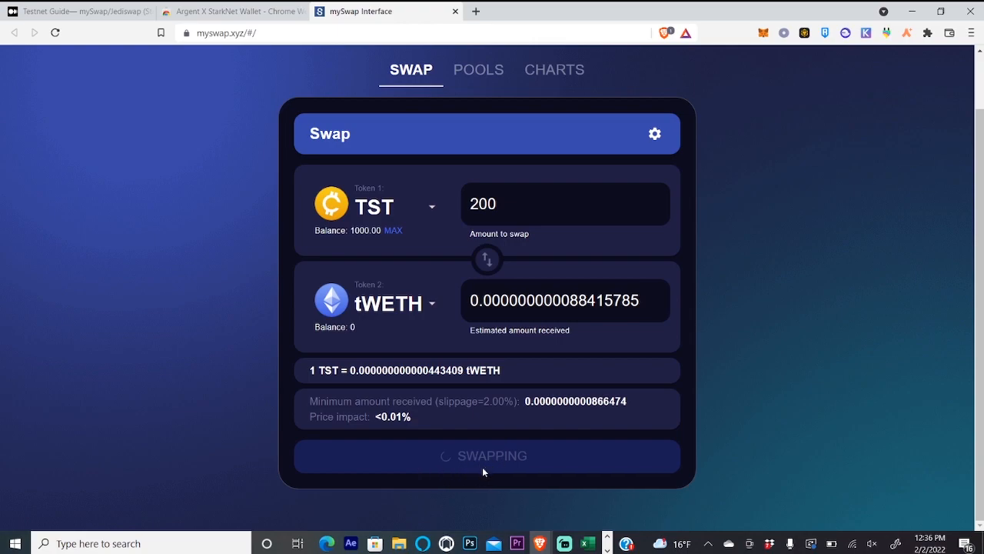
mouse_move(521, 461)
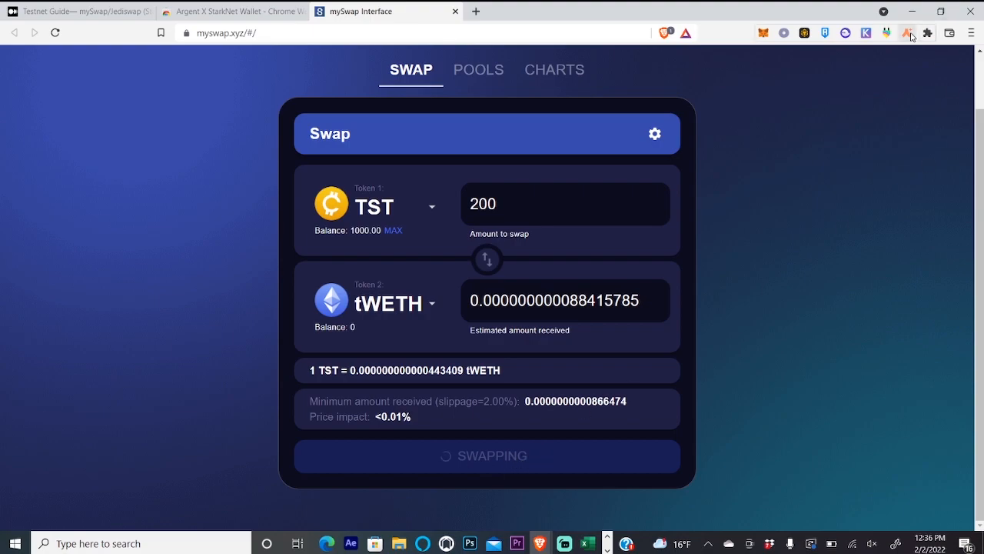
mouse_move(902, 69)
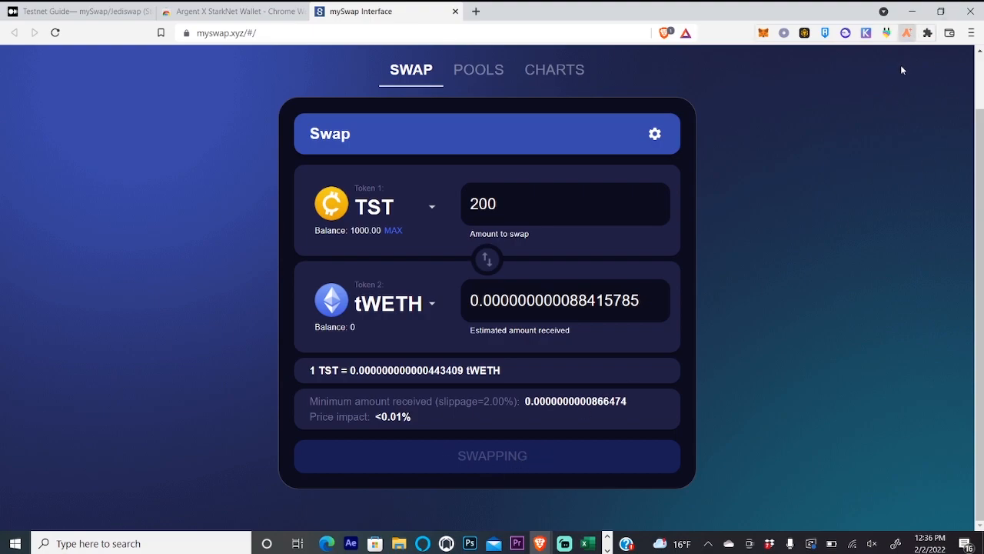
click(486, 455)
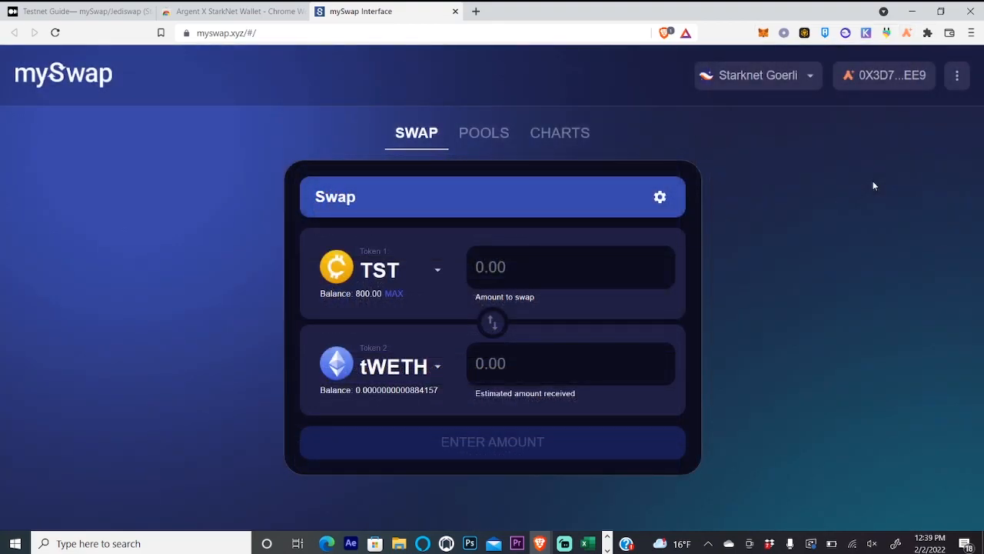
mouse_move(434, 300)
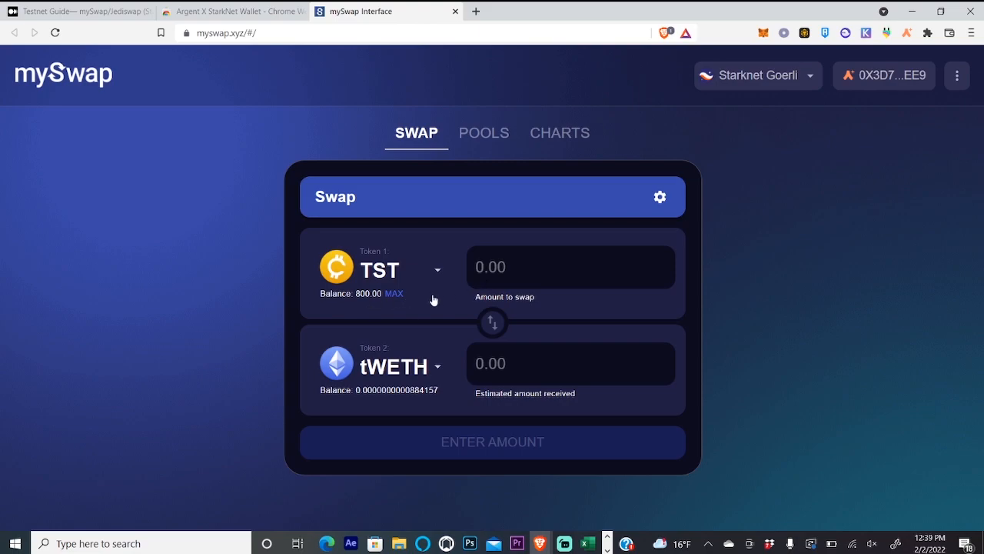
mouse_move(375, 358)
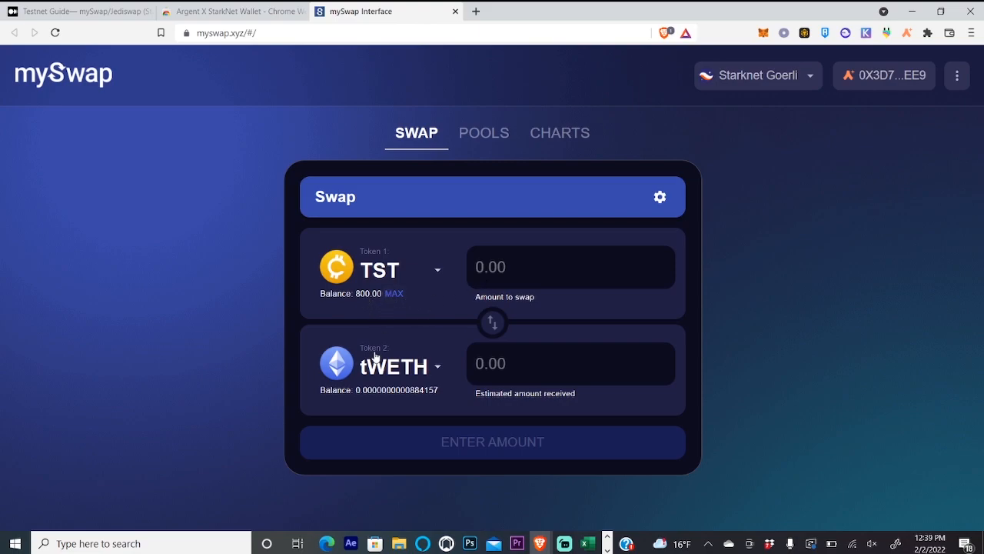
mouse_move(443, 385)
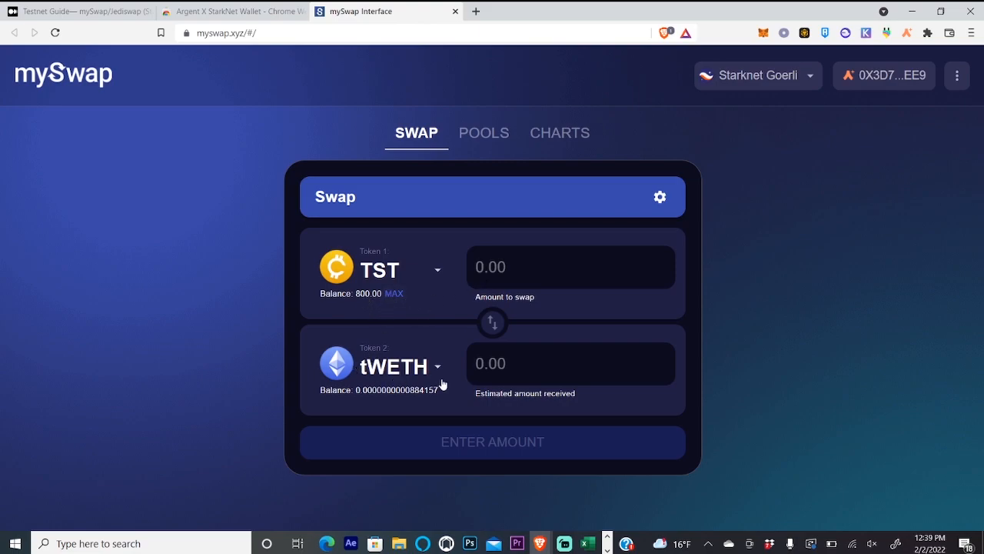
On the Pools tab, pair TST with tWETH at the MAX tWETH amount and approve tWETH
click(483, 133)
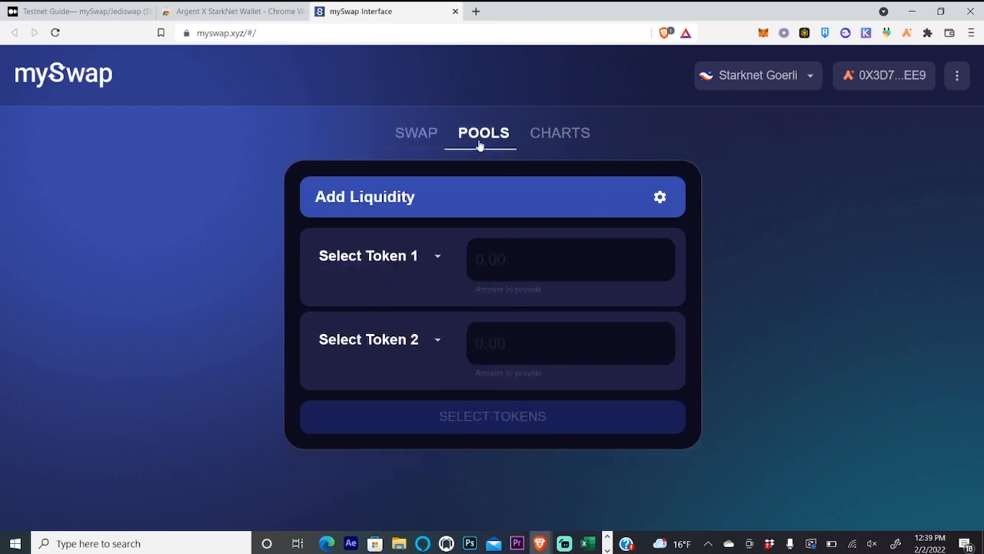
click(377, 255)
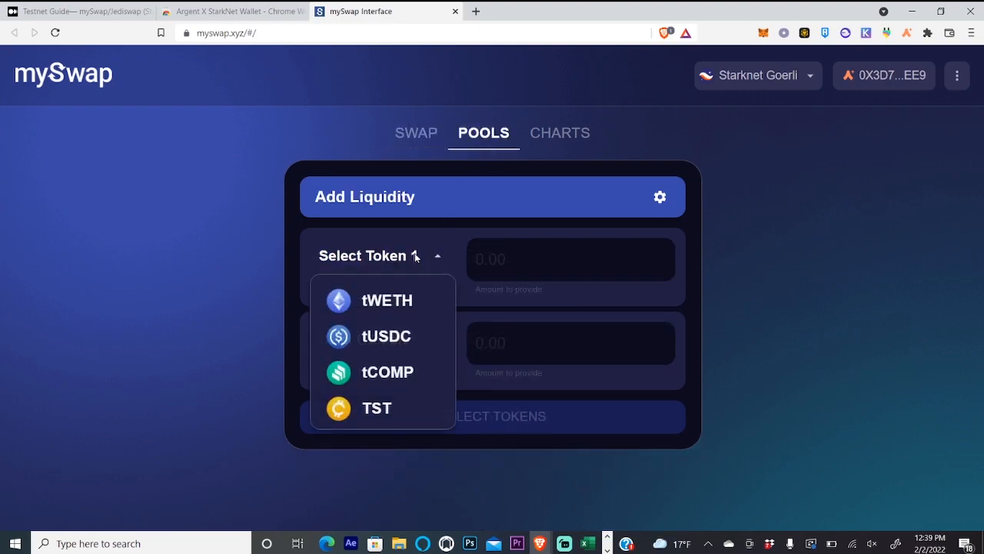
mouse_move(376, 408)
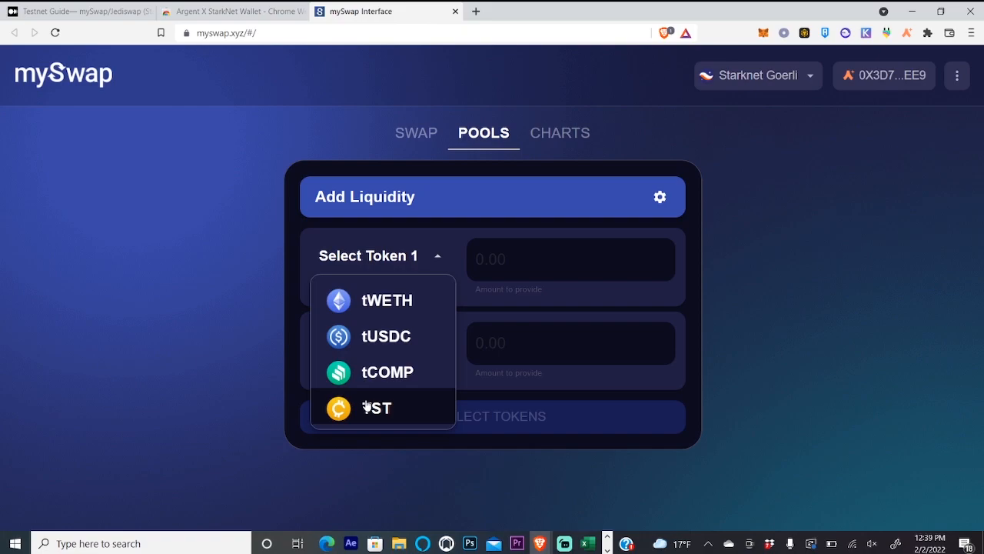
click(376, 408)
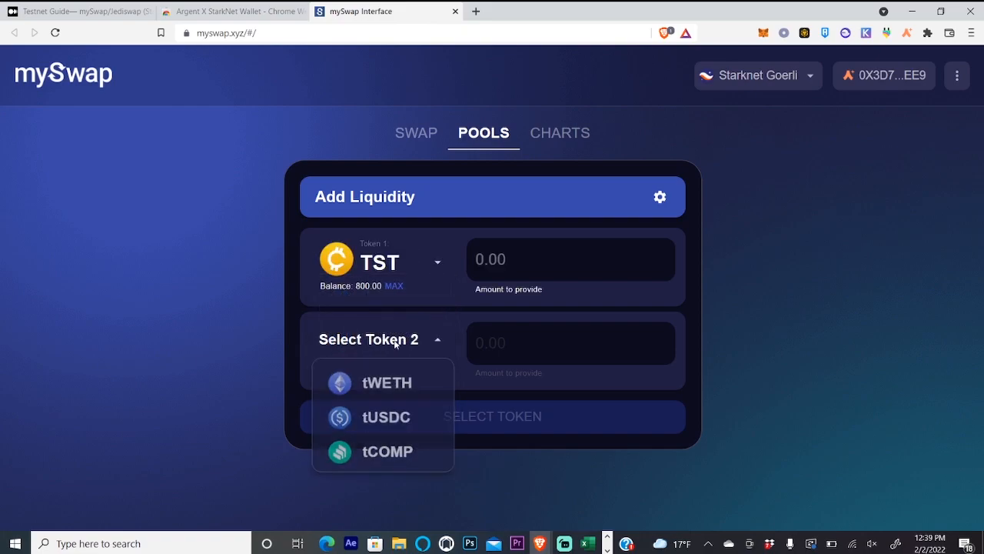
click(387, 382)
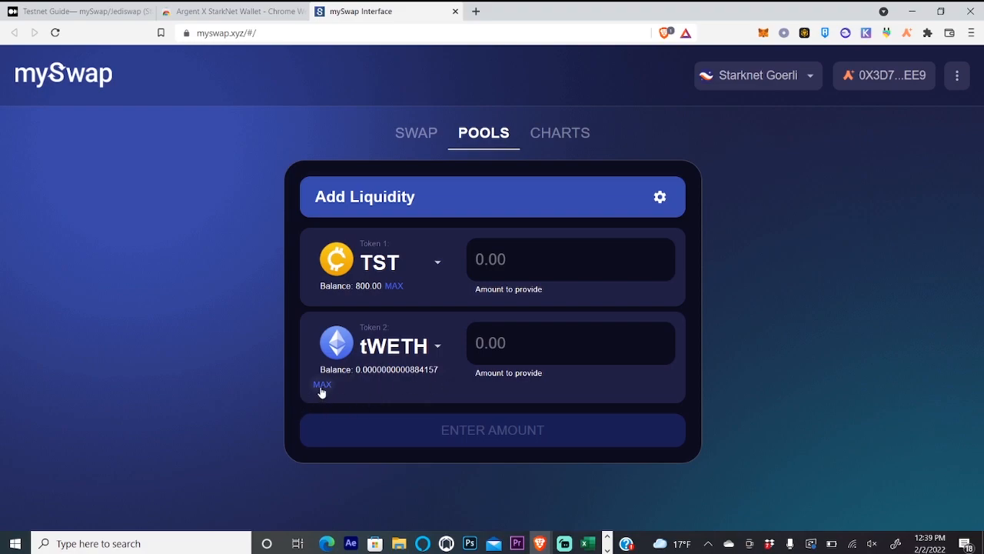
click(323, 383)
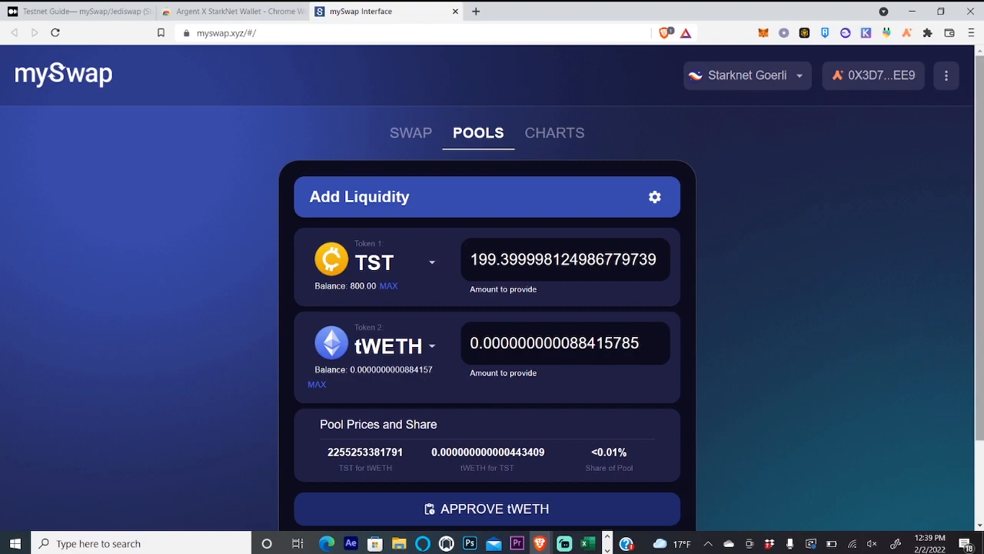
scroll(down, 3)
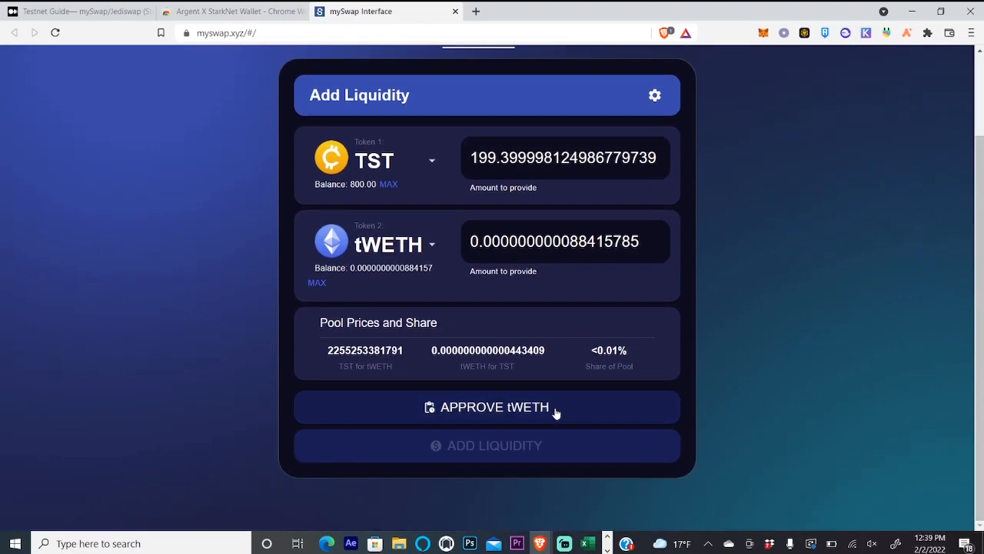
click(486, 406)
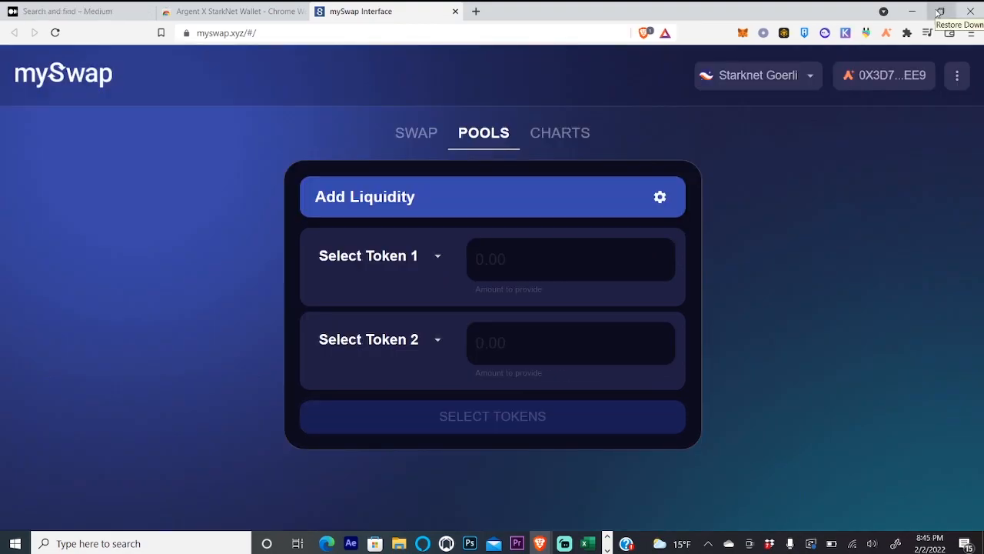
mouse_move(877, 159)
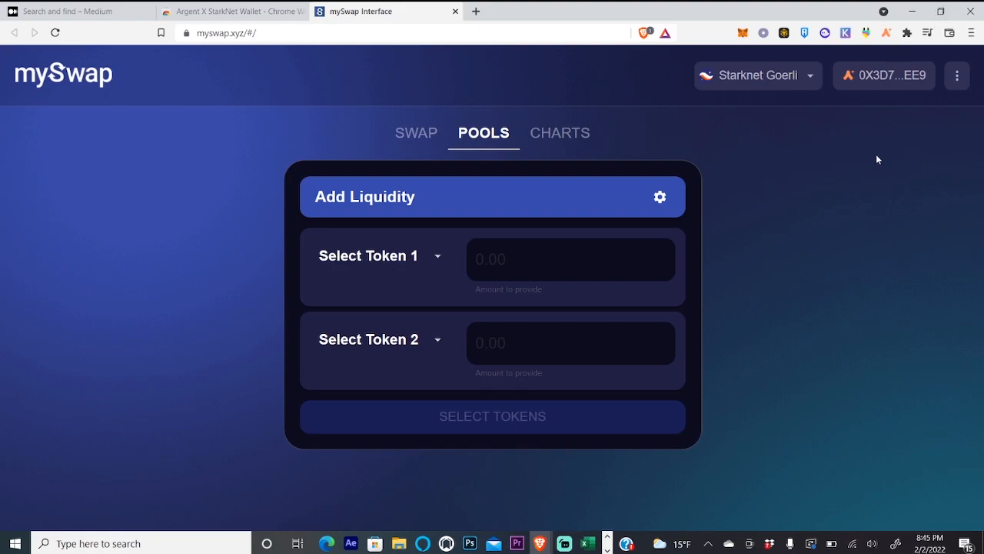
mouse_move(409, 272)
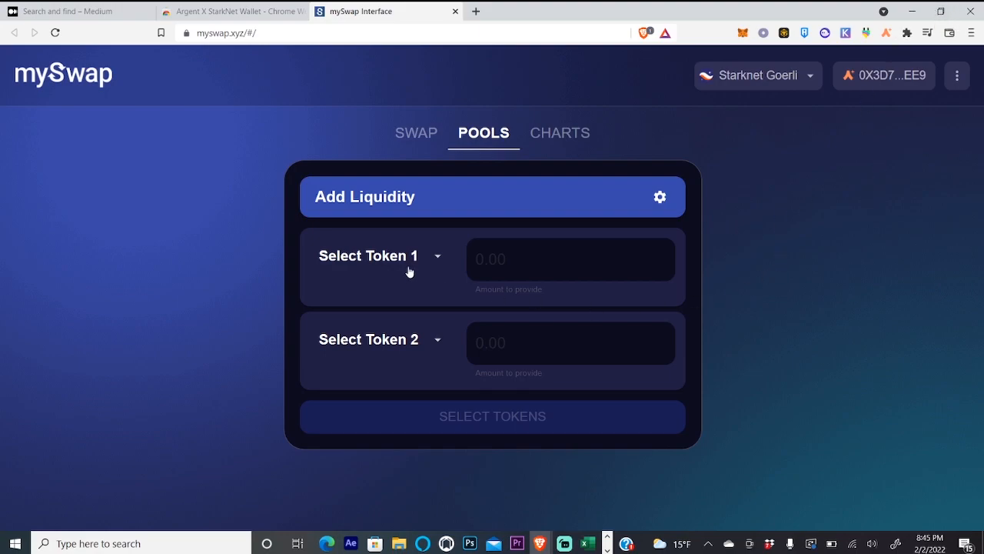
Re-select TST and tWETH, fill the MAX tWETH balance, and approve tWETH again
click(377, 255)
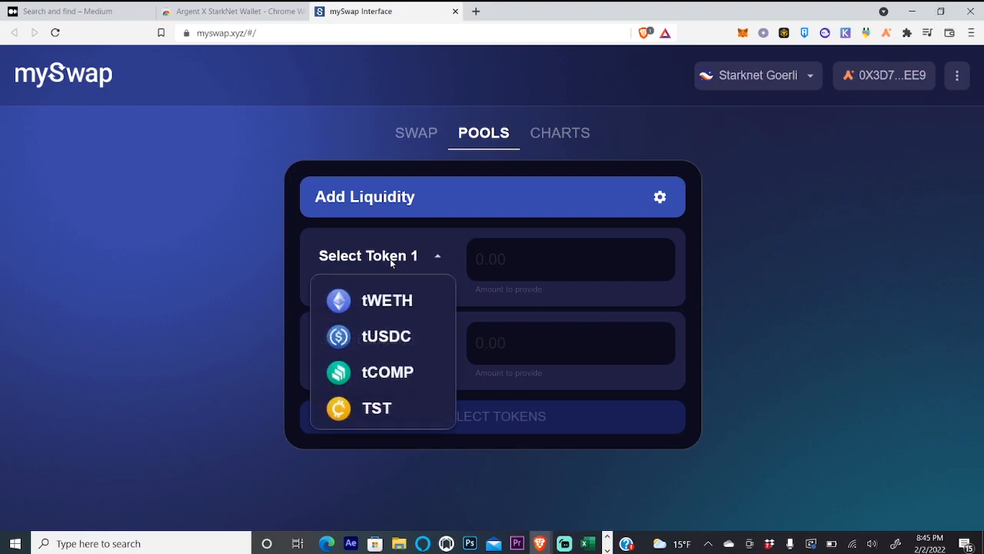
click(377, 408)
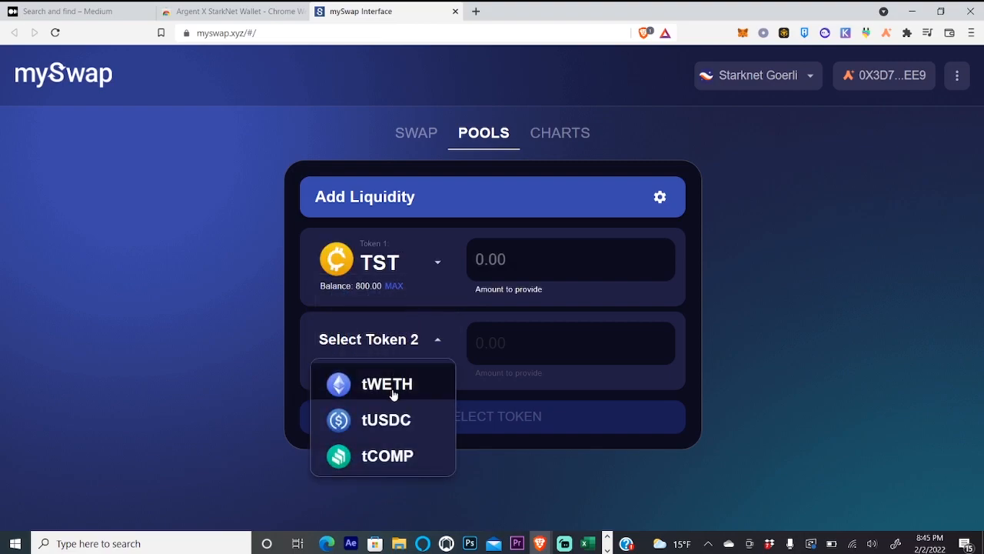
click(386, 384)
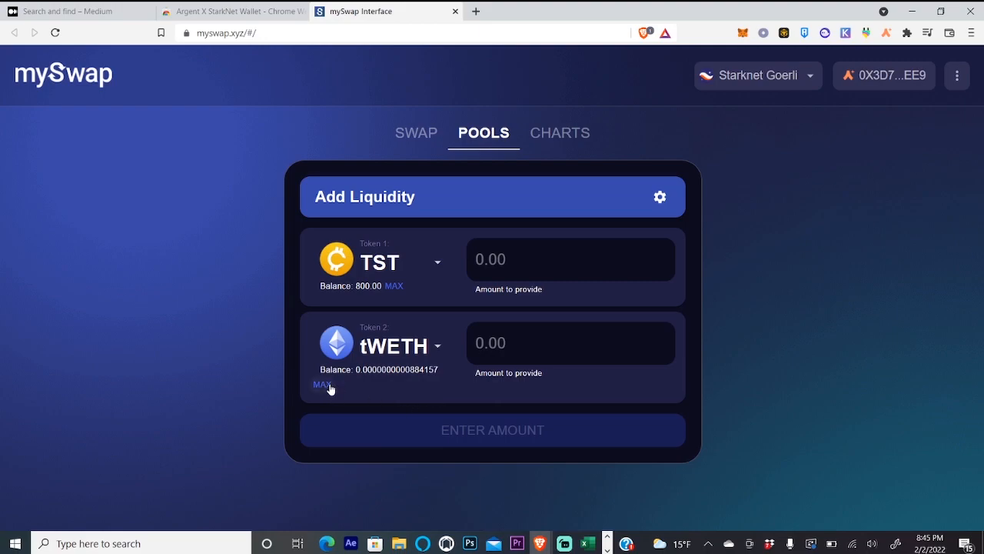
click(316, 384)
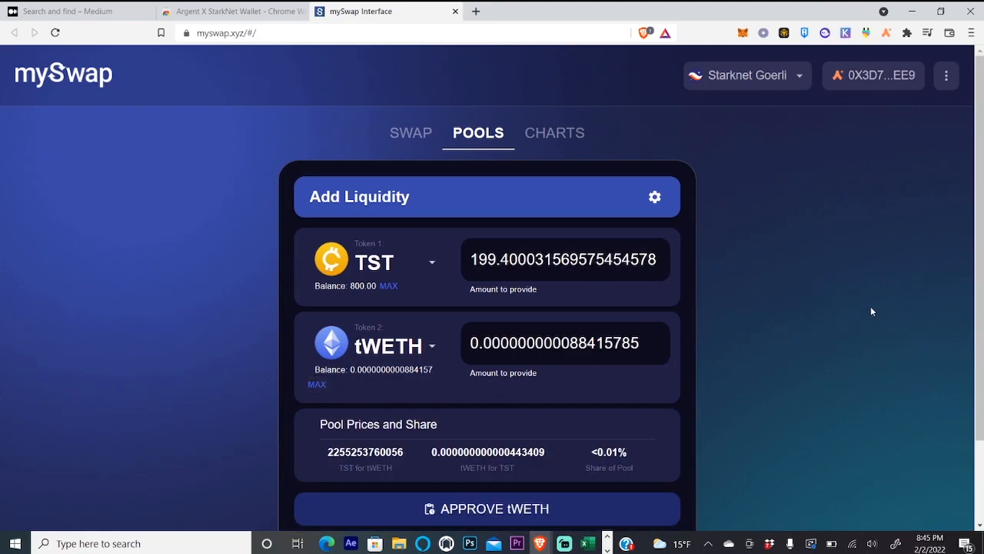
scroll(down, 3)
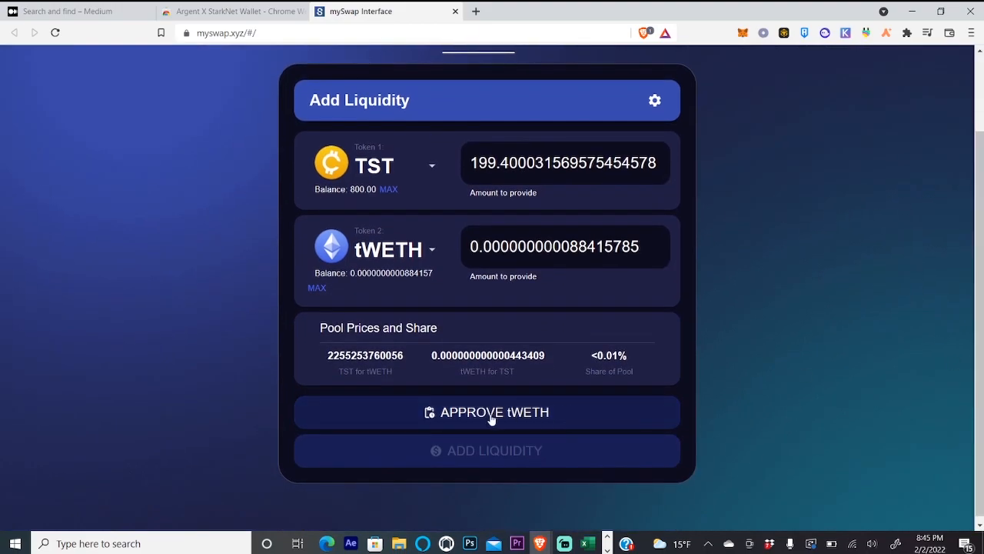
click(487, 411)
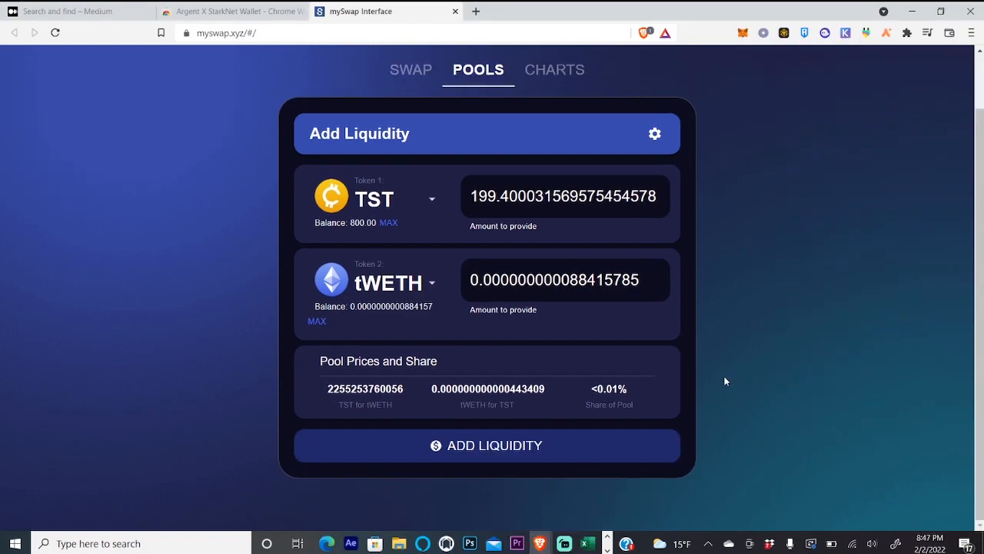
mouse_move(563, 463)
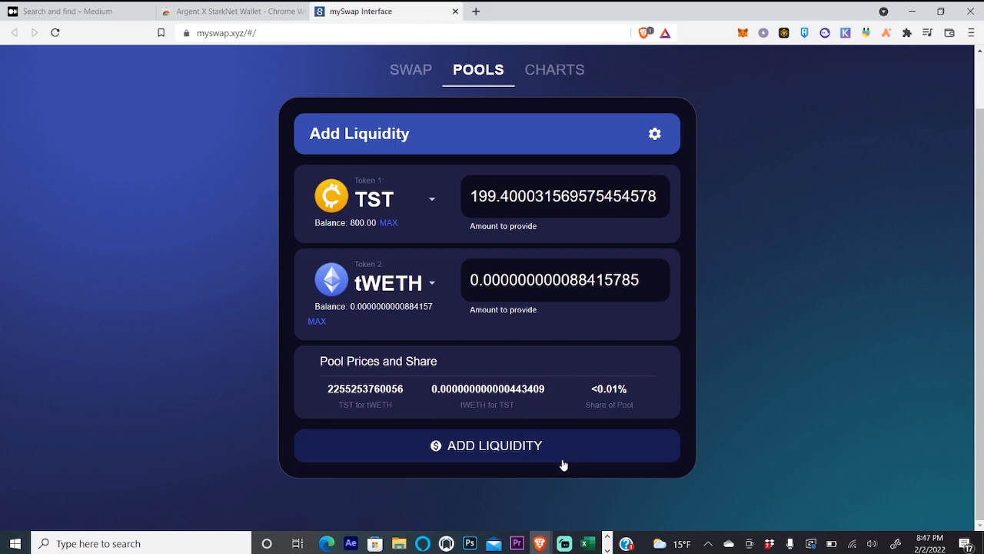
mouse_move(513, 464)
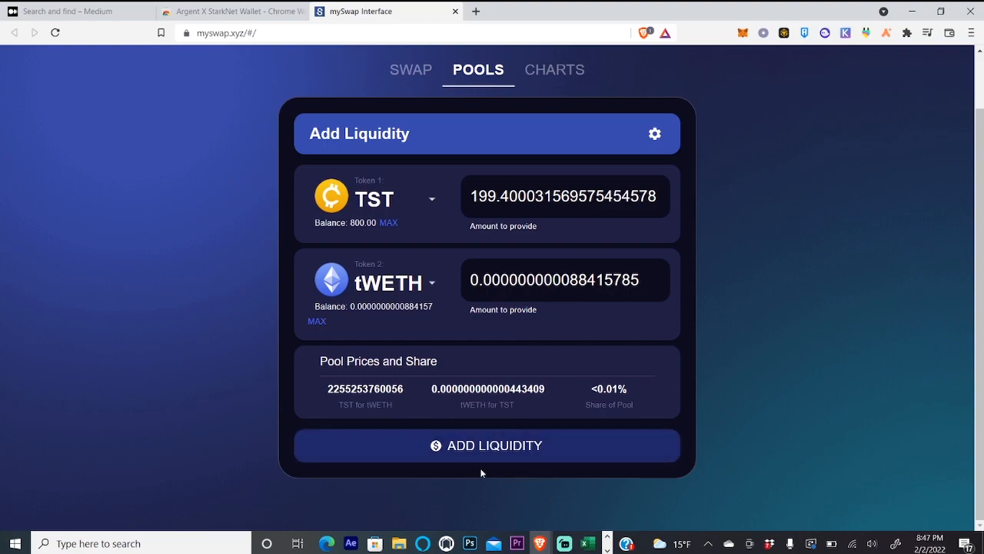
mouse_move(423, 322)
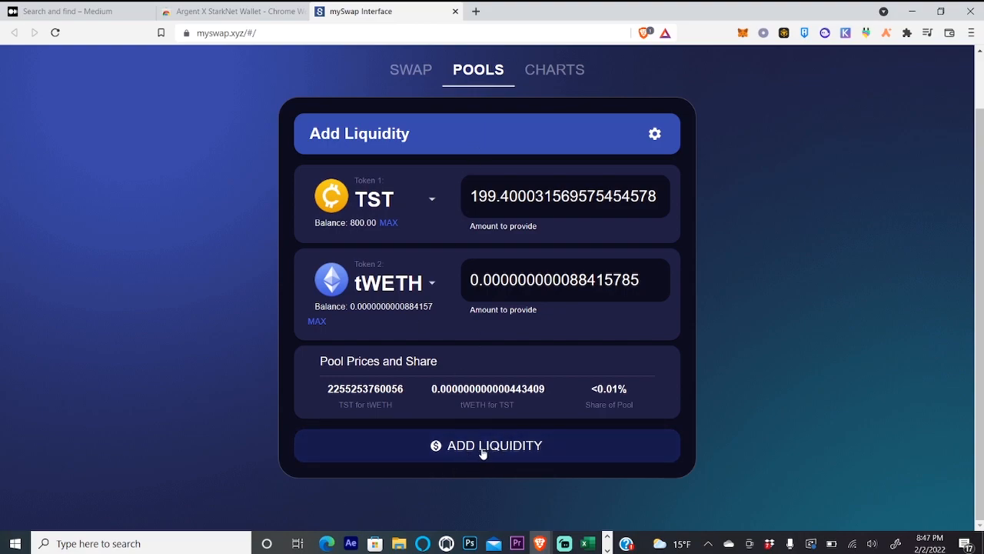
Click Add Liquidity for the TST–tWETH pool and confirm the transaction in Argent X
click(486, 445)
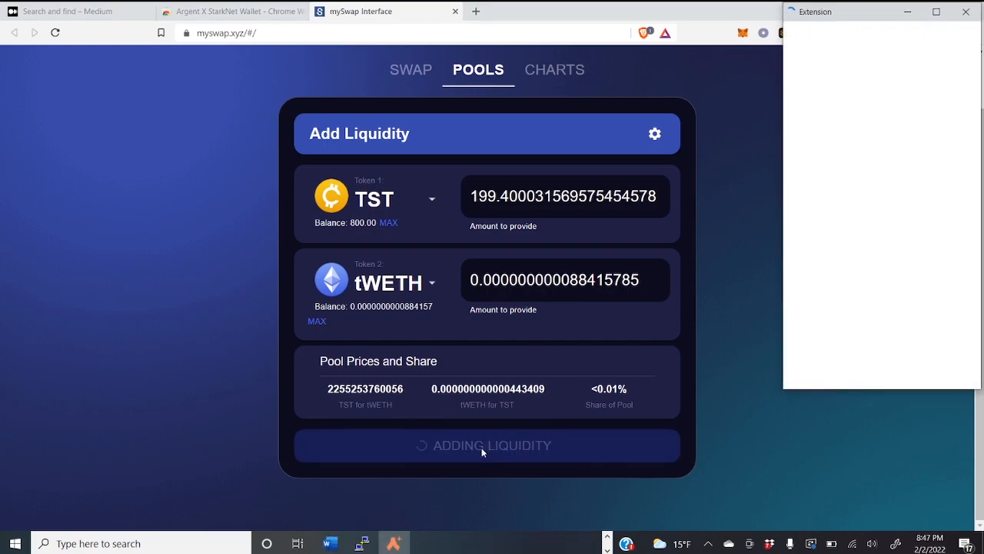
mouse_move(909, 310)
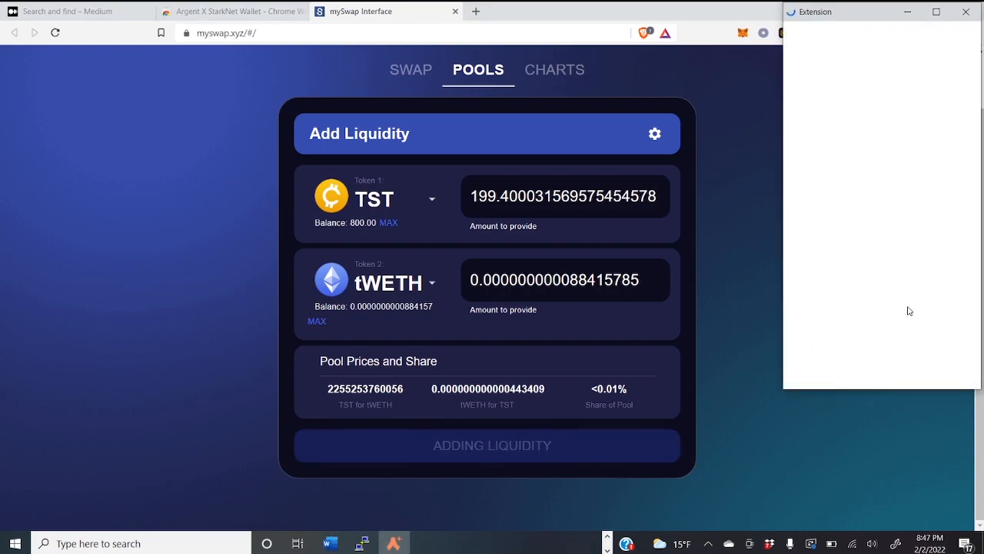
click(492, 444)
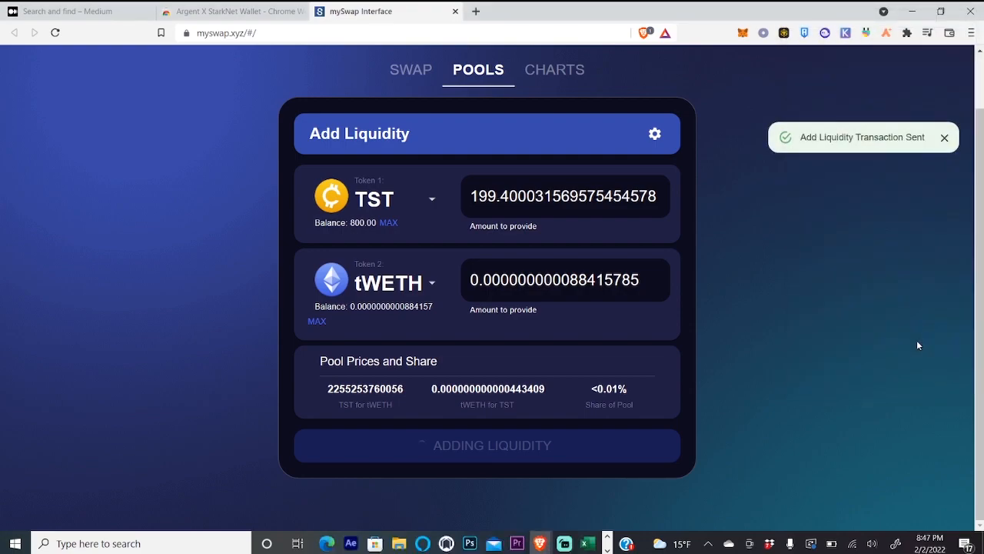
mouse_move(581, 418)
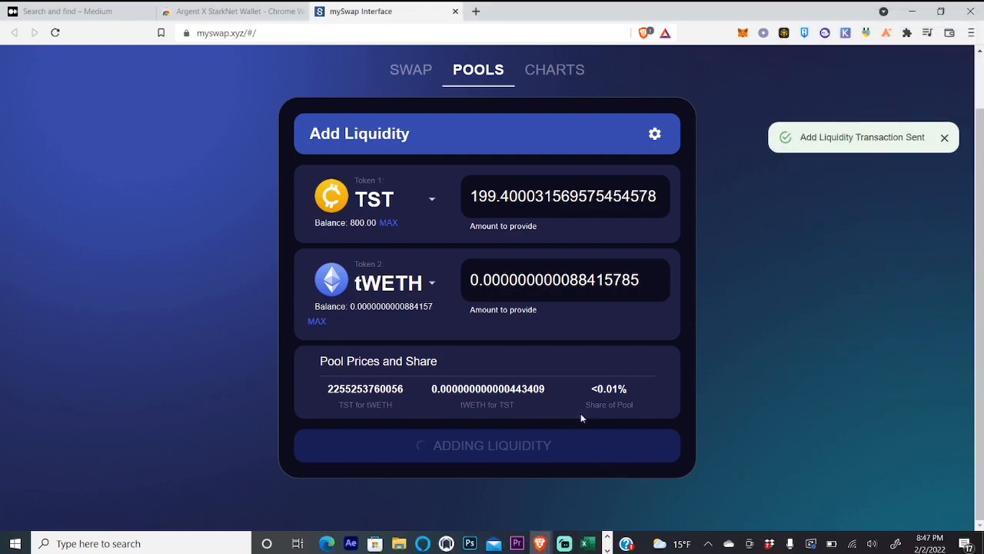
scroll(down, 3)
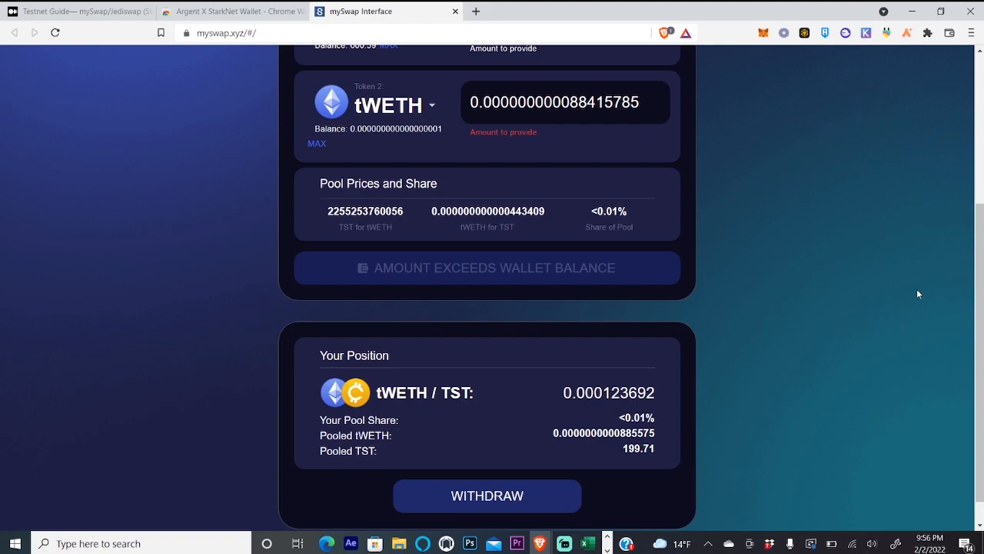
mouse_move(180, 140)
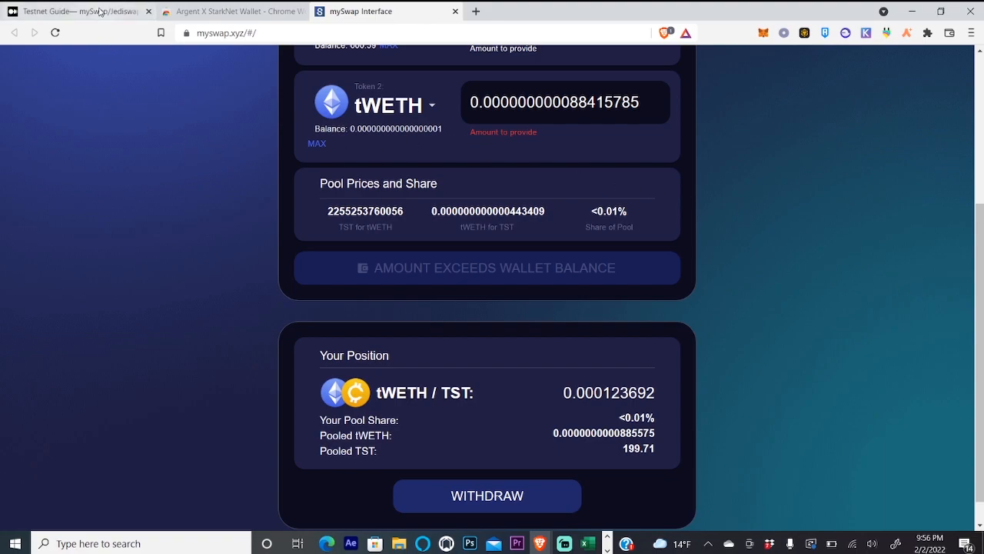
Return to the Medium testnet guide at its JediSwap section
click(77, 11)
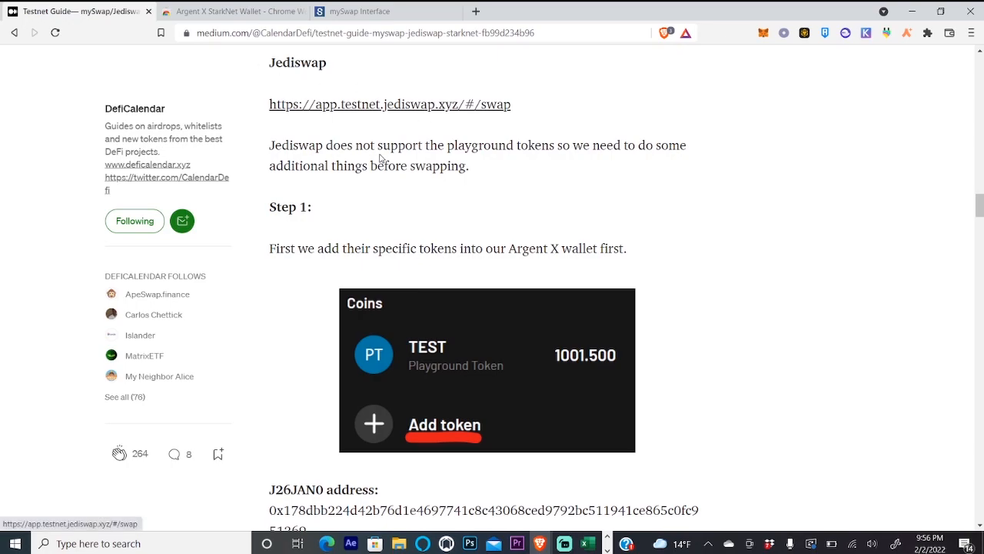
mouse_move(384, 110)
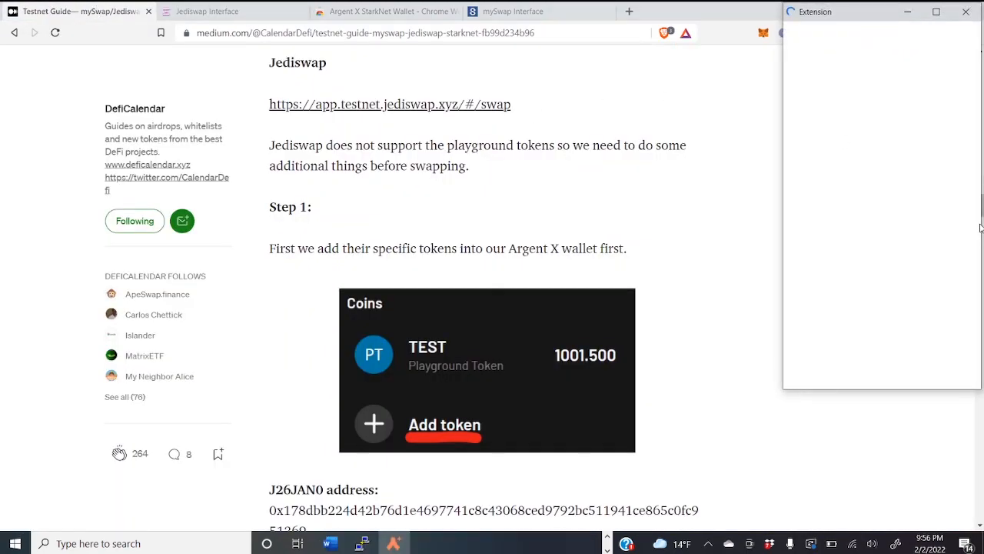
Connect Argent X to JediSwap on StarkNet Goerli so the JAN26J0 swap form appears
click(208, 11)
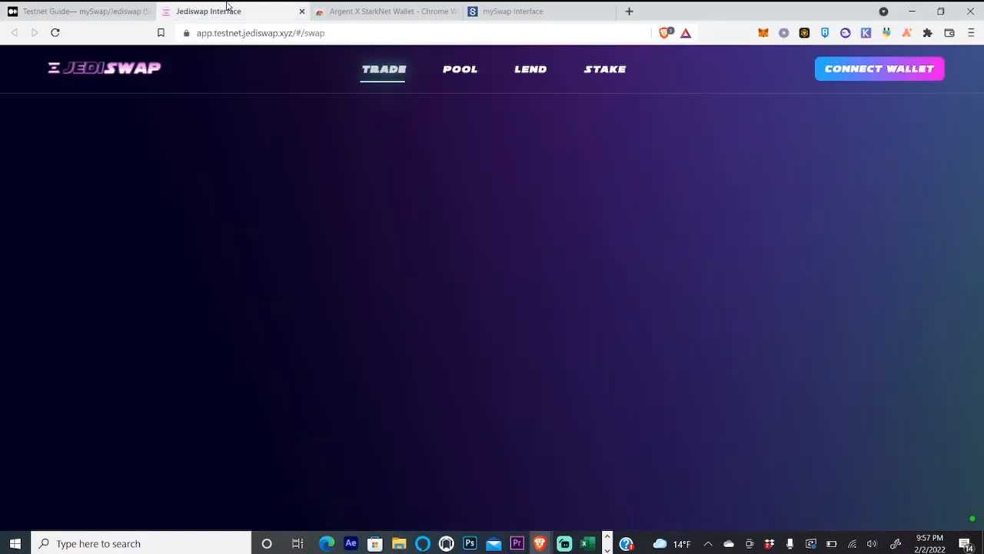
click(878, 69)
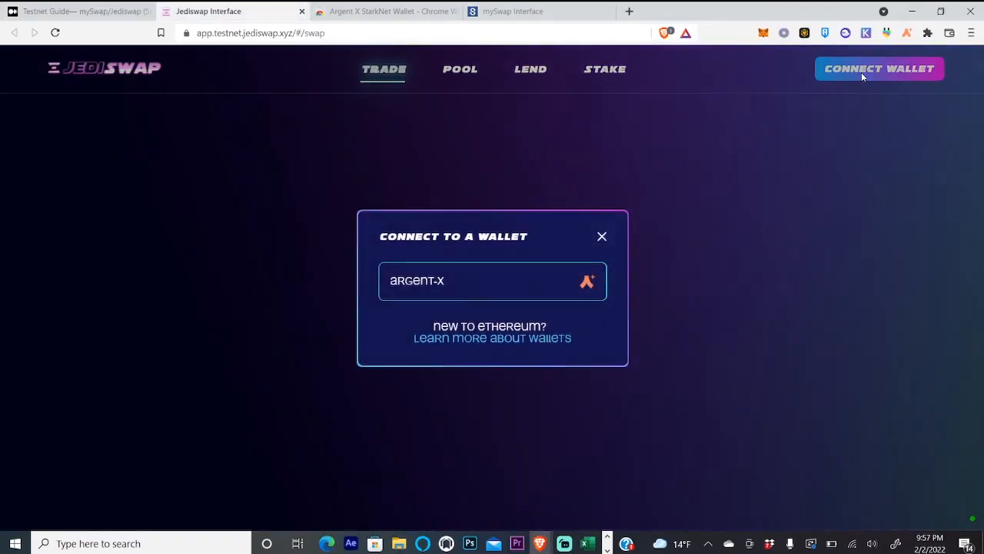
click(492, 280)
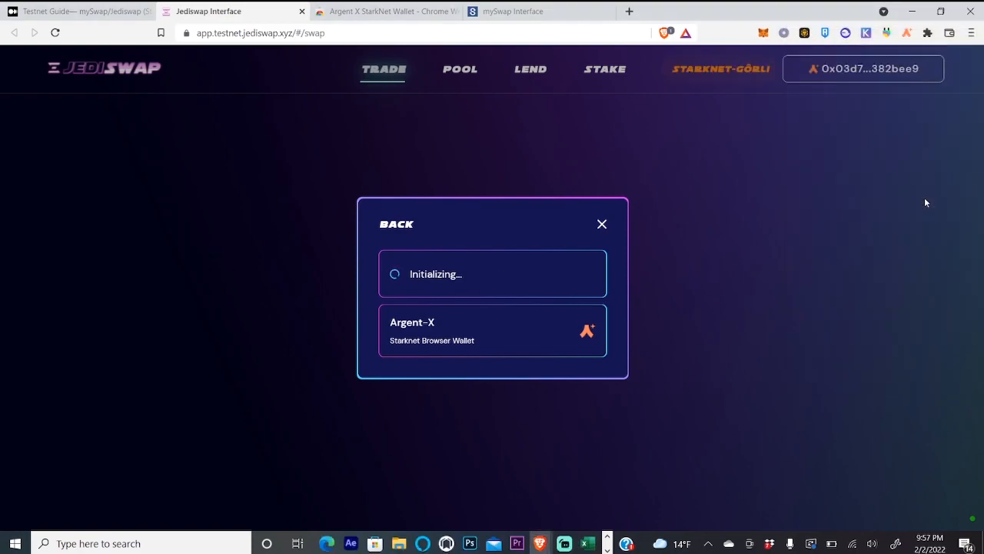
click(602, 224)
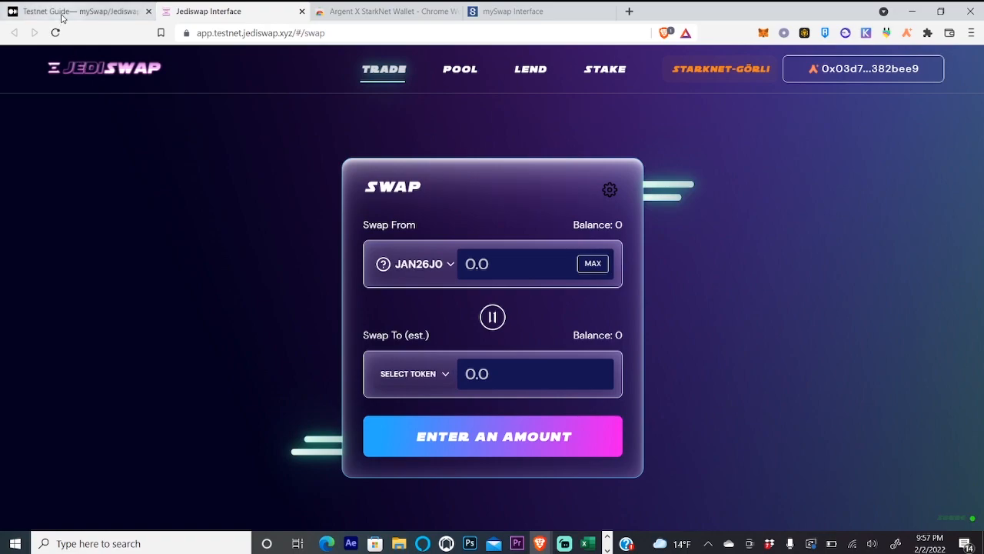
Scroll the guide past Step 1 to the J26JAN0 and J26JAN1 token addresses
click(76, 11)
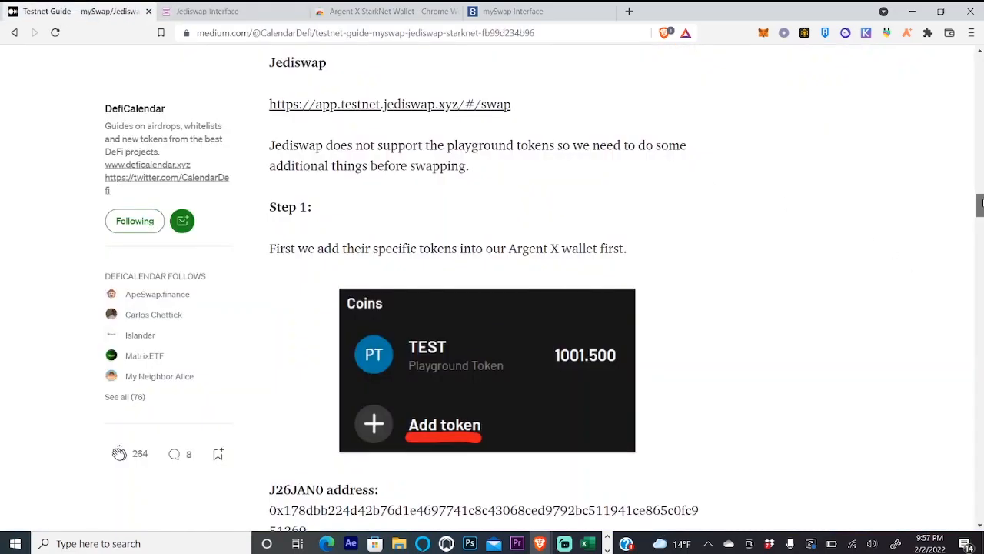
scroll(down, 3)
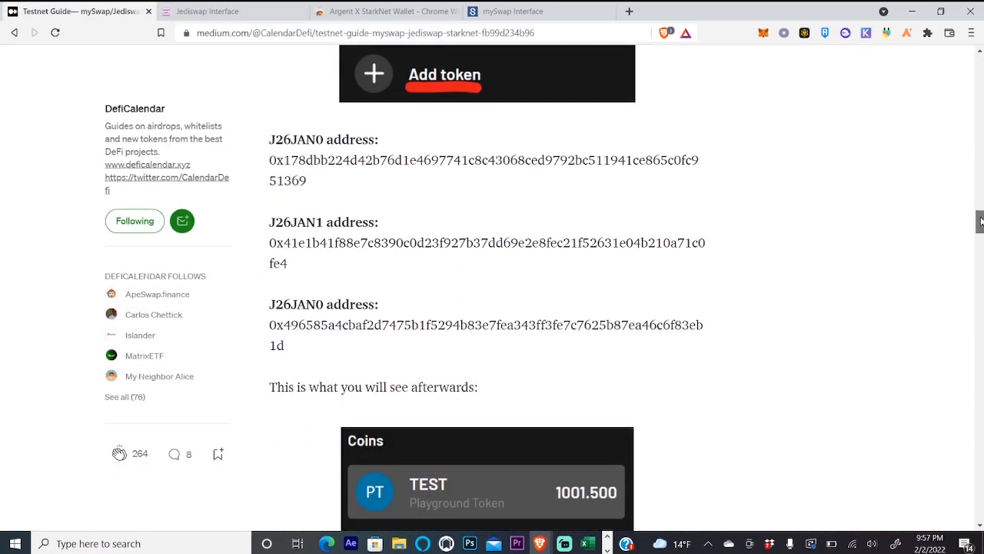
scroll(down, 3)
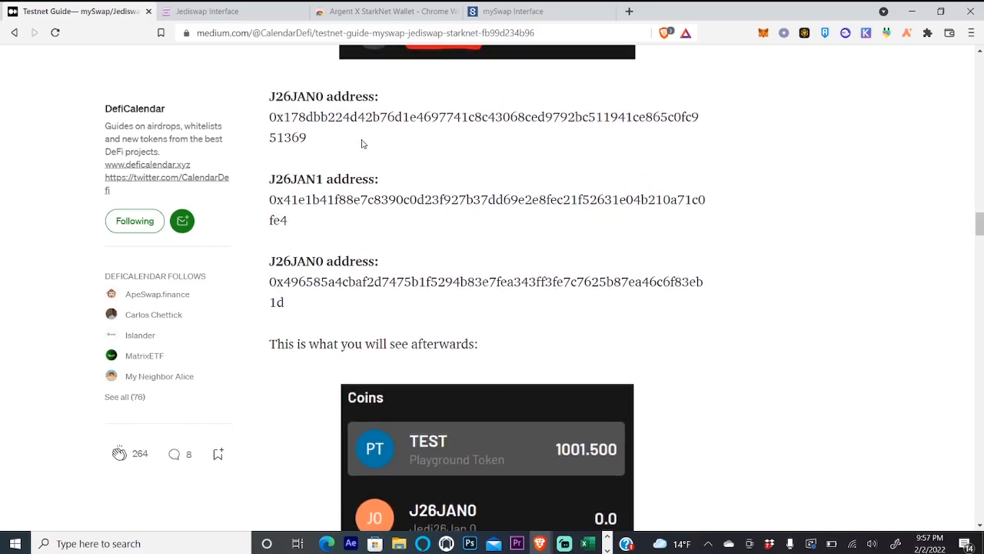
mouse_move(320, 139)
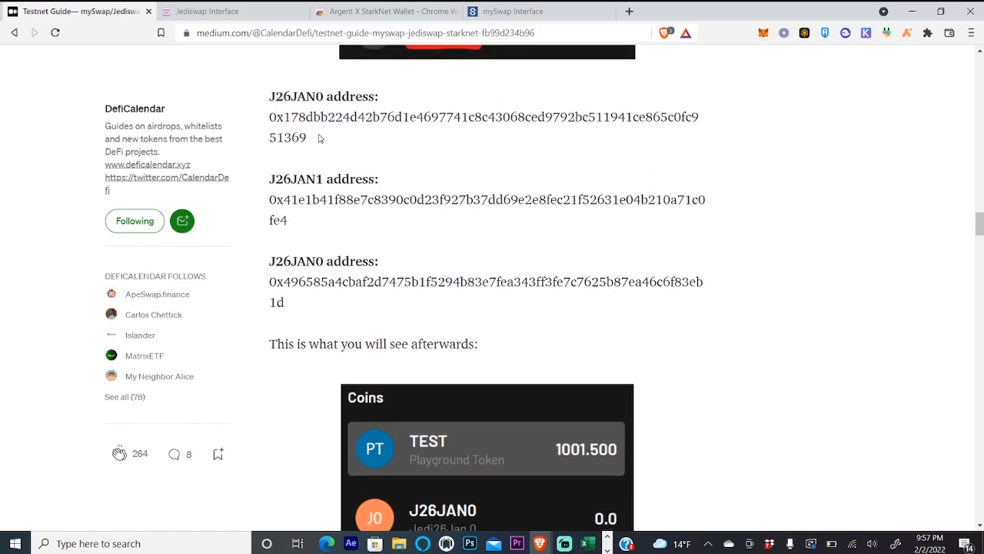
mouse_move(598, 107)
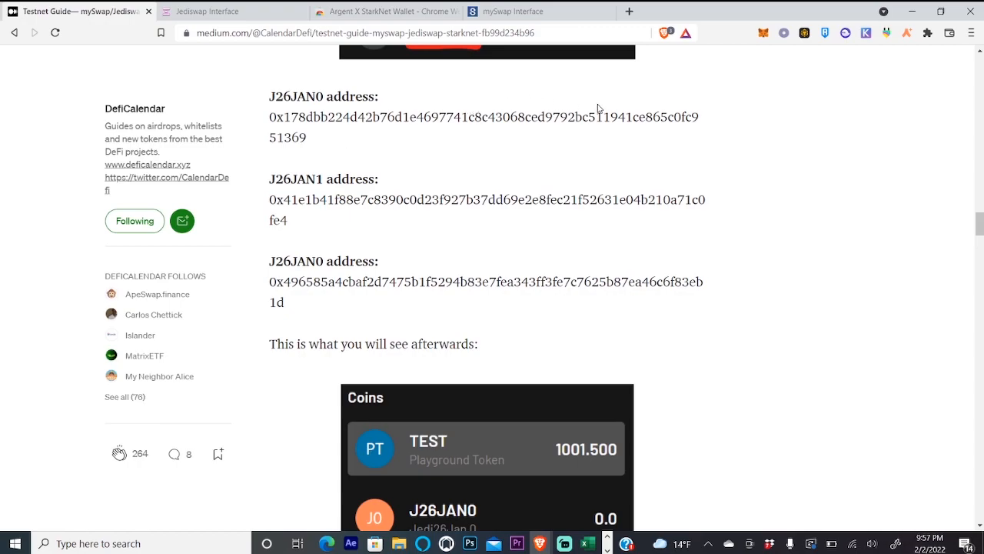
Add the J26JAN0 and J26JAN1 tokens to Argent X from their guide addresses
drag(269, 116, 308, 137)
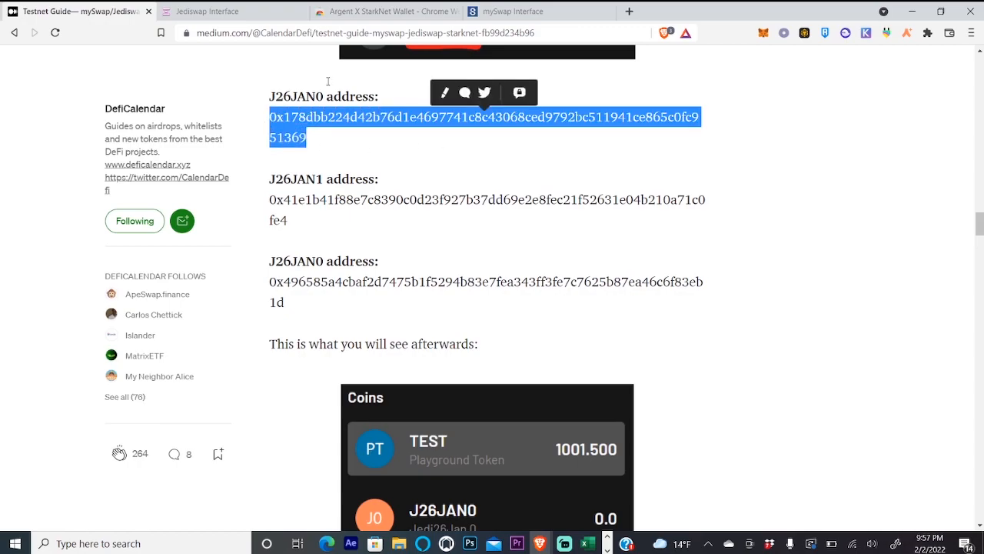
mouse_move(908, 36)
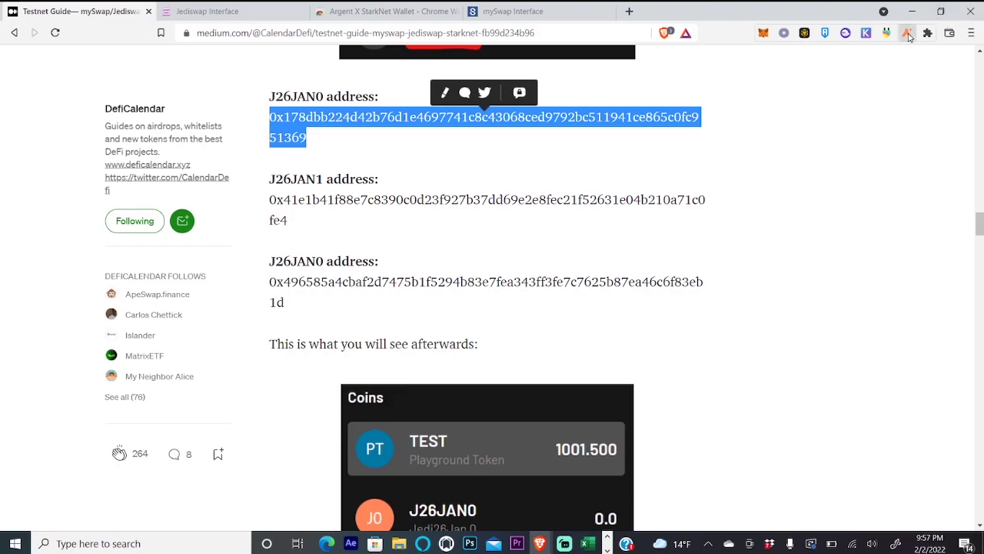
click(908, 33)
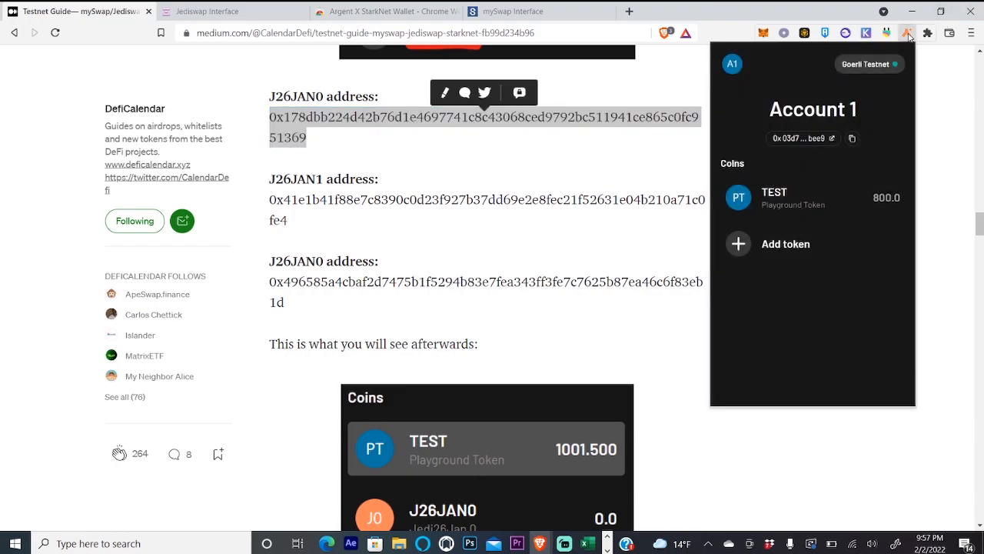
click(785, 243)
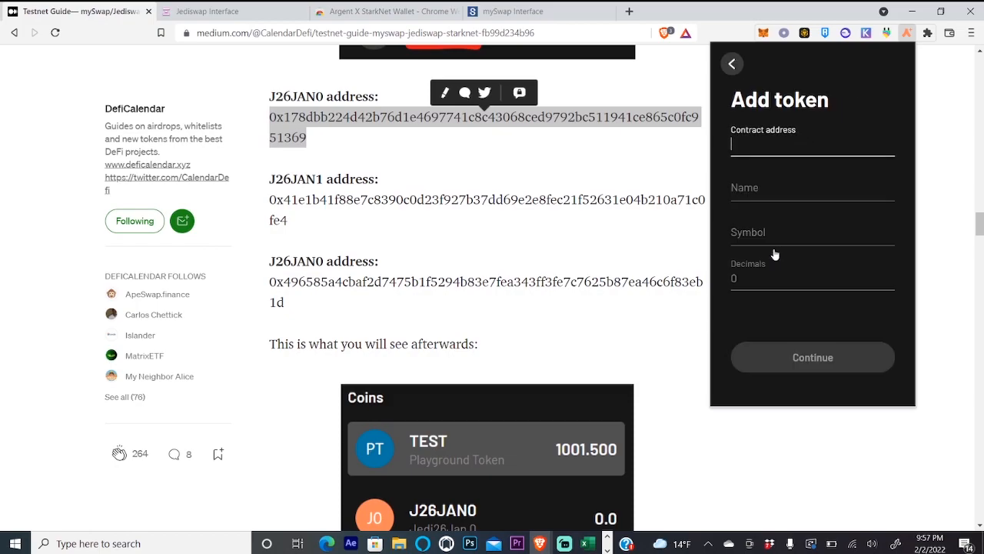
mouse_move(781, 179)
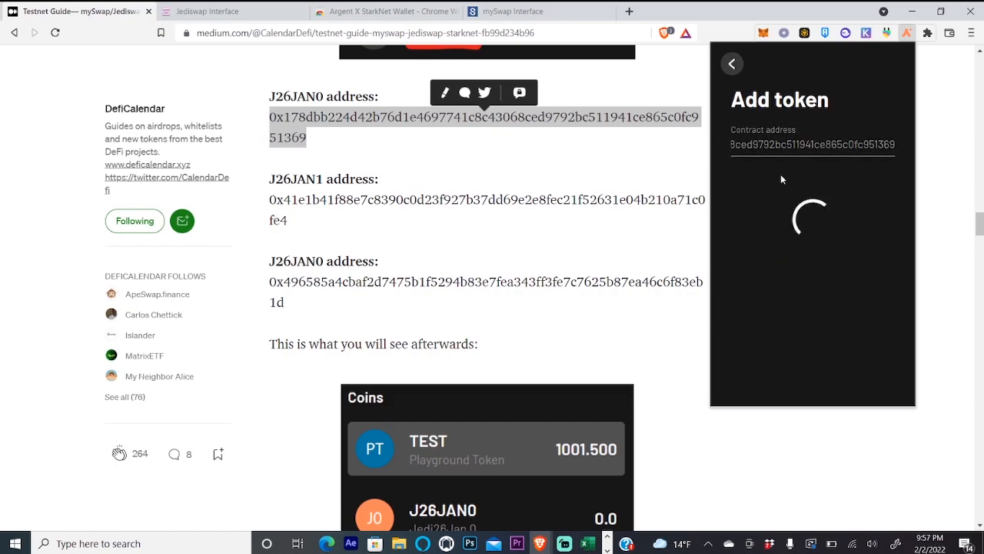
click(731, 63)
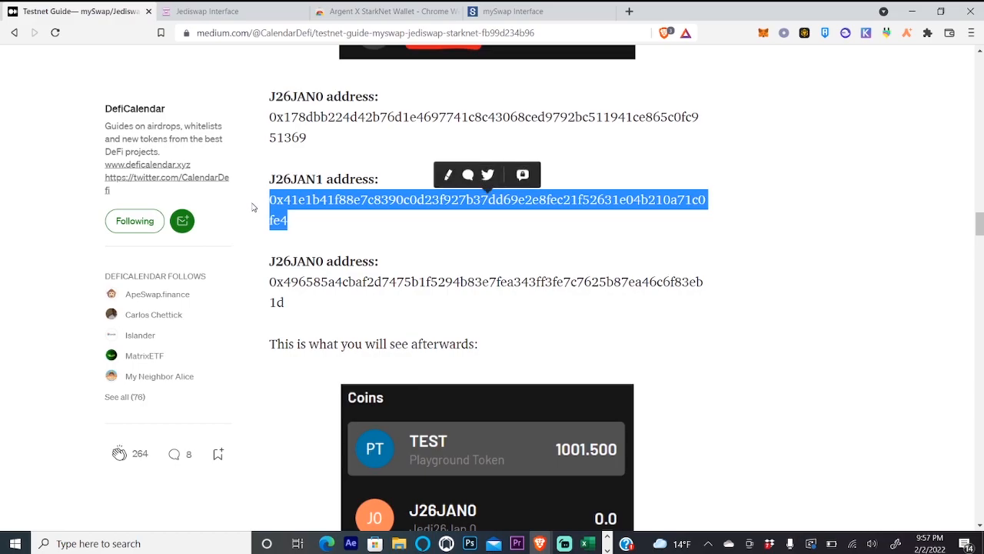
mouse_move(907, 37)
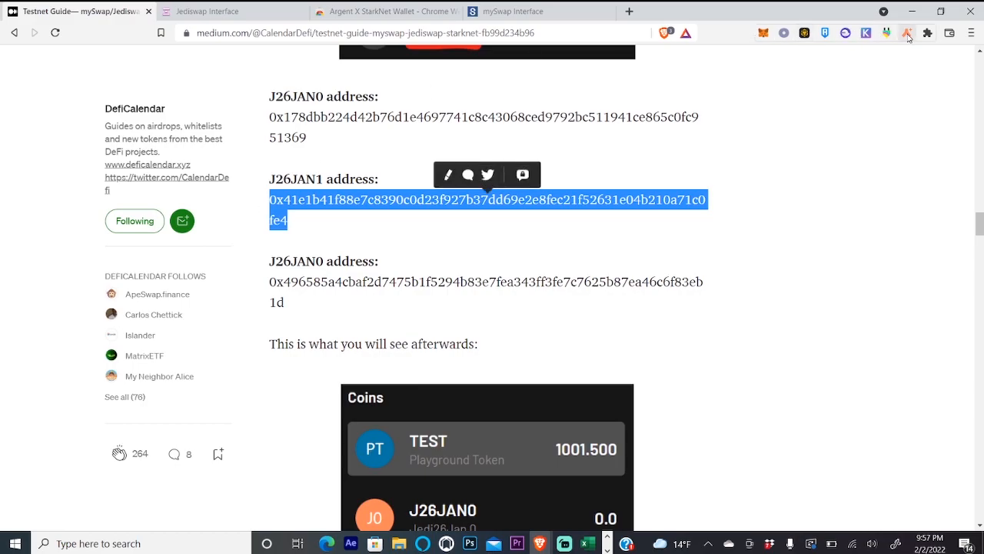
click(907, 33)
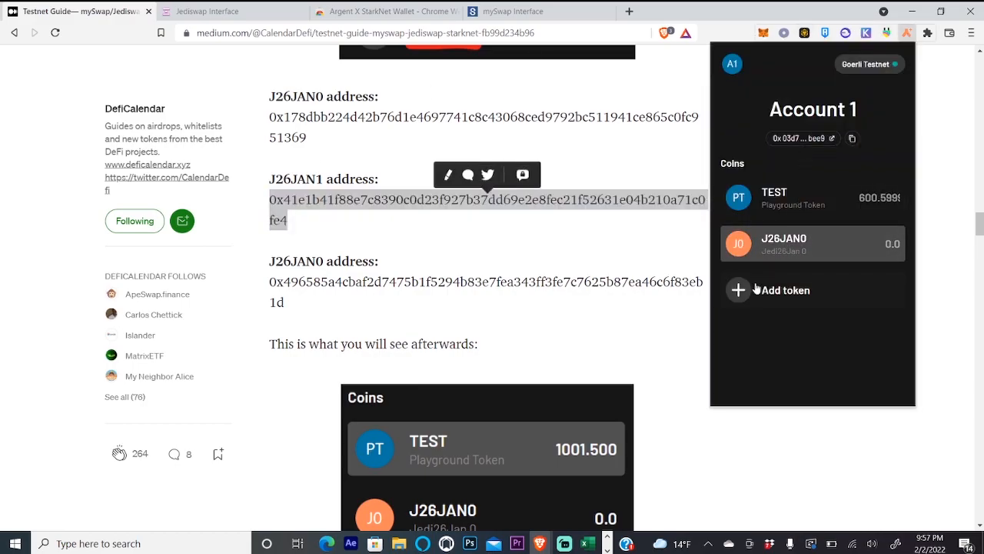
click(784, 290)
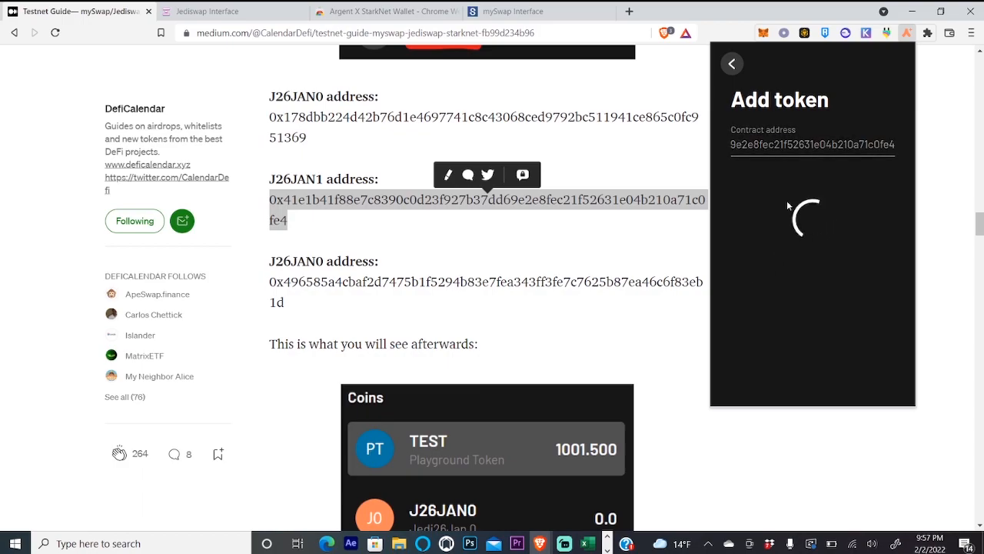
click(731, 63)
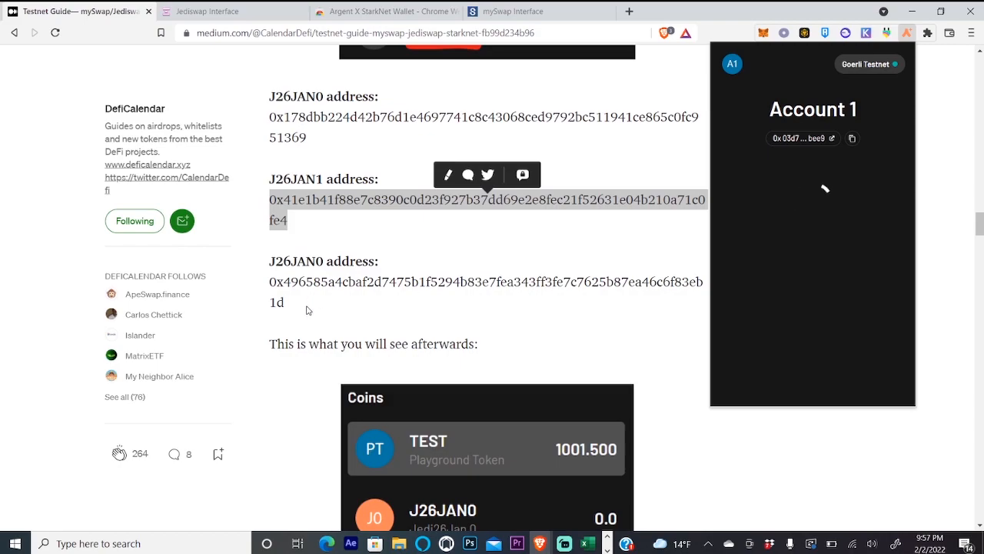
Add the J26JAN2 token to Argent X using the last address in the guide
double_click(487, 291)
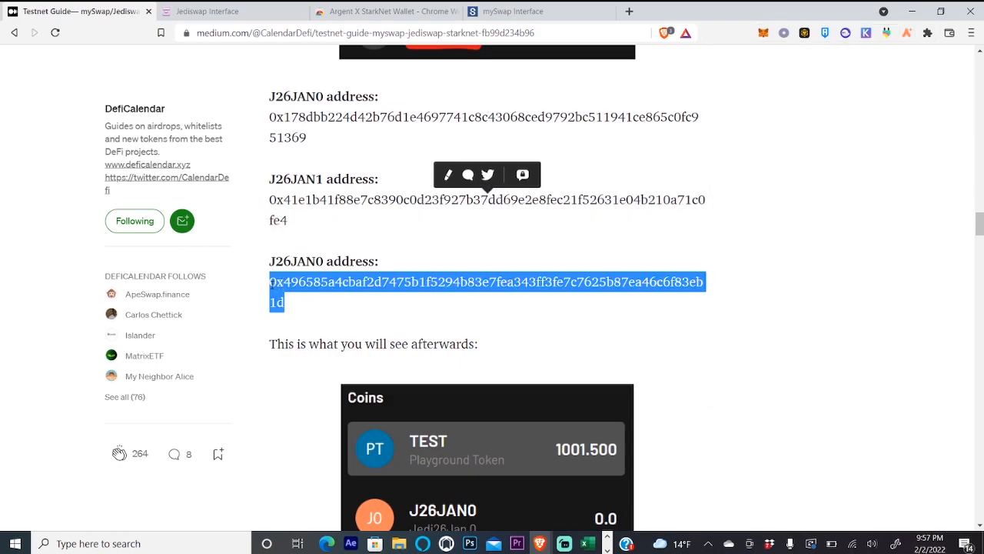
mouse_move(897, 40)
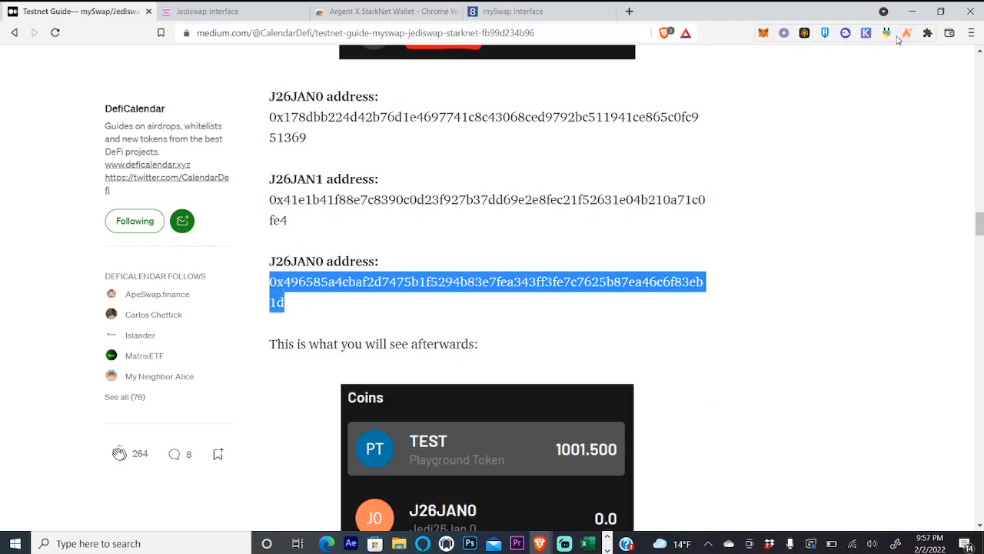
click(908, 32)
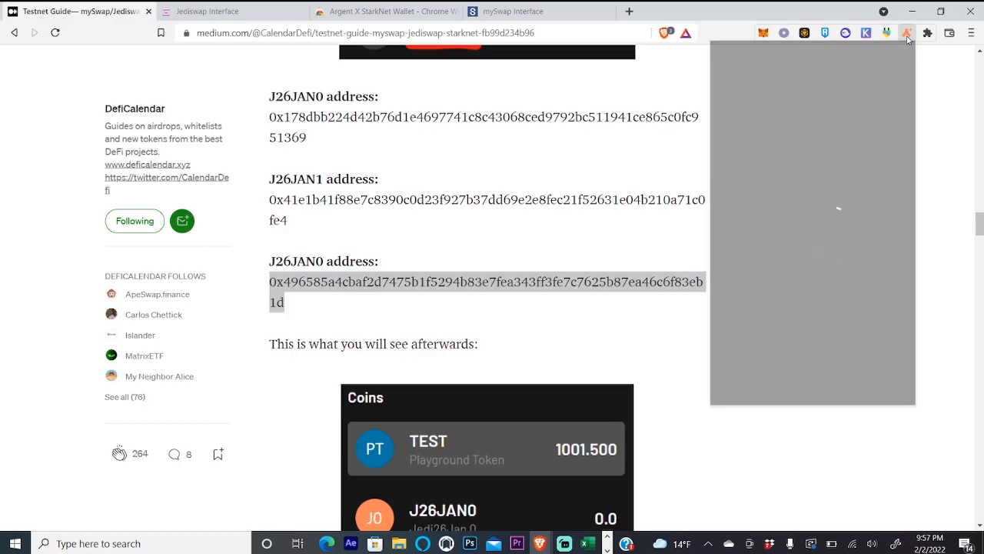
click(907, 33)
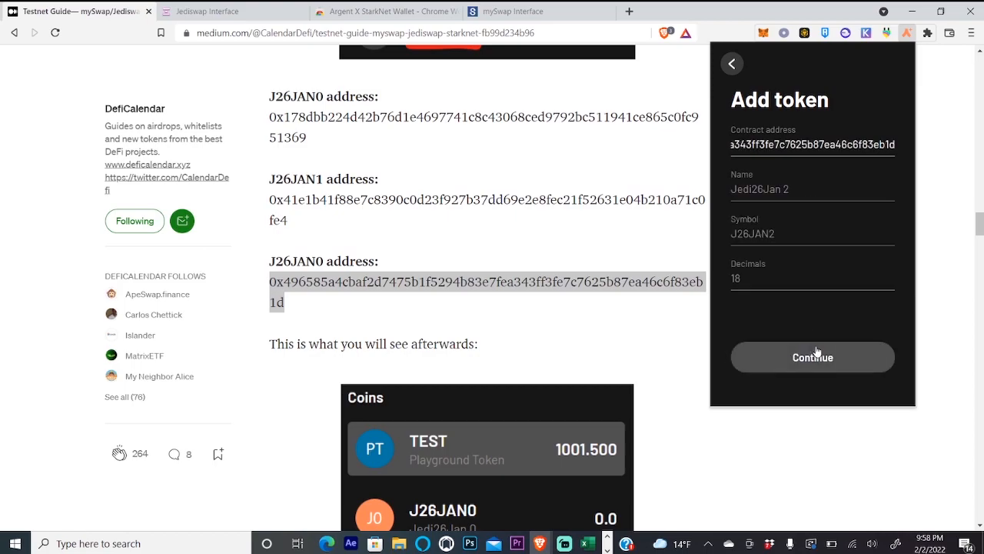
click(811, 357)
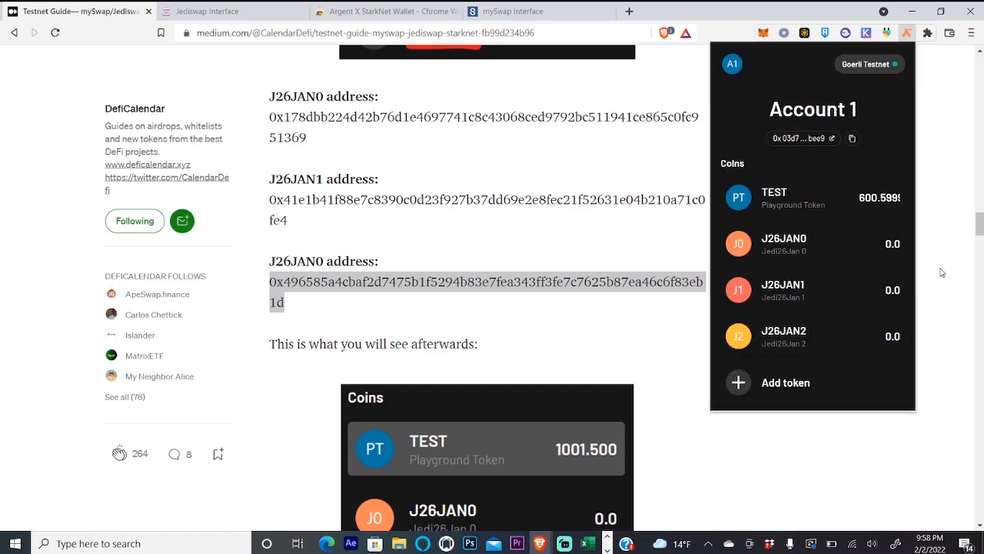
mouse_move(942, 277)
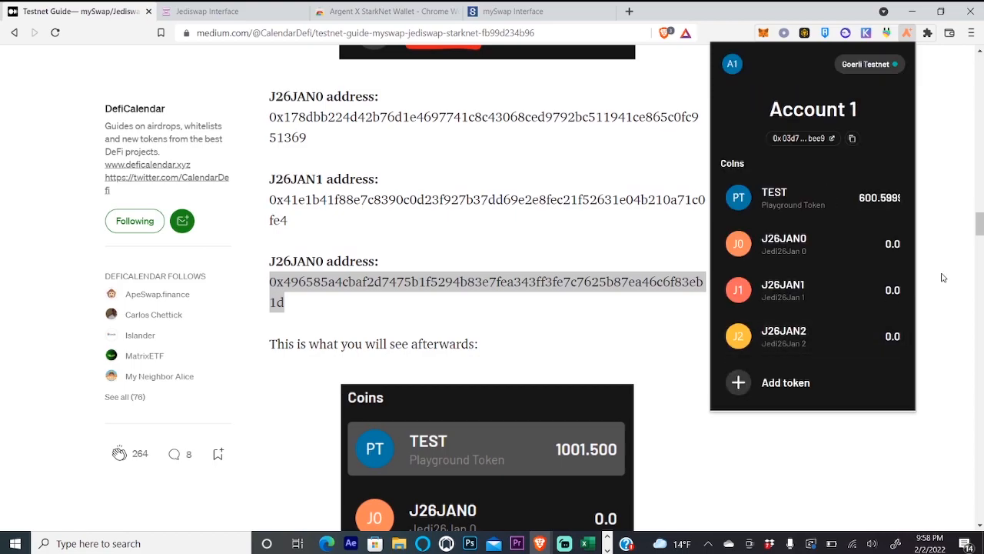
Open the J26JAN0 contract page in the block explorer from the guide
scroll(down, 3)
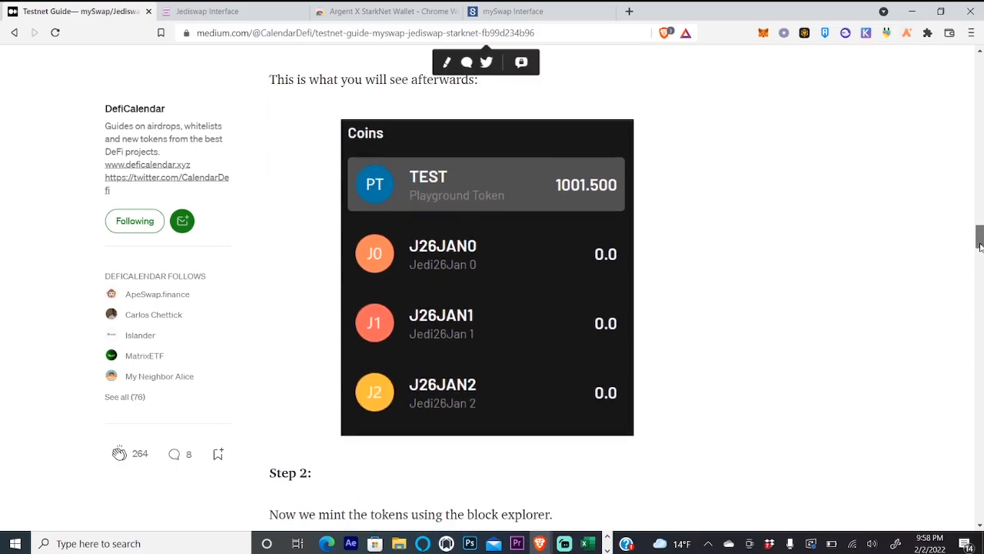
scroll(down, 3)
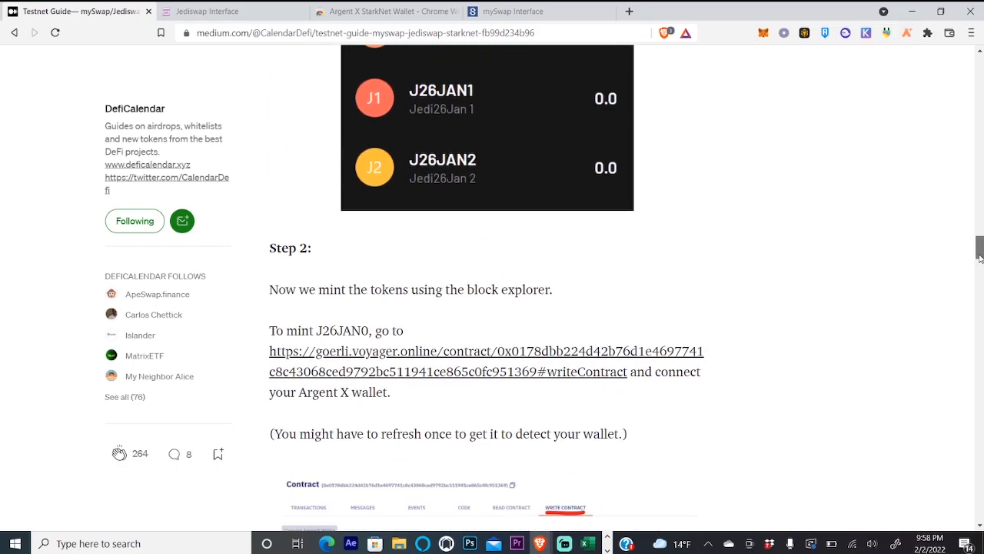
scroll(down, 3)
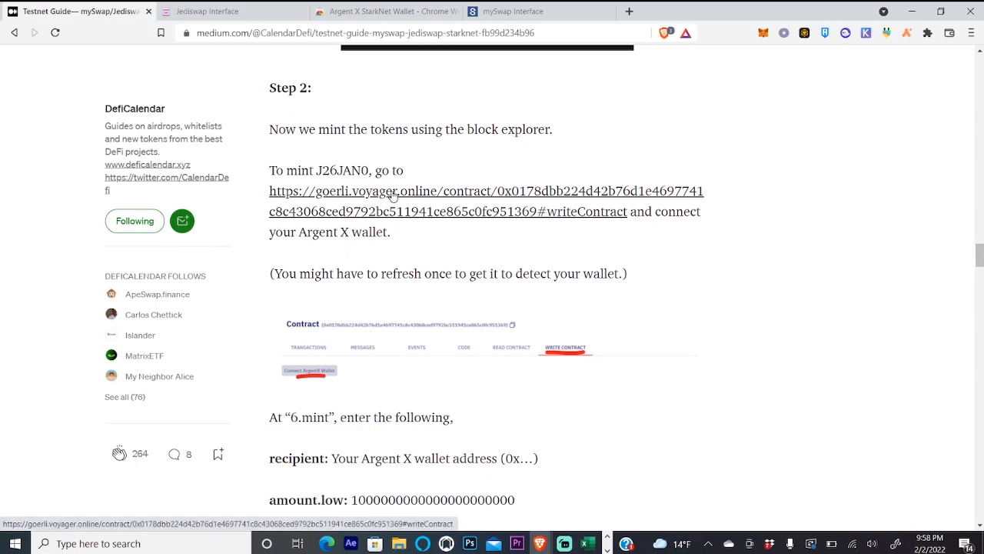
click(485, 191)
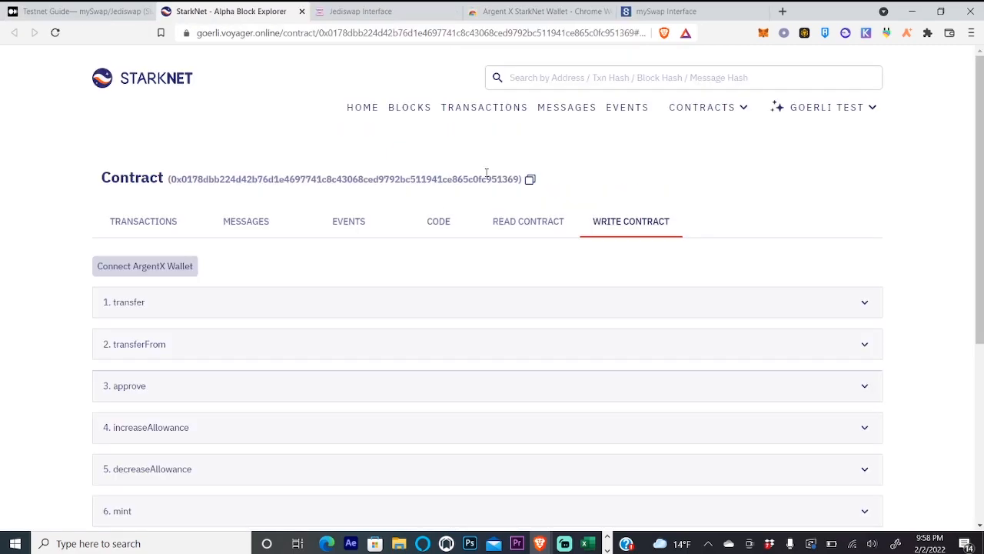
scroll(down, 3)
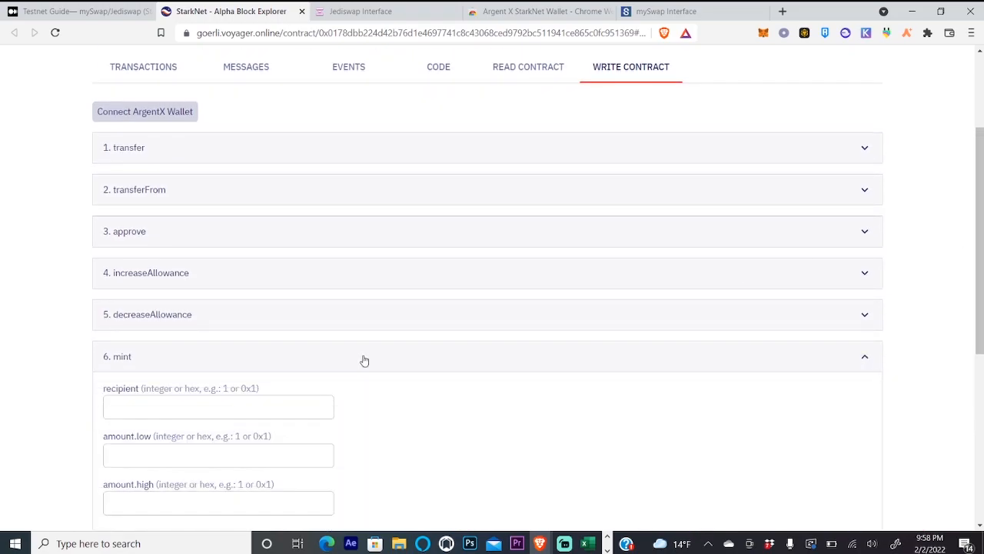
scroll(down, 3)
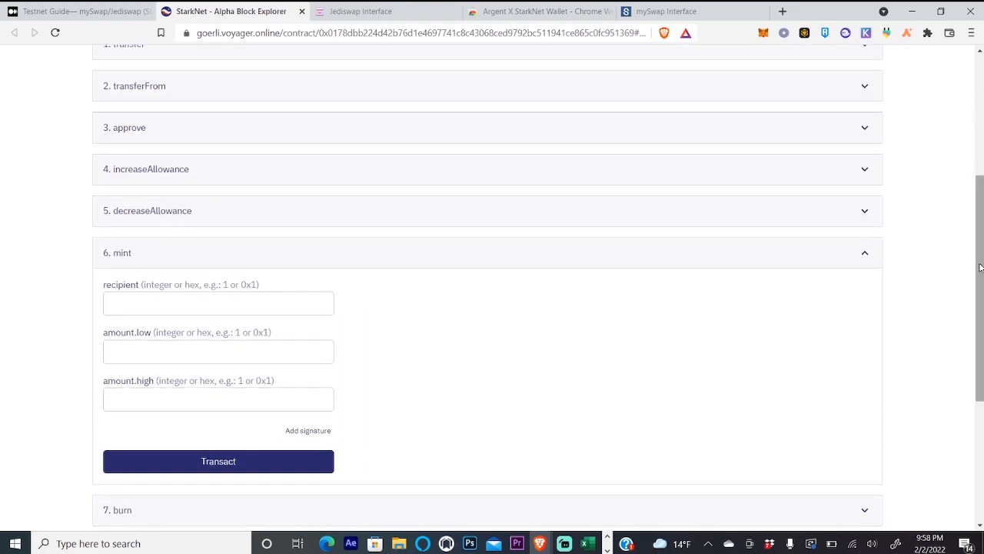
Back in the guide, scroll to Step 2's mint recipient and amount values
click(77, 11)
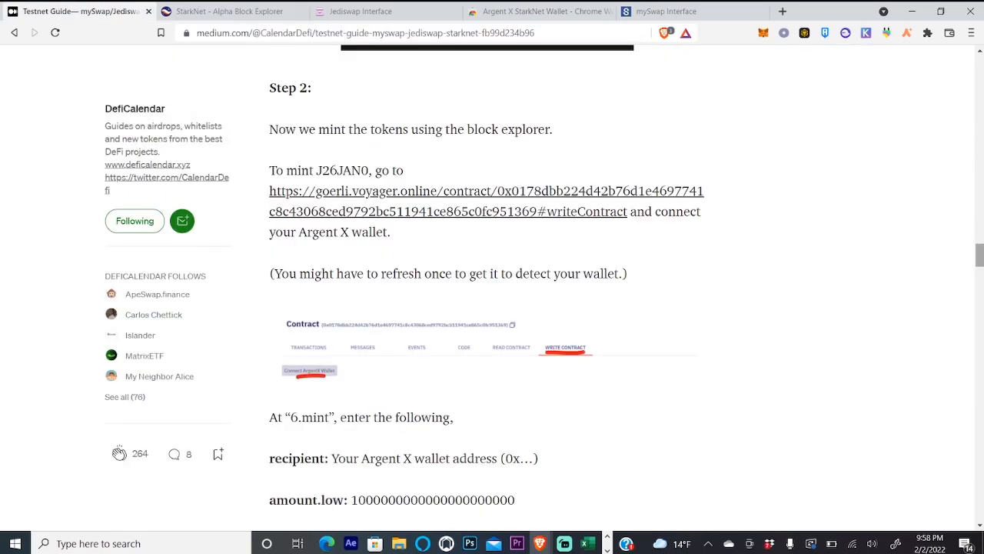
scroll(down, 3)
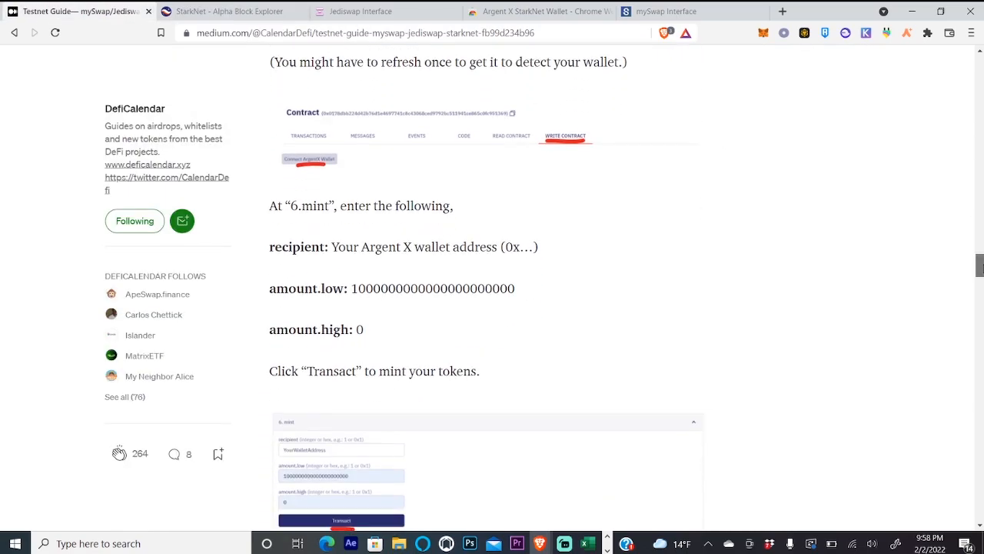
scroll(up, 3)
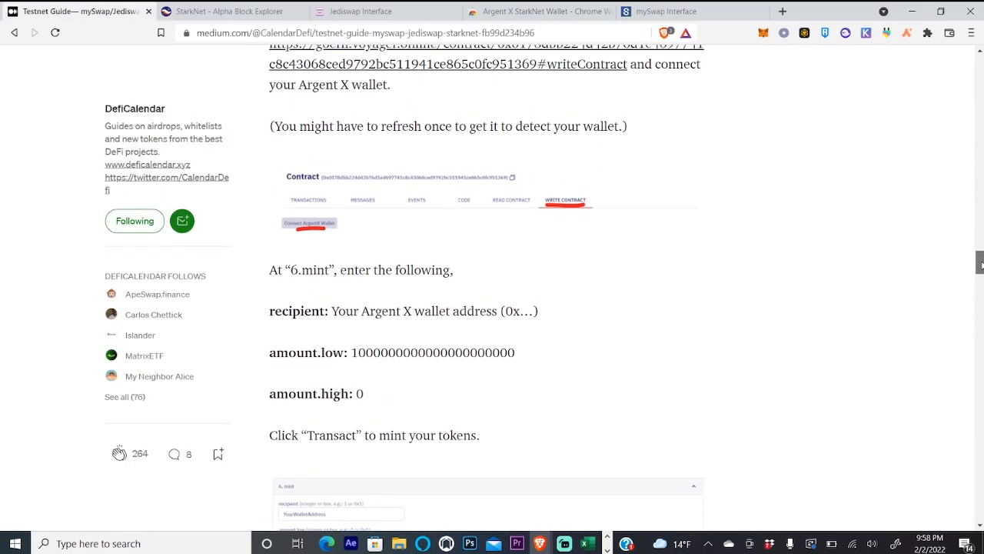
scroll(down, 3)
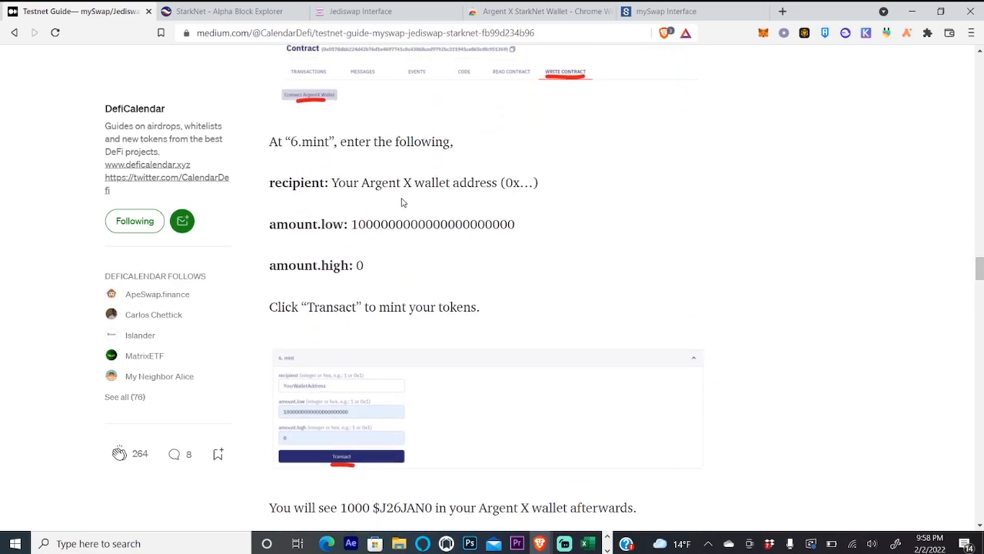
mouse_move(427, 199)
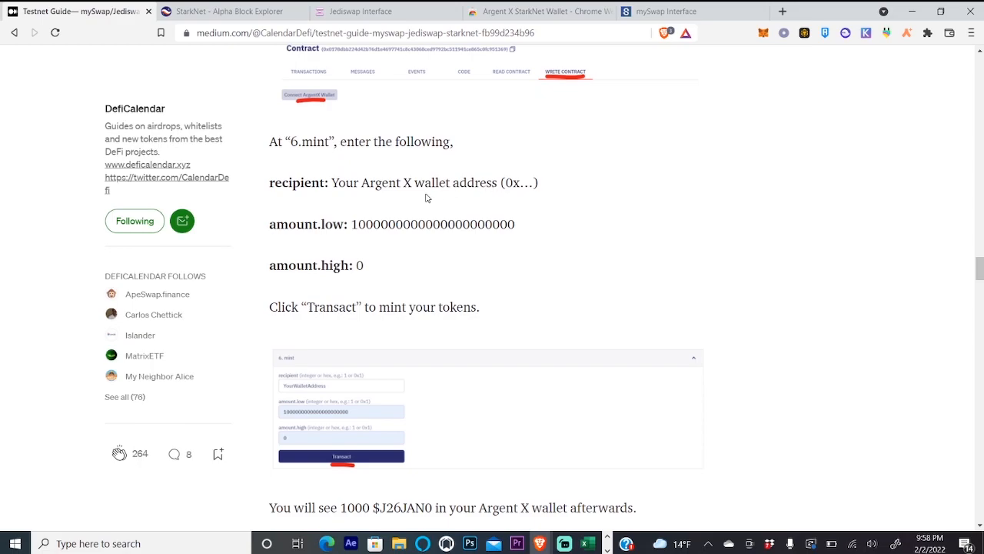
mouse_move(394, 256)
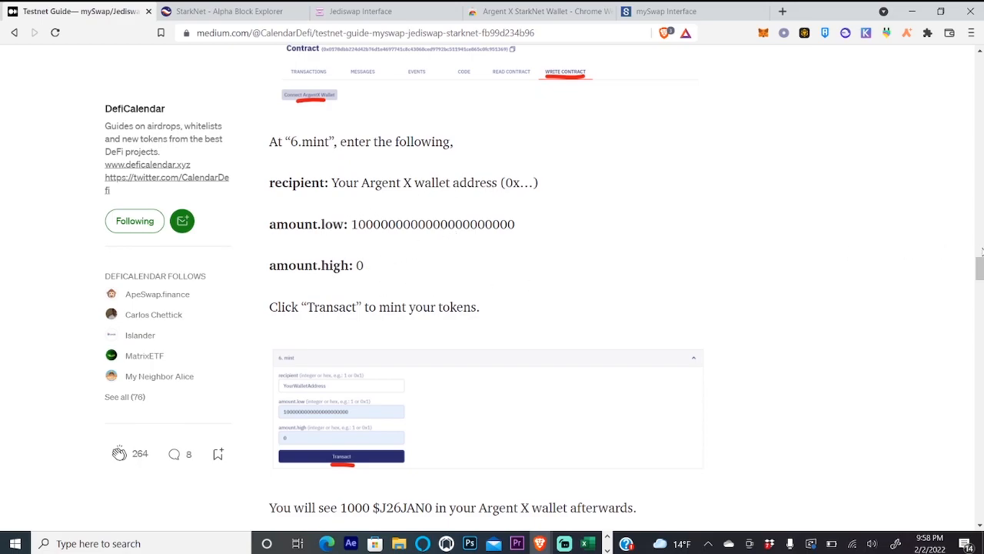
scroll(down, 3)
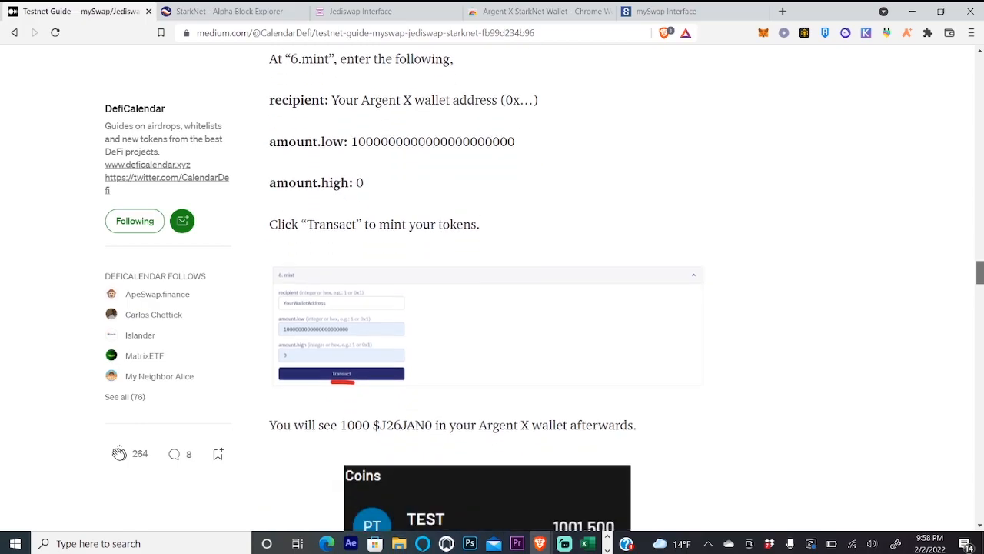
scroll(down, 3)
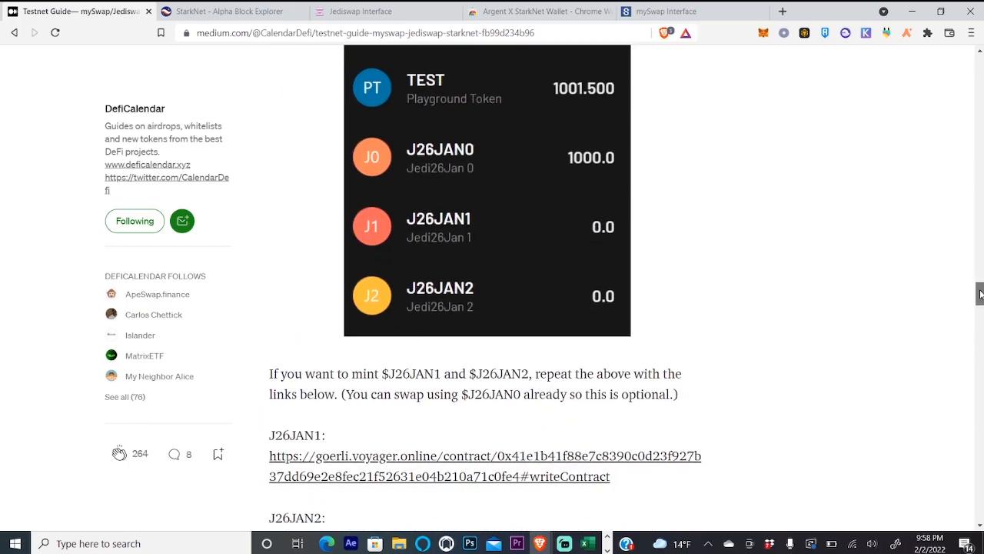
scroll(down, 3)
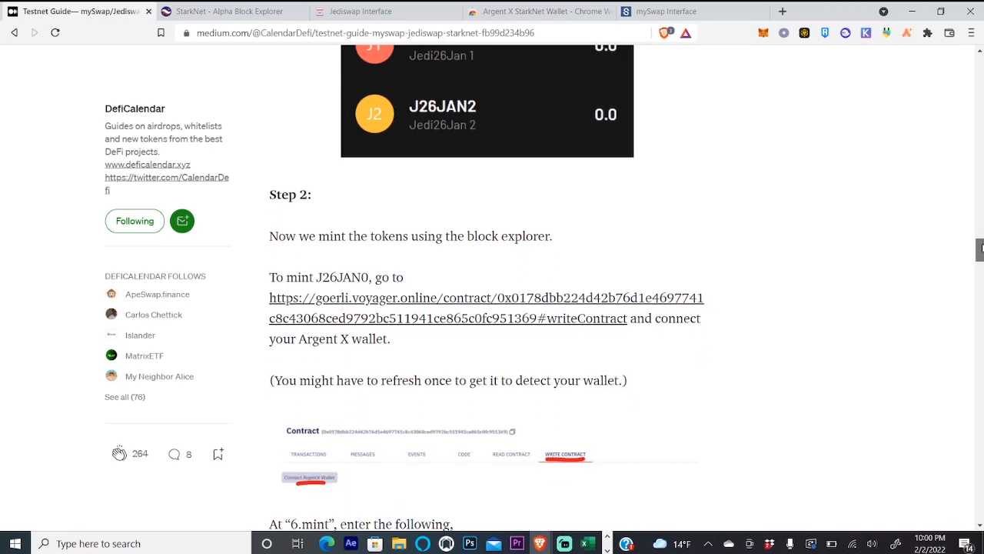
scroll(down, 3)
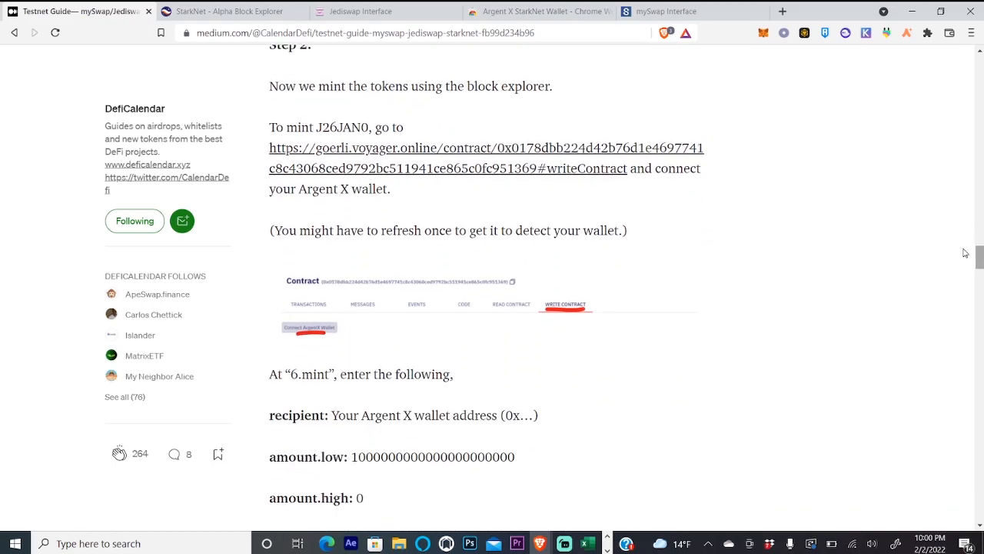
mouse_move(342, 156)
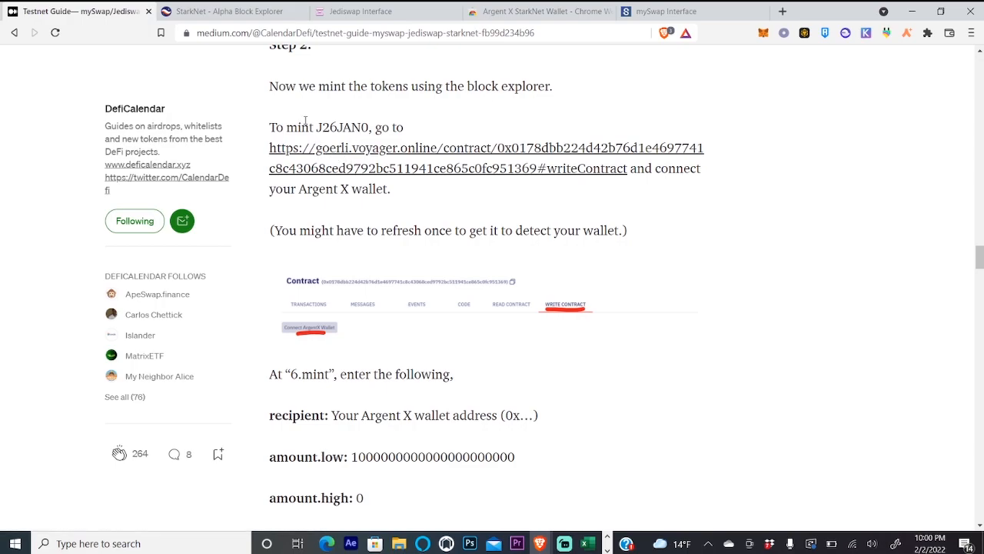
Copy the Argent X wallet address and enter it as the J26JAN0 mint recipient
click(230, 11)
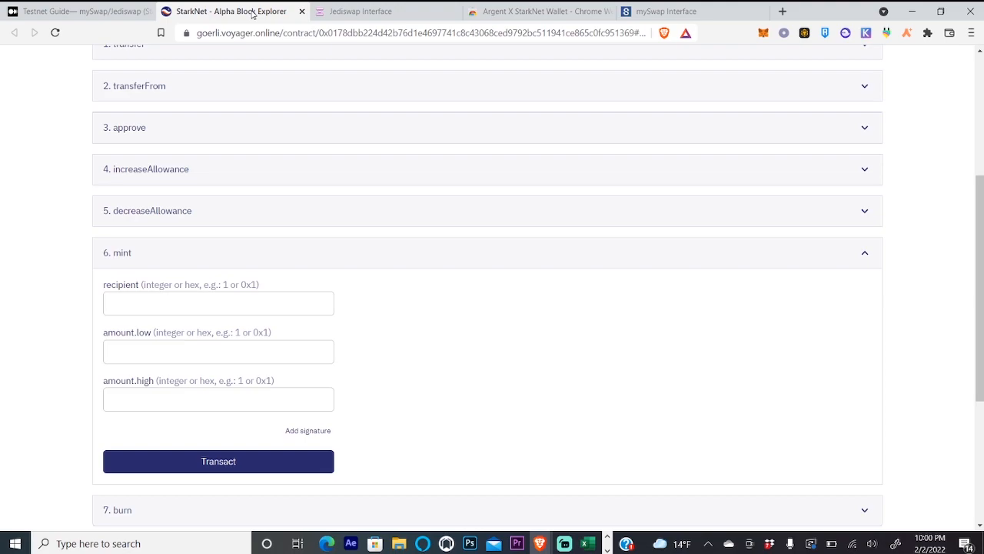
scroll(up, 3)
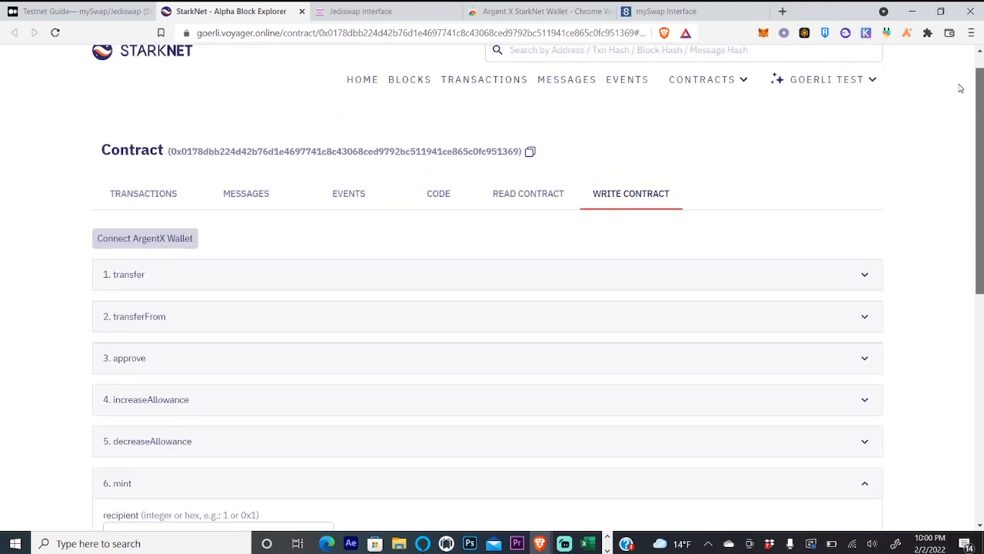
scroll(down, 3)
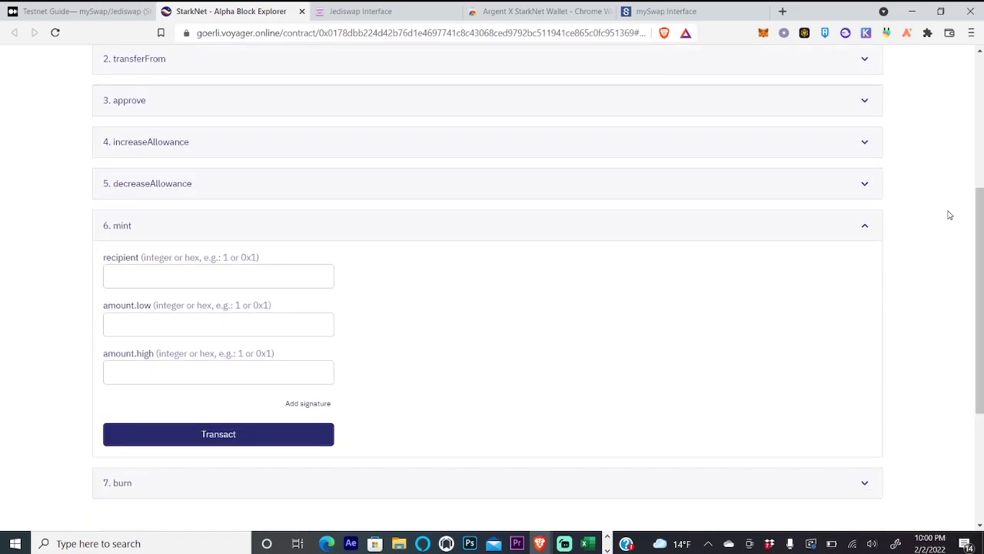
click(77, 11)
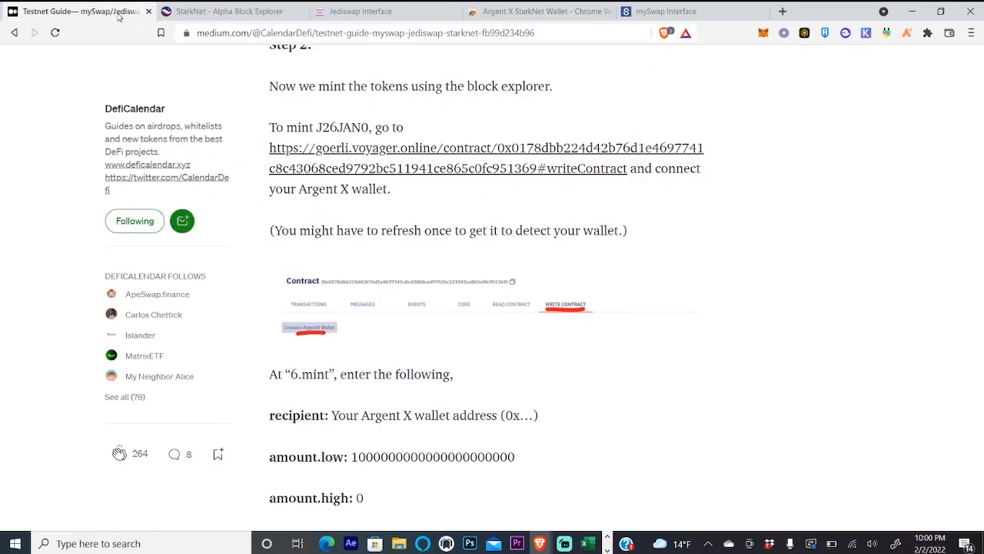
mouse_move(907, 39)
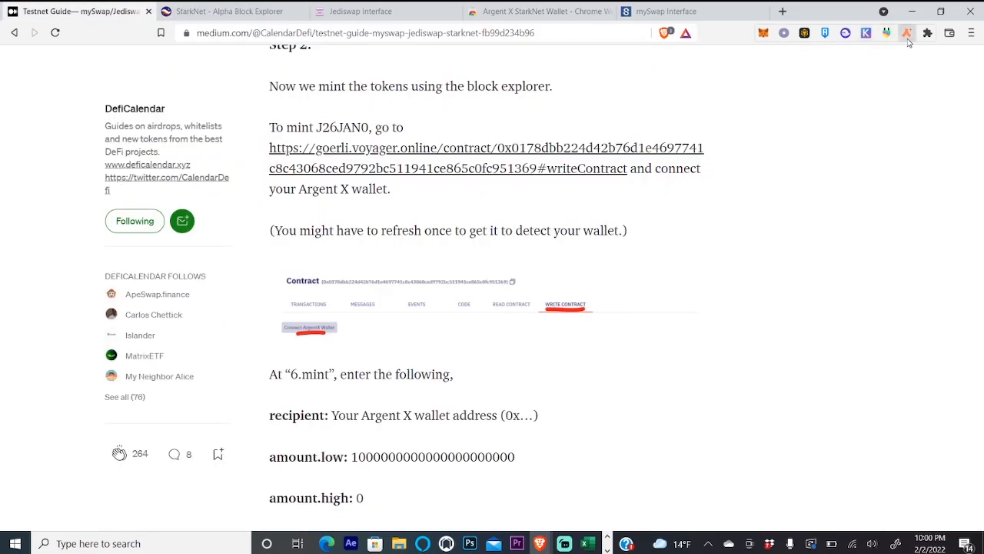
click(908, 32)
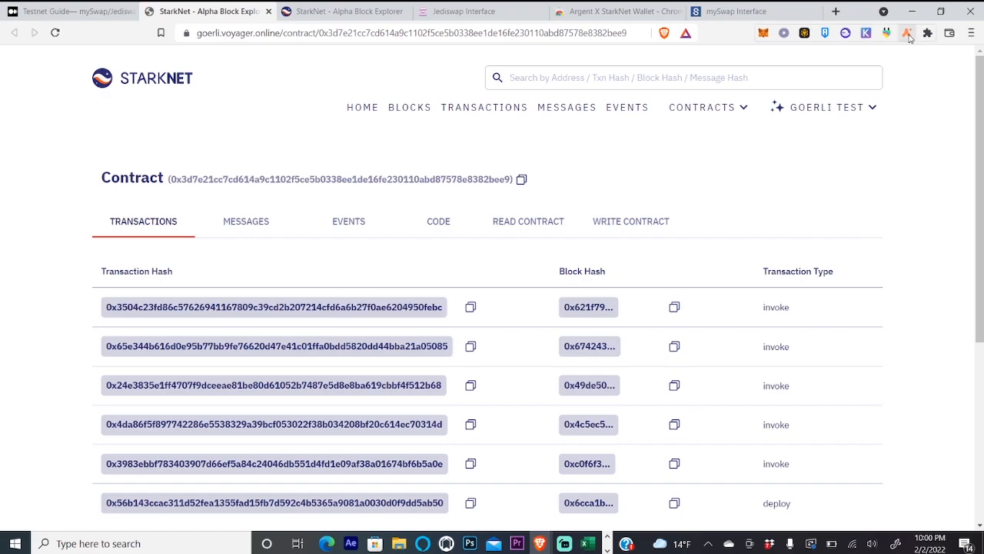
click(907, 33)
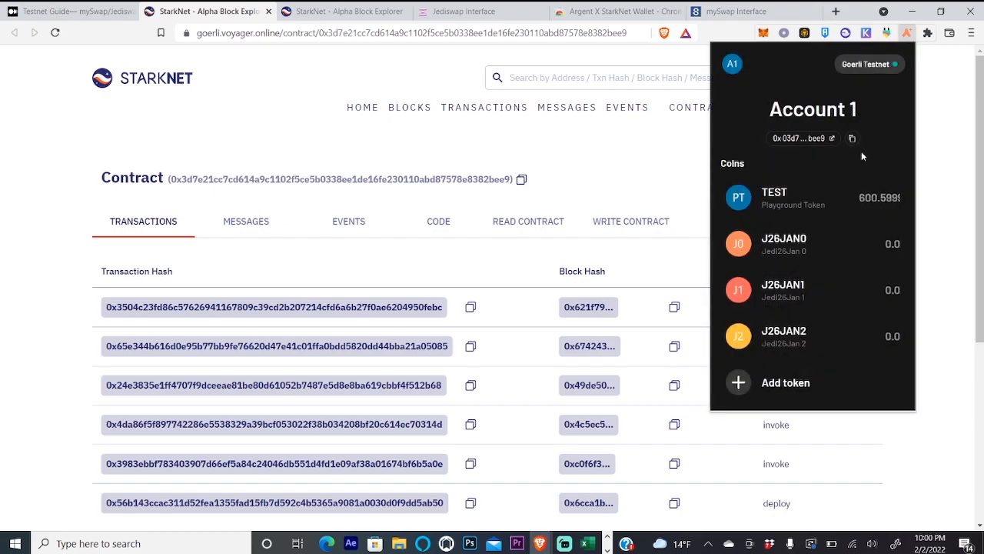
click(852, 139)
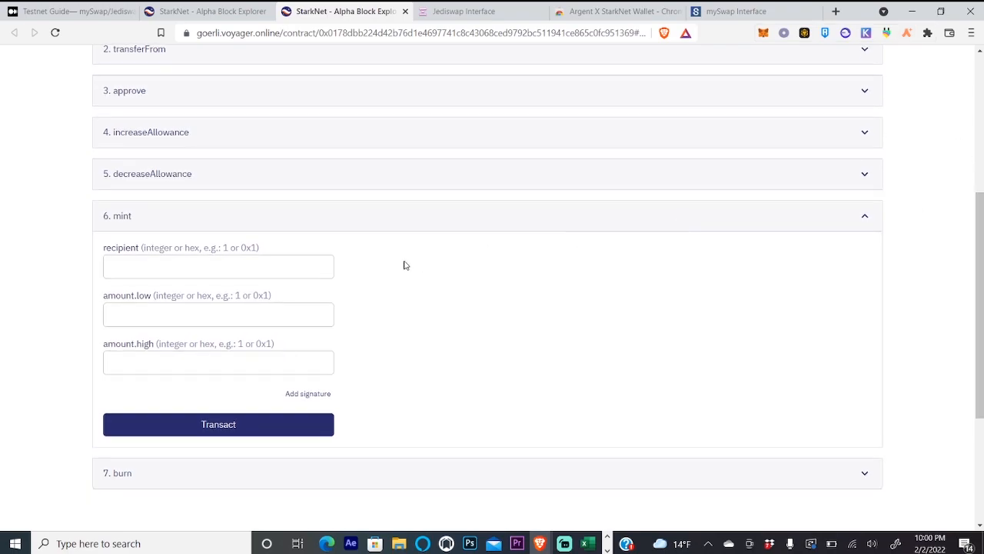
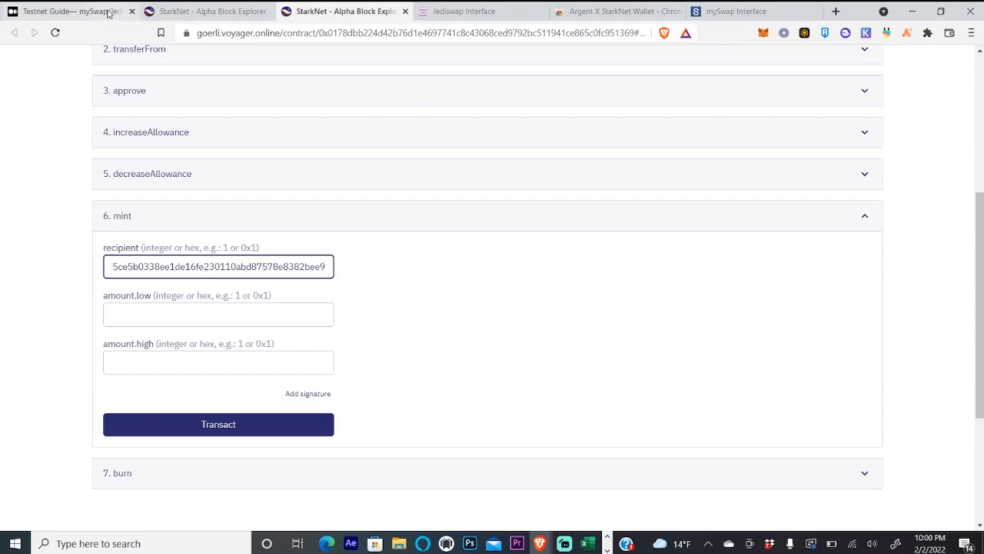
click(70, 11)
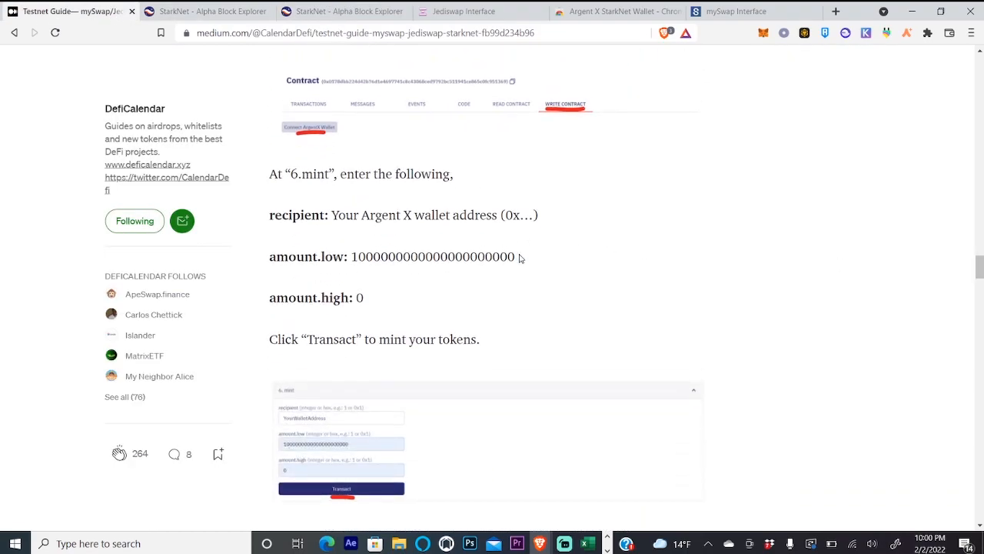
double_click(433, 256)
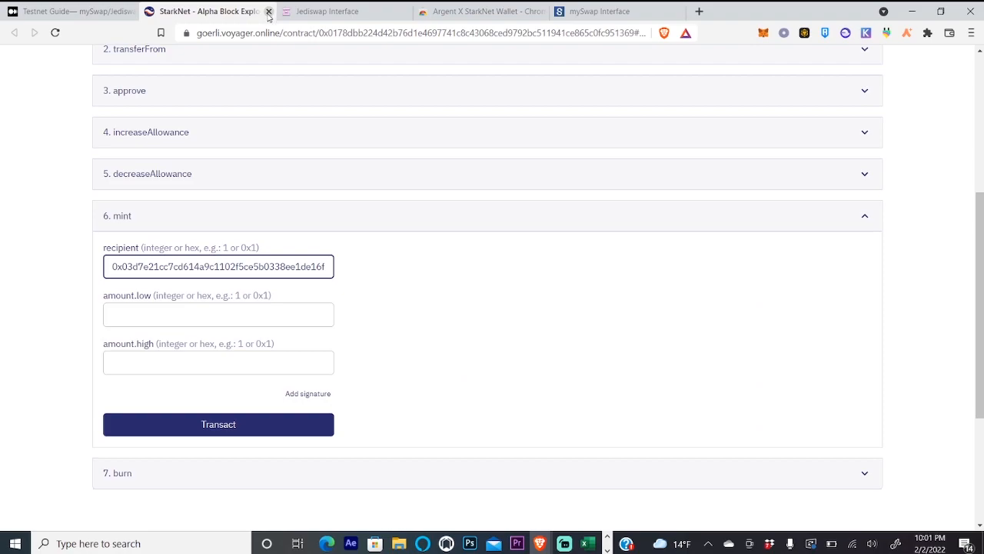
text(1000000000000000000000)
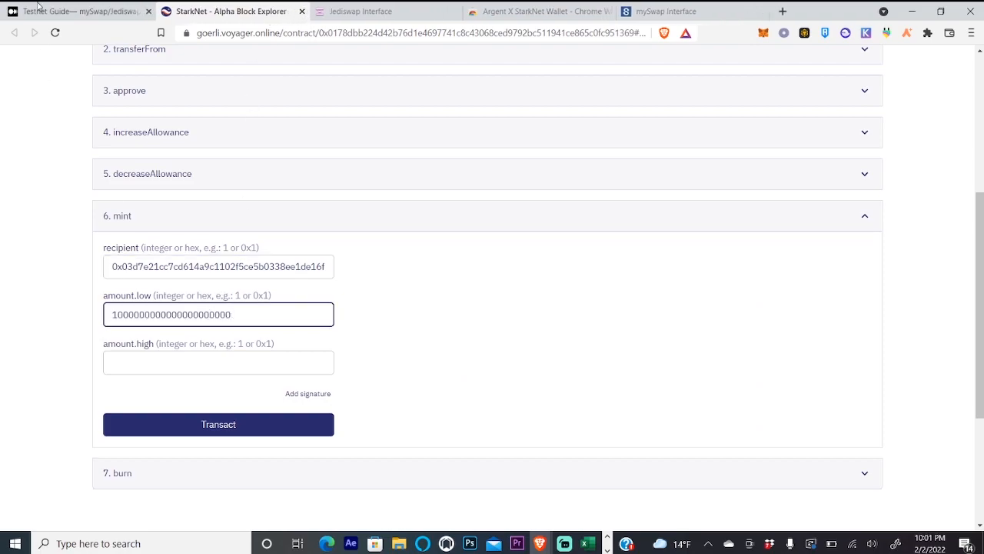
click(76, 10)
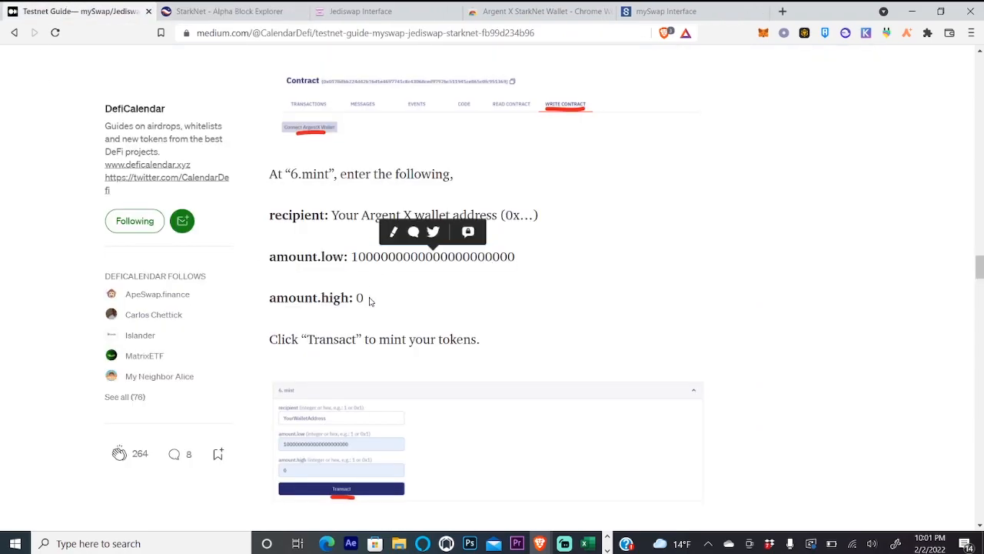
double_click(359, 298)
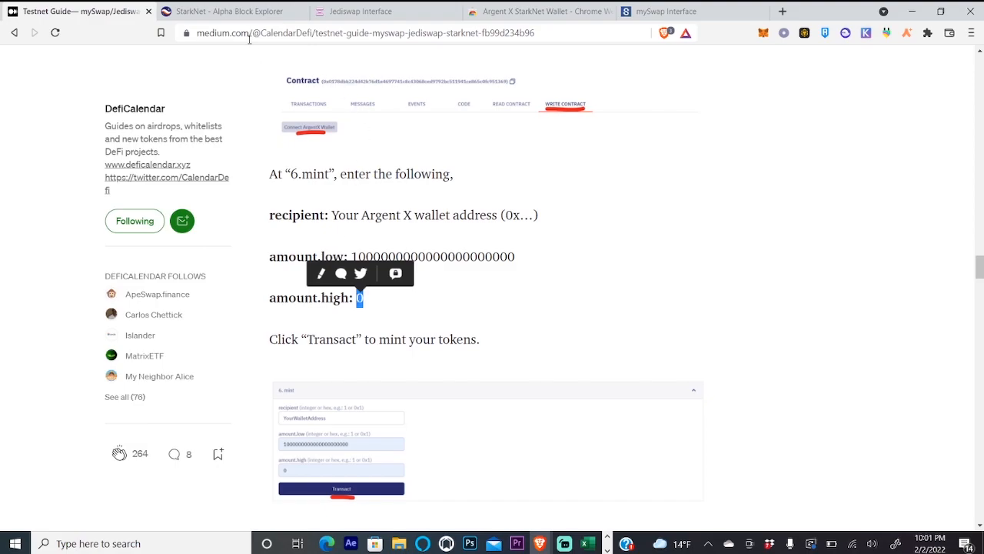
click(231, 11)
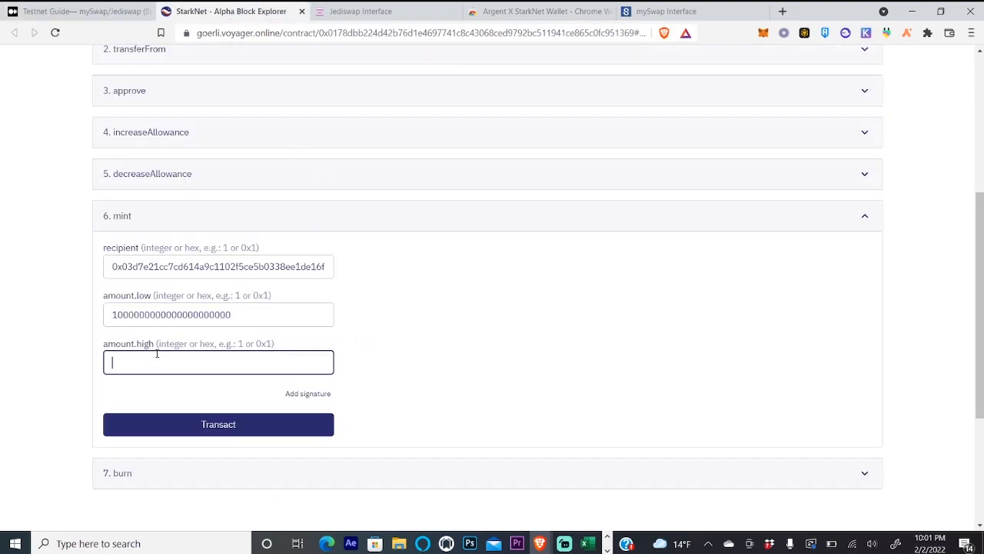
text(0)
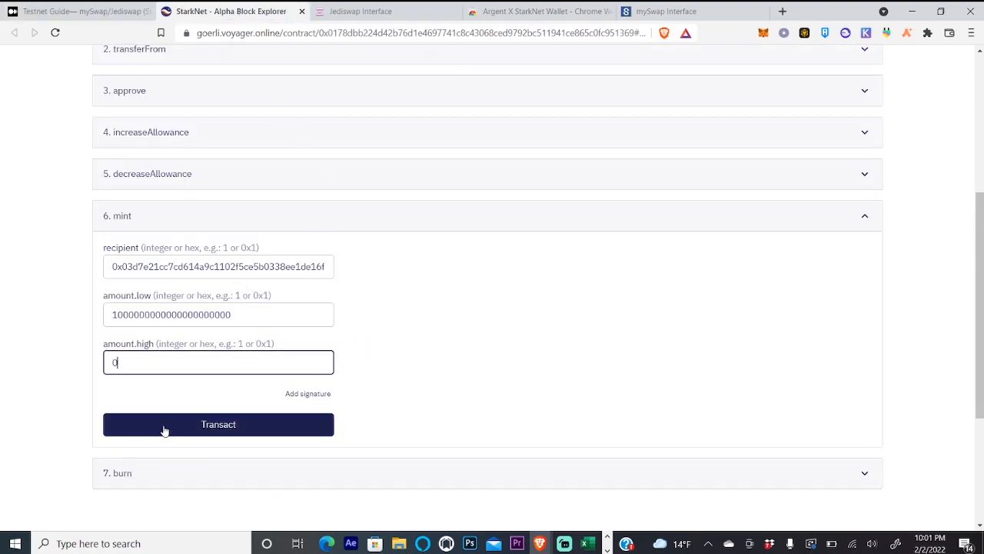
click(219, 423)
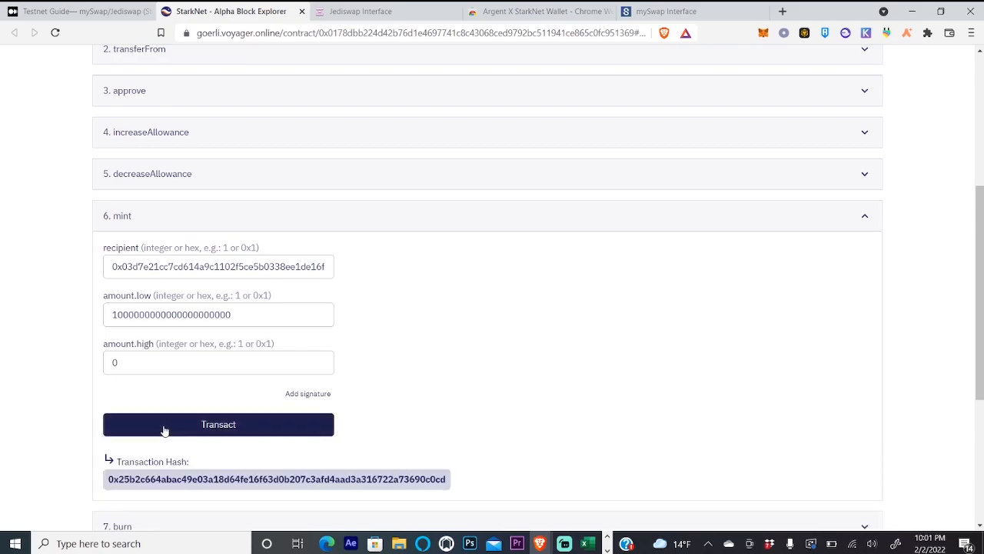
scroll(down, 3)
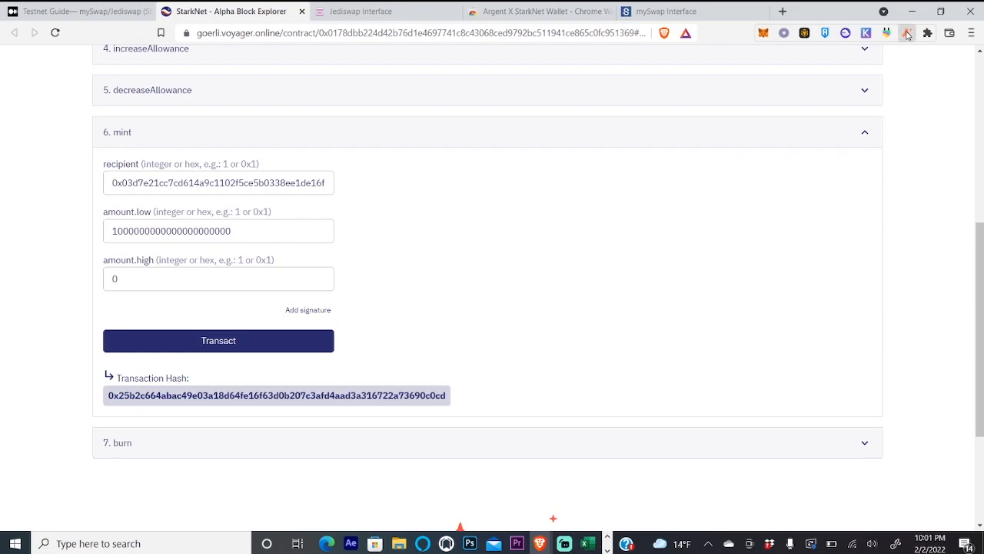
Confirm in Argent X that J26JAN0 now holds 1000.0, then return to the guide
click(907, 32)
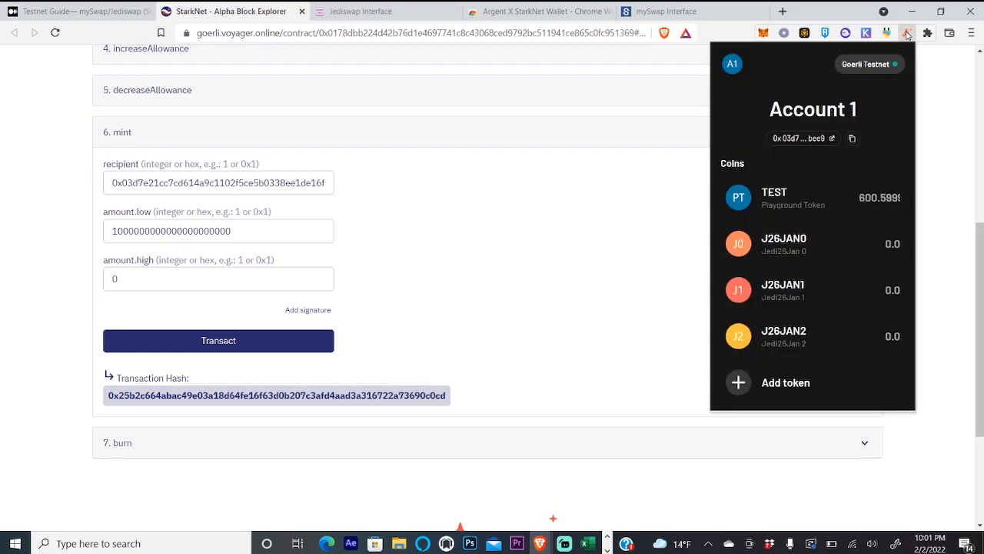
mouse_move(913, 86)
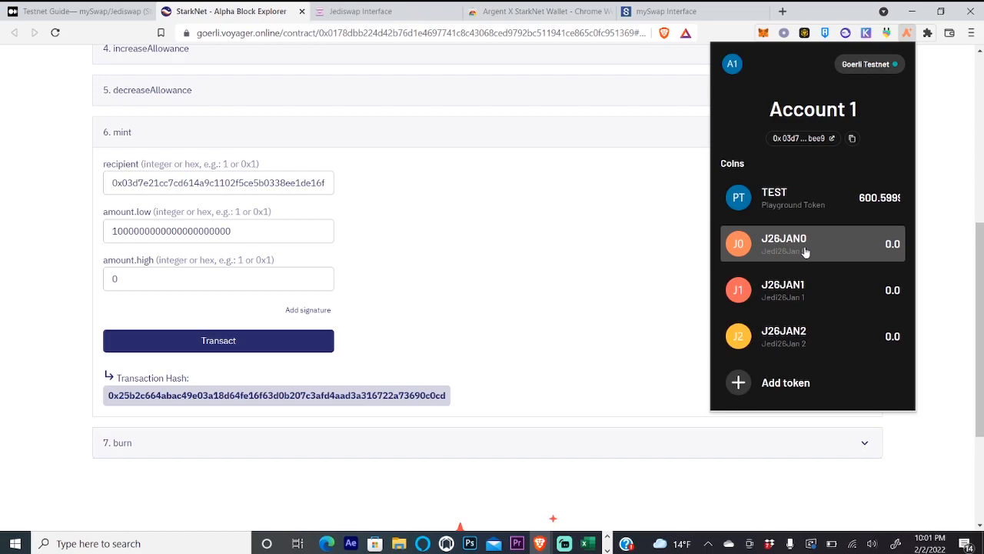
click(77, 11)
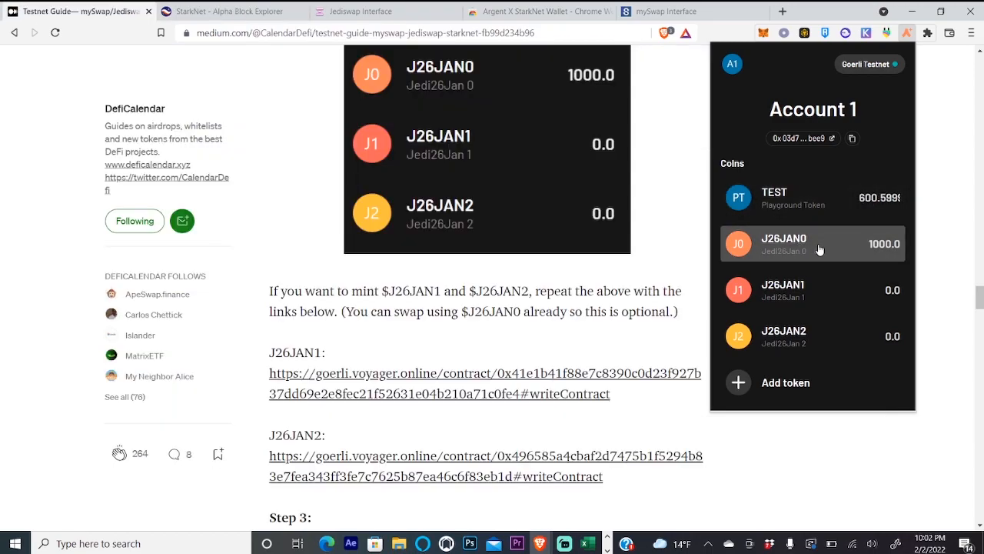
mouse_move(823, 246)
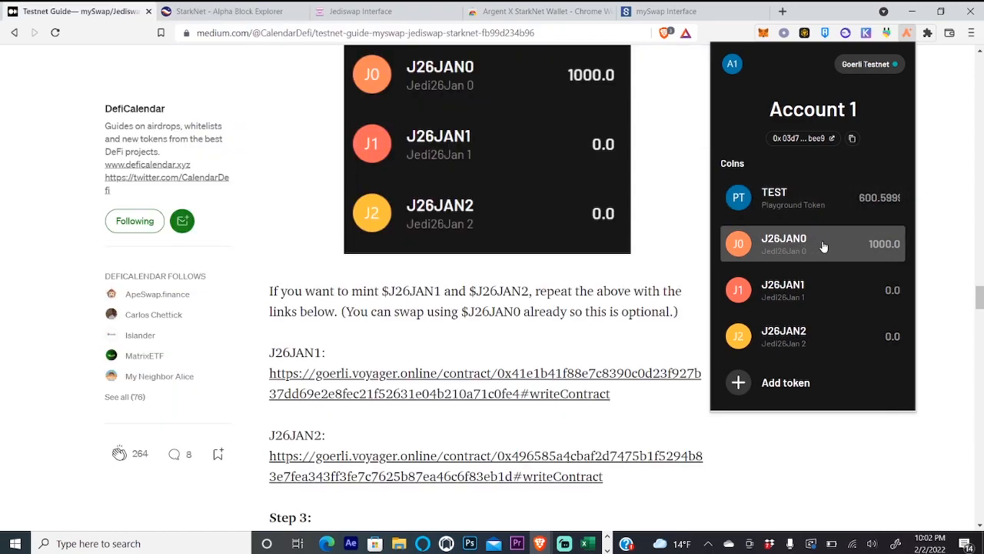
mouse_move(880, 249)
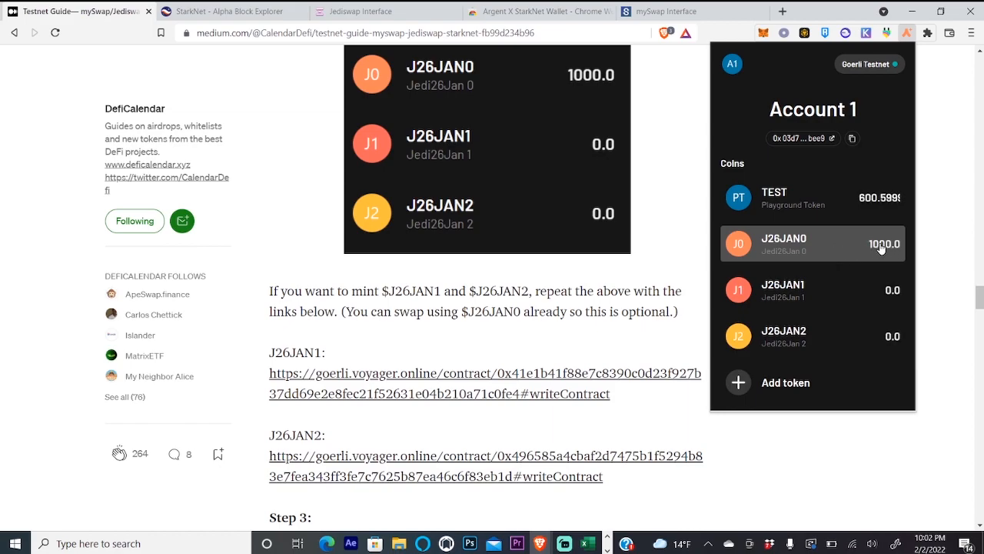
mouse_move(784, 269)
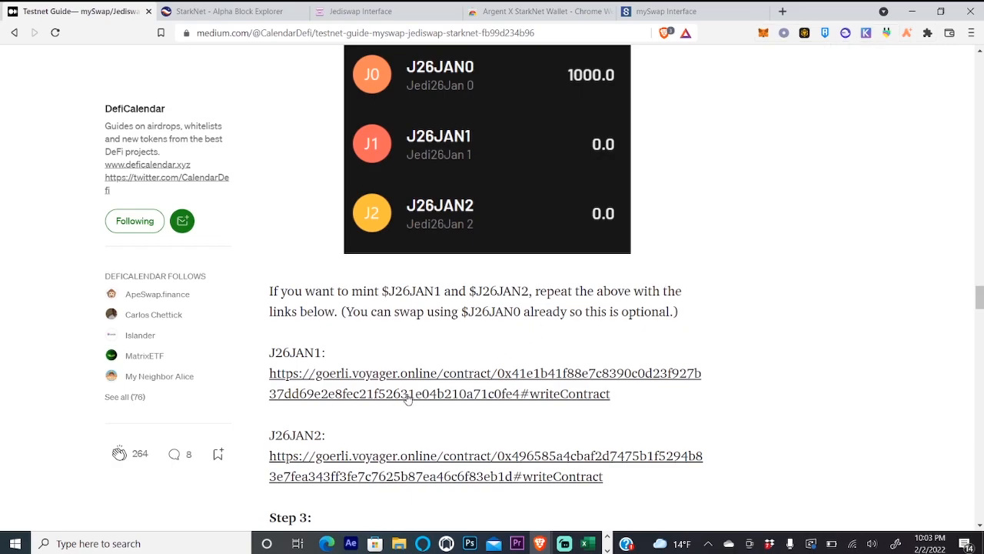
mouse_move(408, 398)
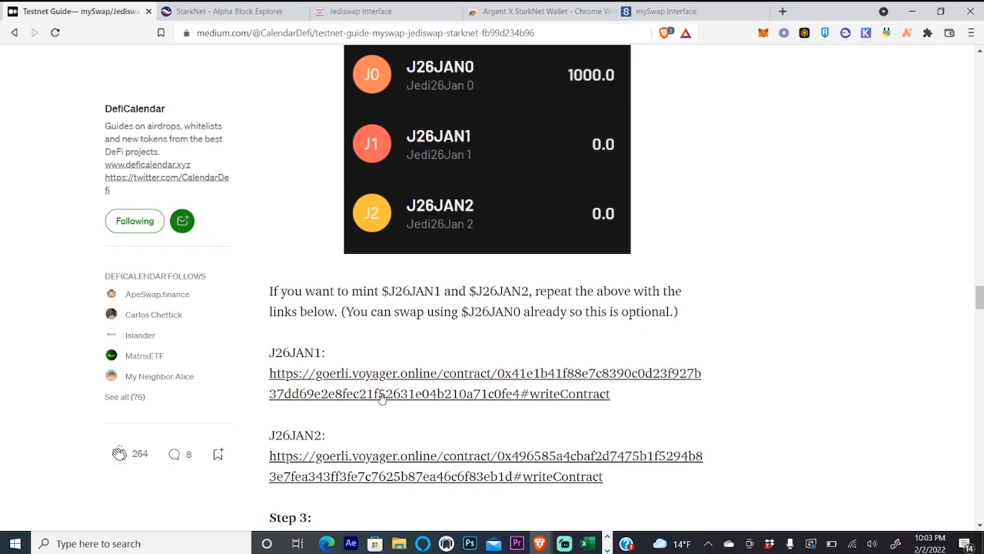
mouse_move(390, 383)
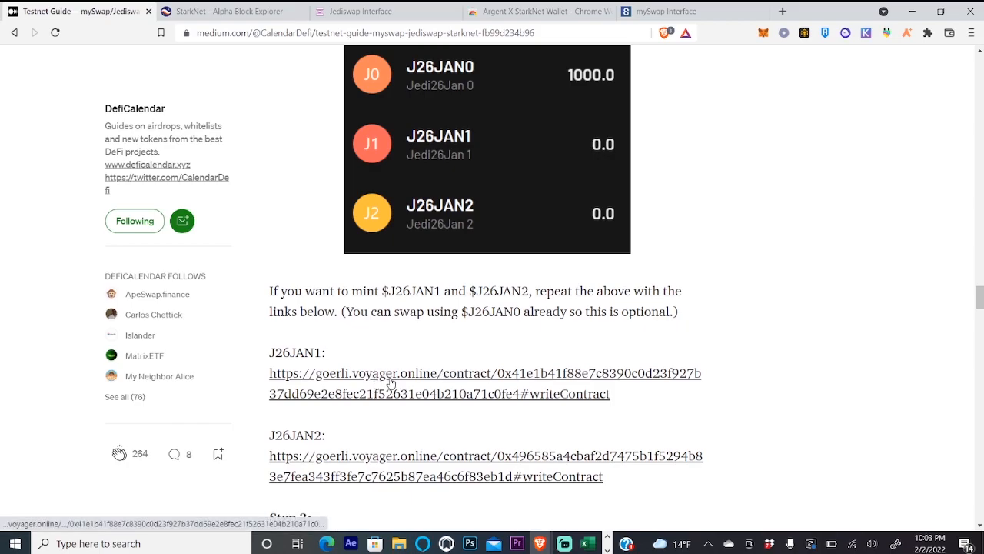
mouse_move(390, 382)
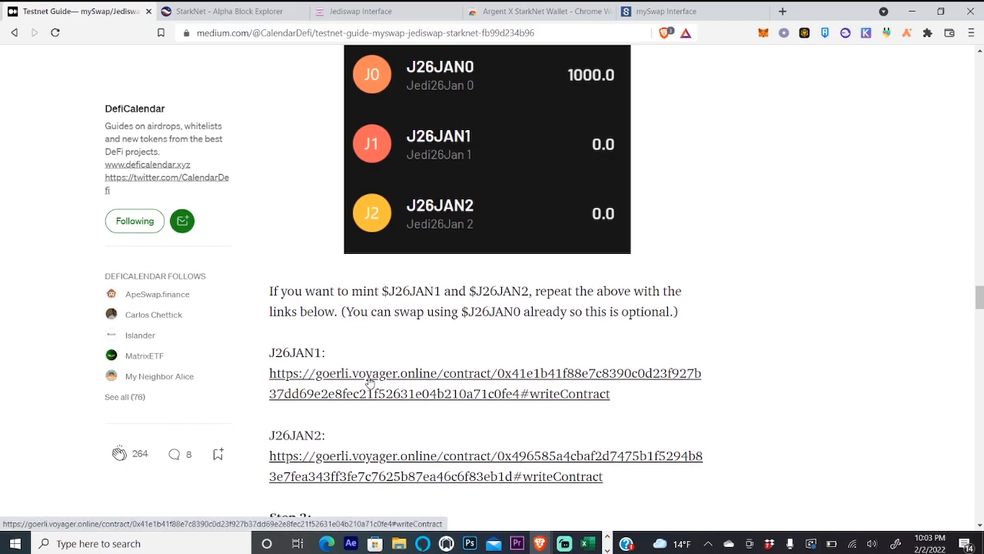
Fill J26JAN1's mint with the copied wallet address and amount.high 0, then submit
click(485, 372)
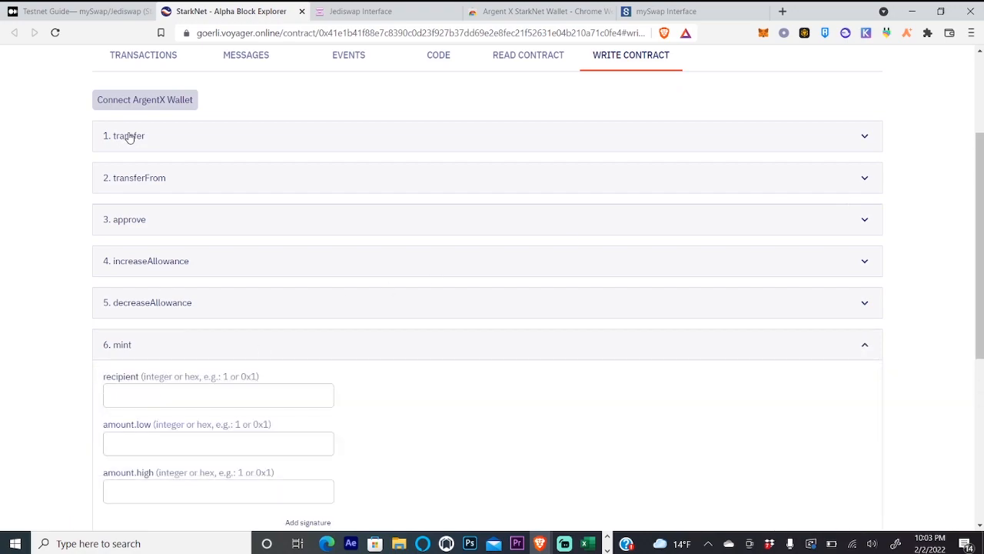
mouse_move(907, 32)
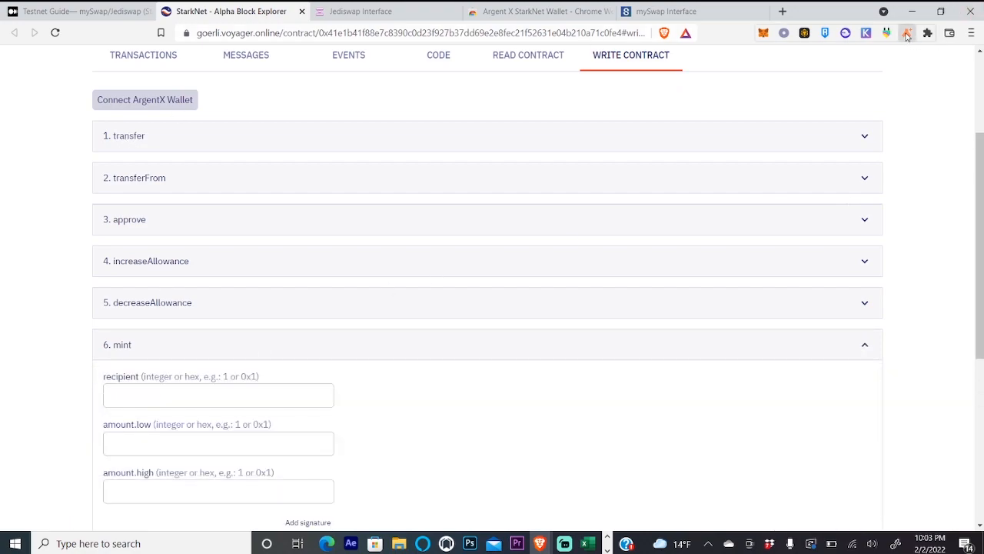
click(906, 33)
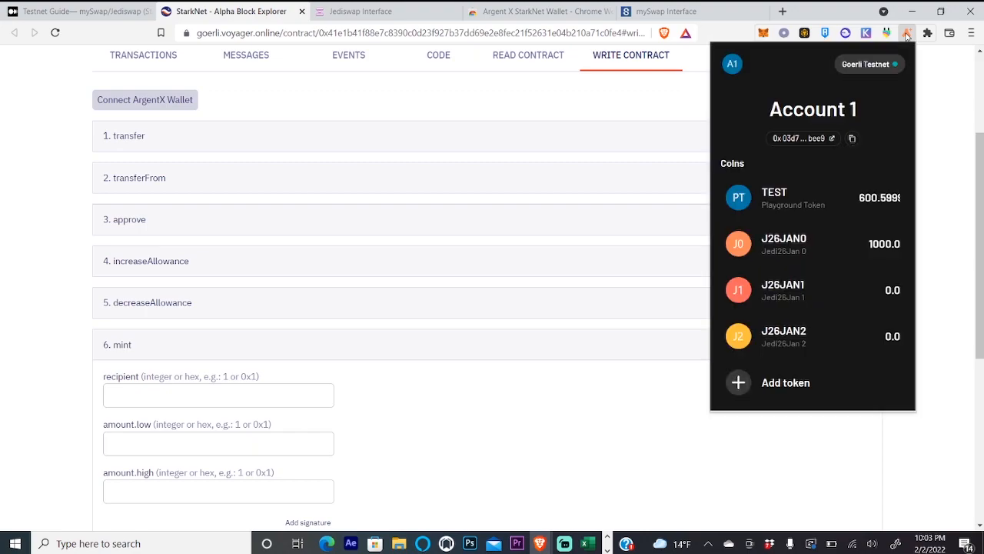
click(852, 139)
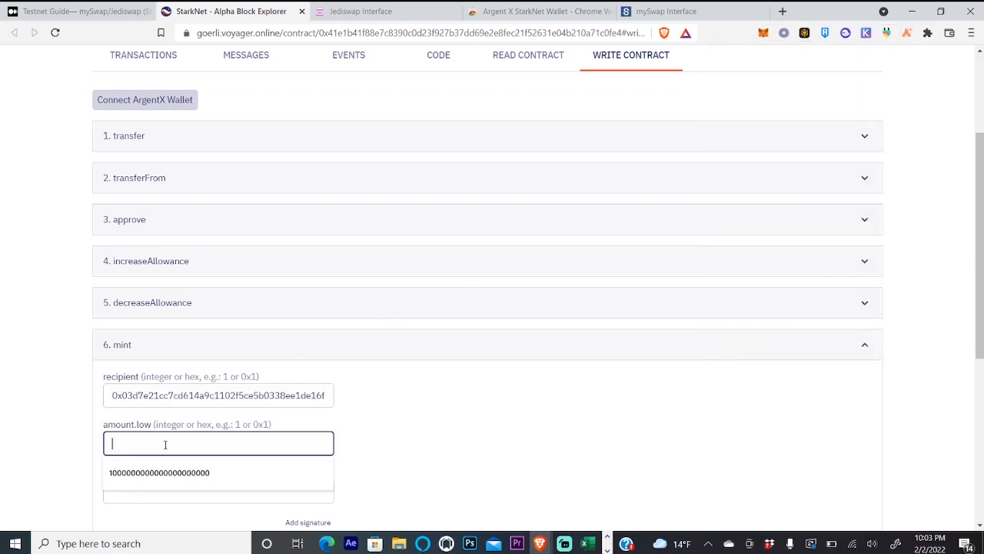
click(159, 472)
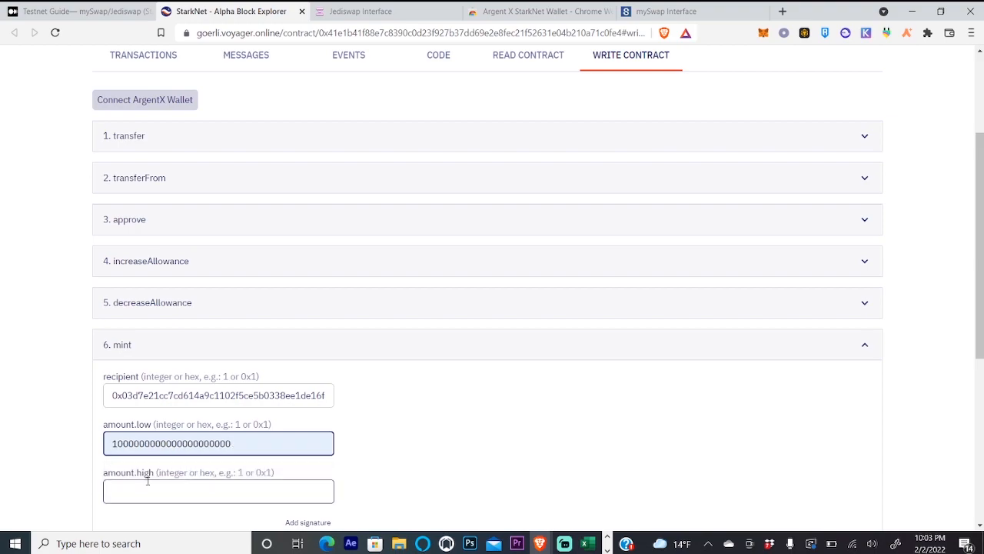
text(0)
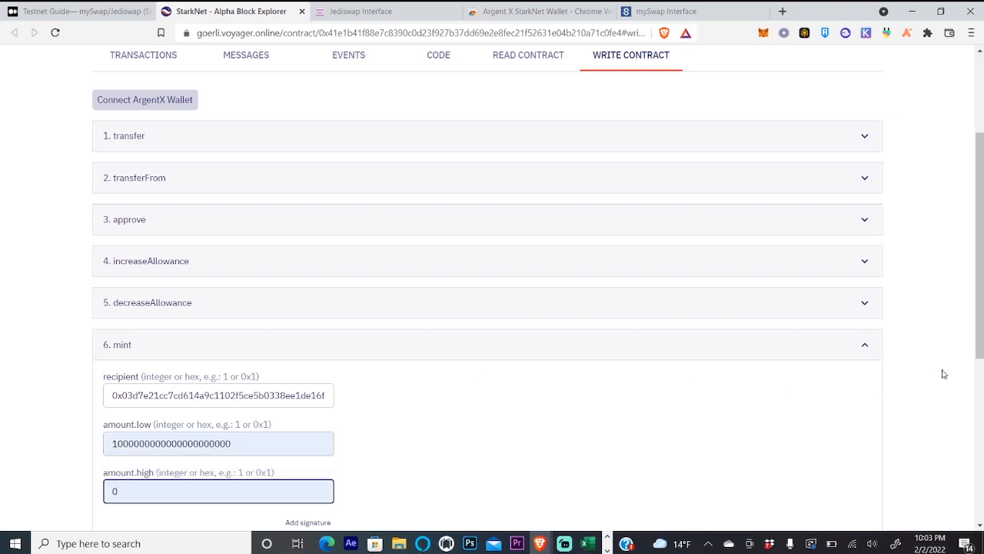
scroll(down, 3)
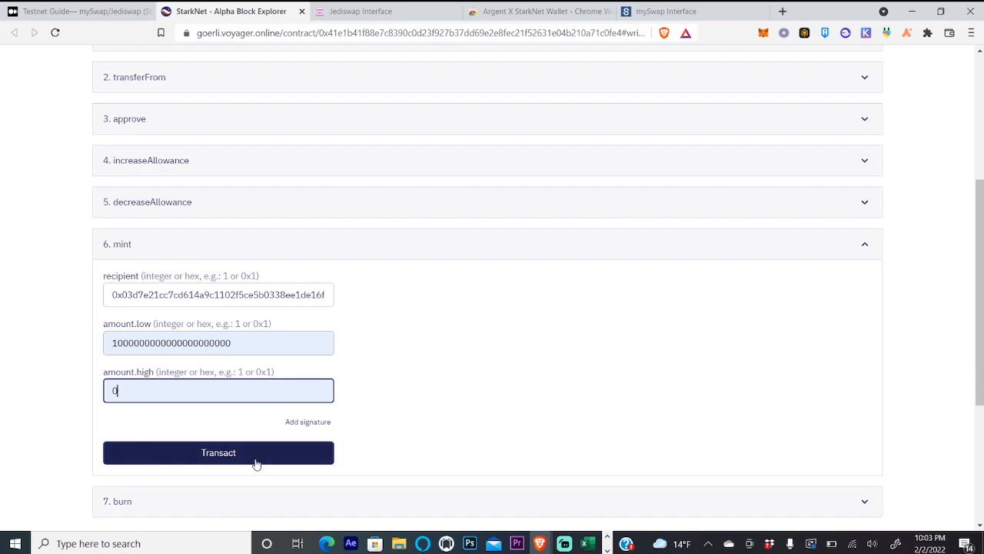
click(218, 452)
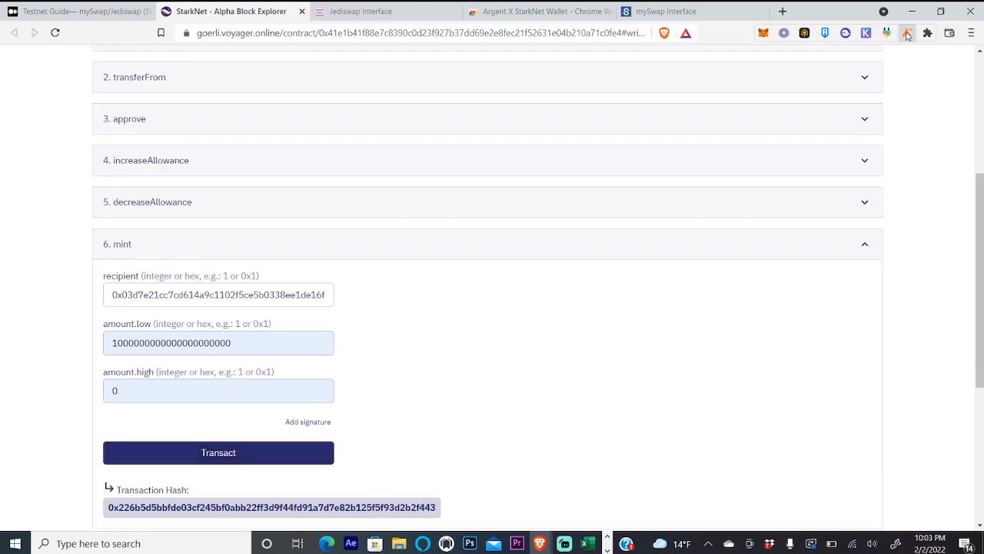
click(906, 33)
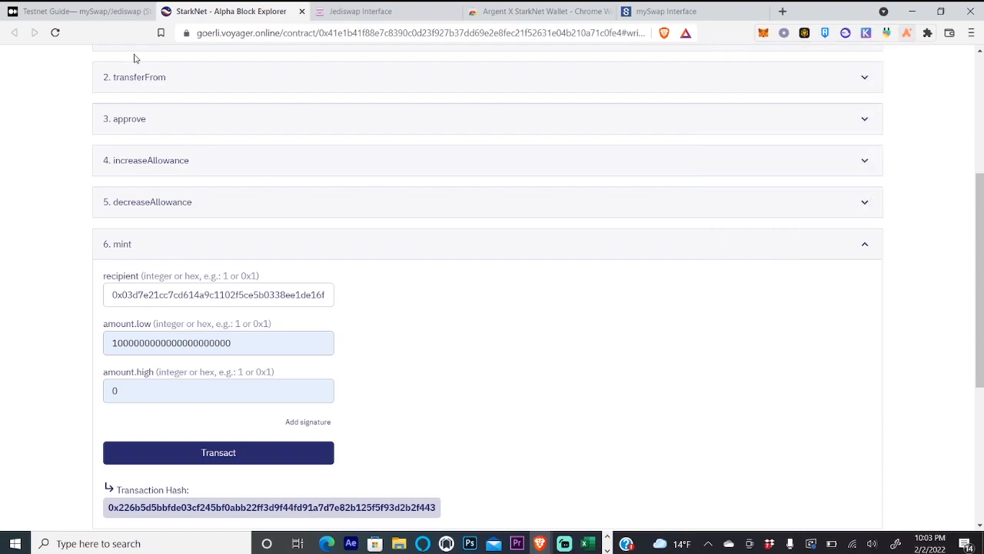
Submit the J26JAN2 mint transaction and return to the guide's Step 3
click(77, 11)
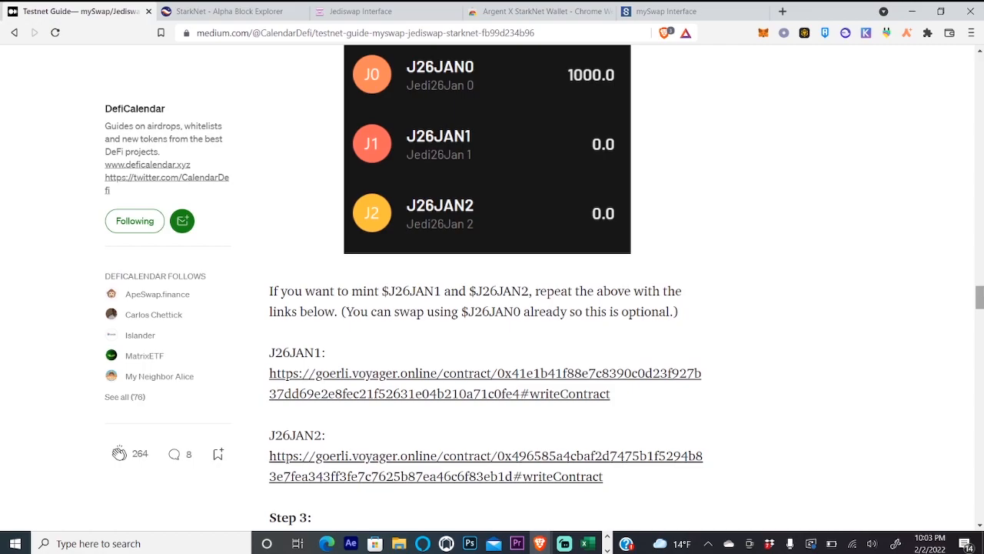
scroll(down, 3)
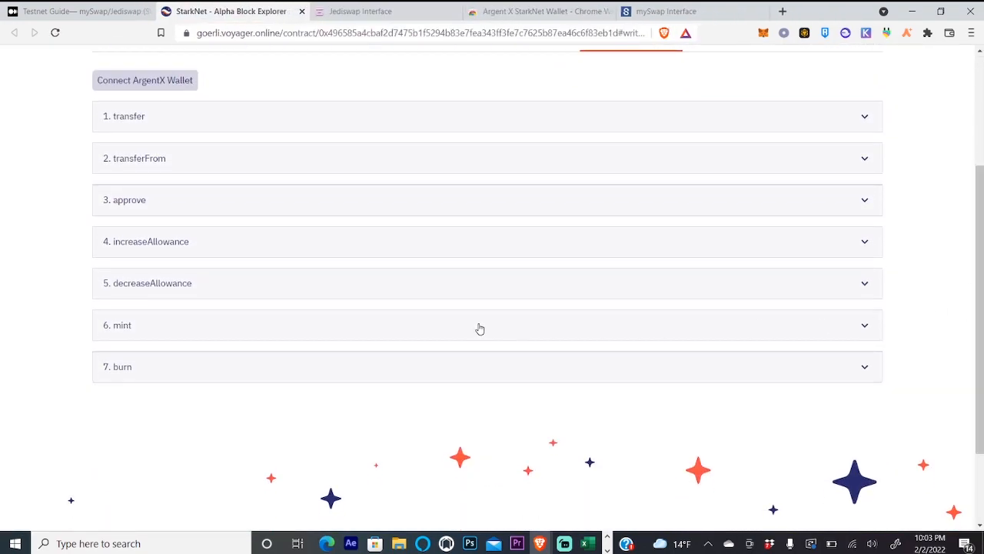
click(486, 325)
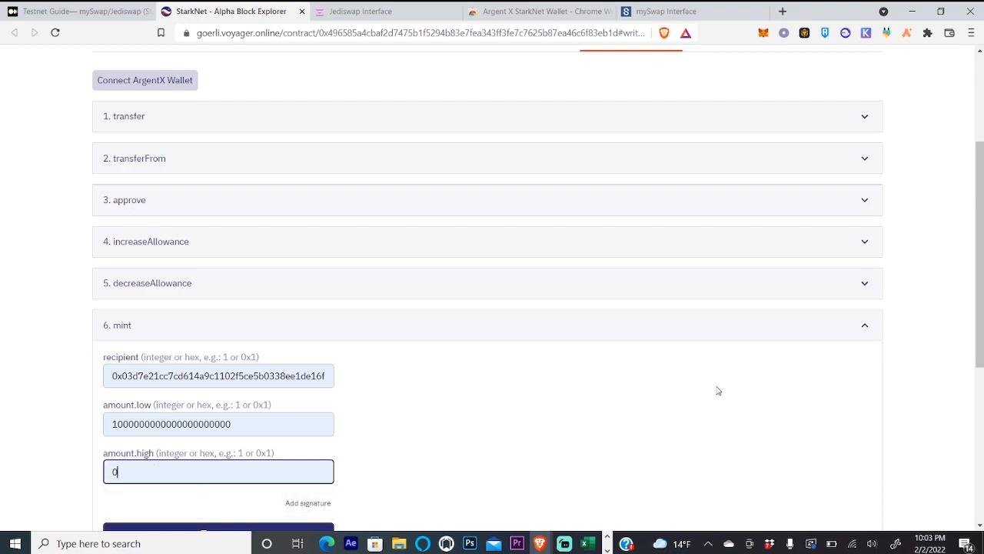
scroll(down, 3)
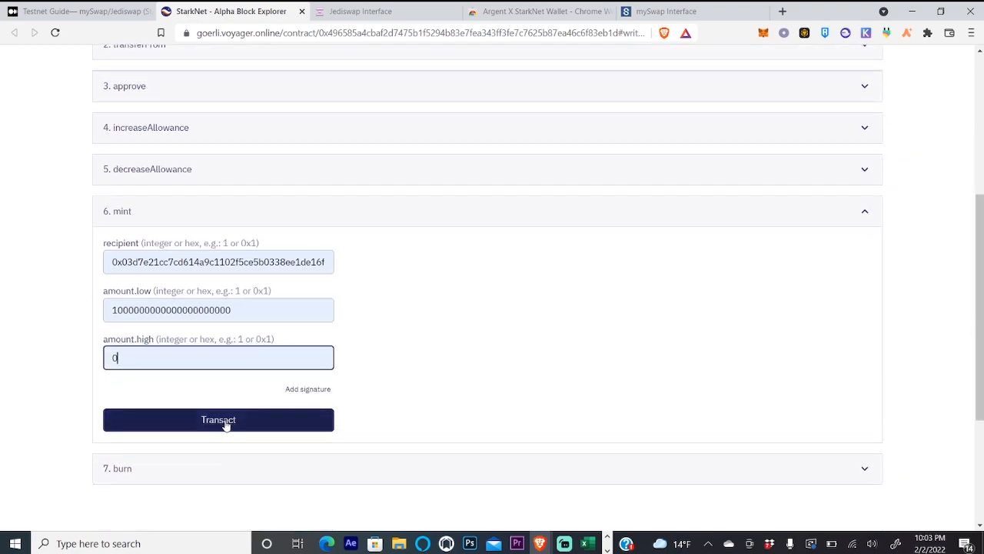
click(218, 419)
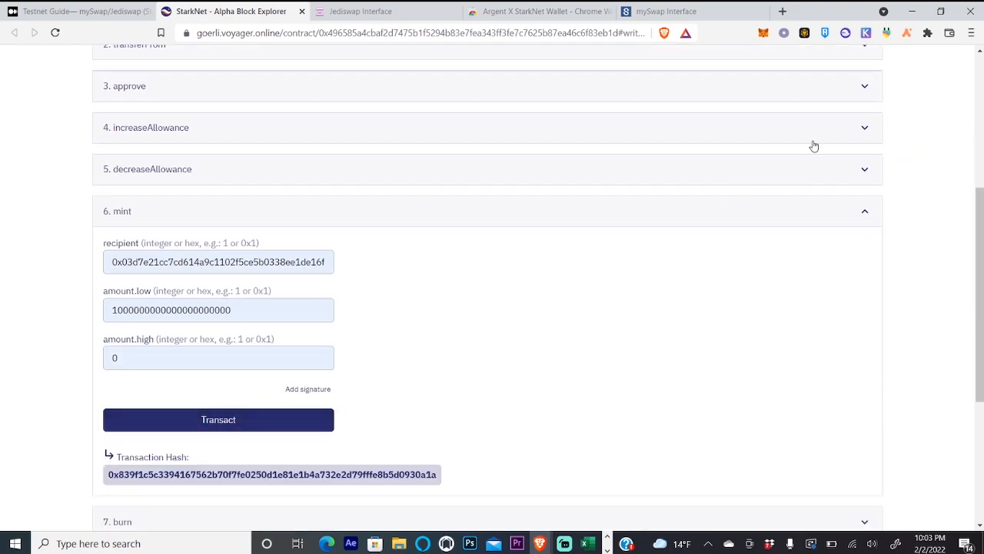
click(77, 11)
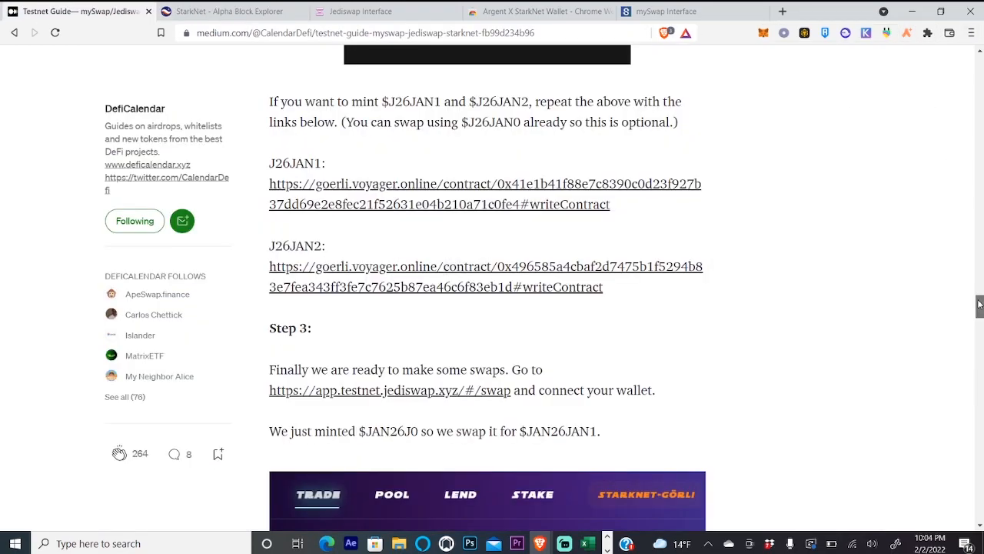
Scroll to Step 3's JediSwap swap instructions, checking Argent X shows 1000.0 per token
scroll(down, 3)
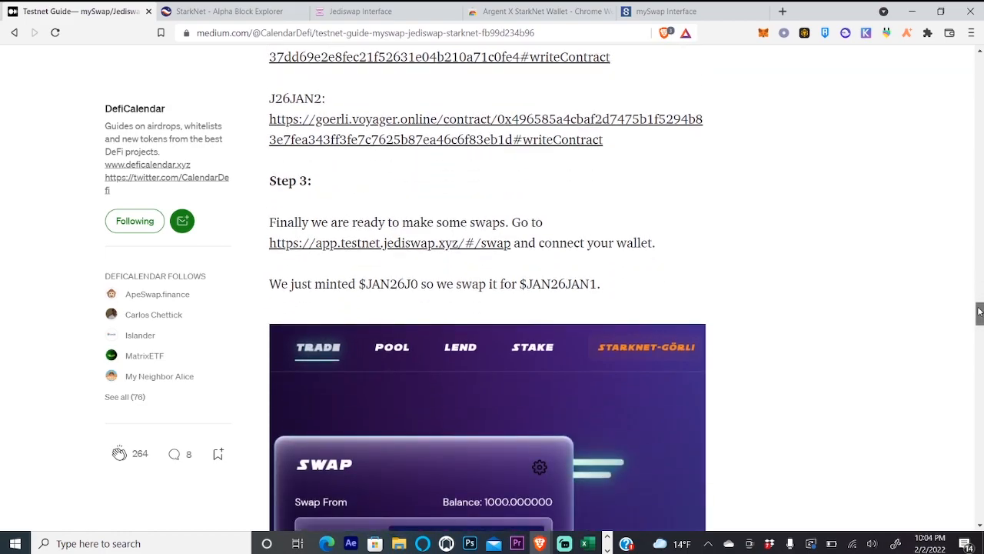
scroll(down, 3)
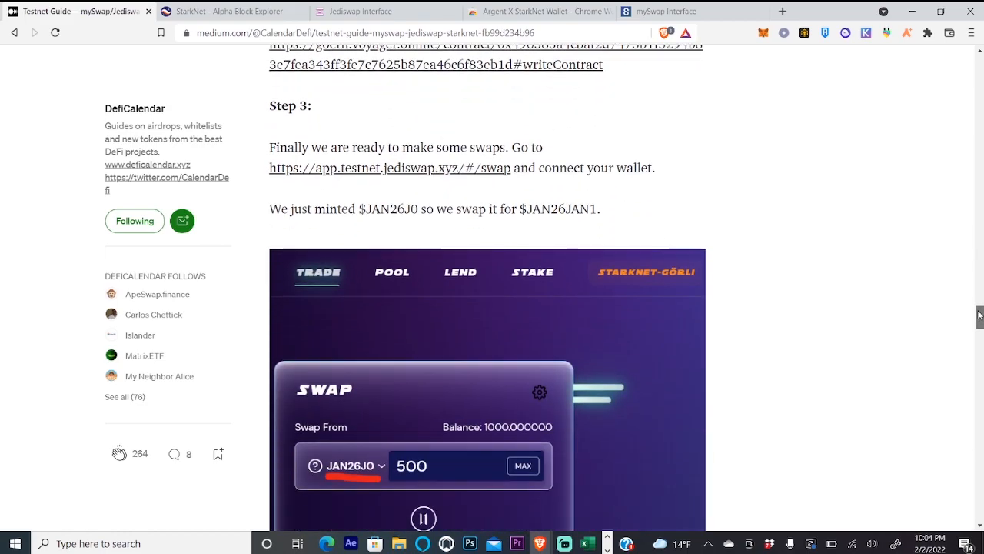
scroll(down, 3)
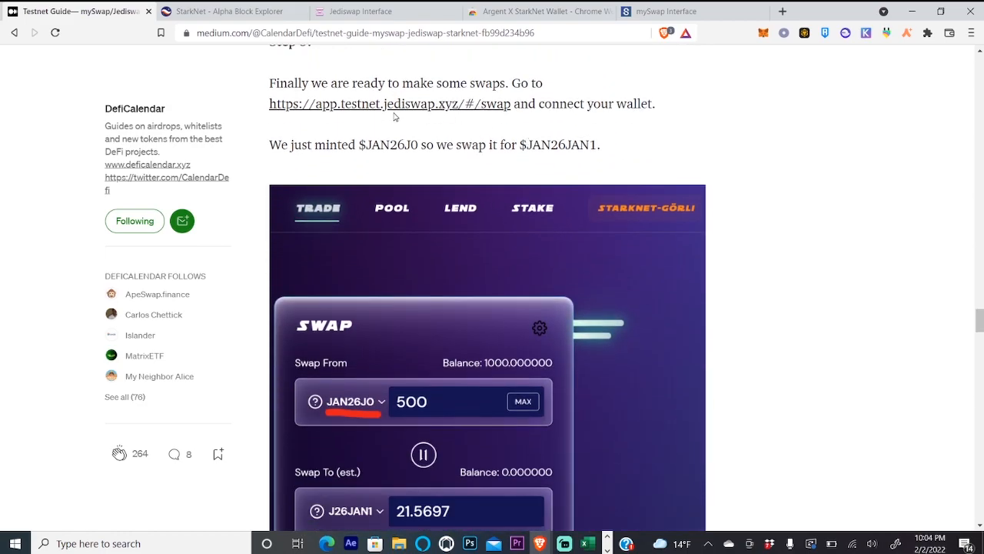
mouse_move(434, 129)
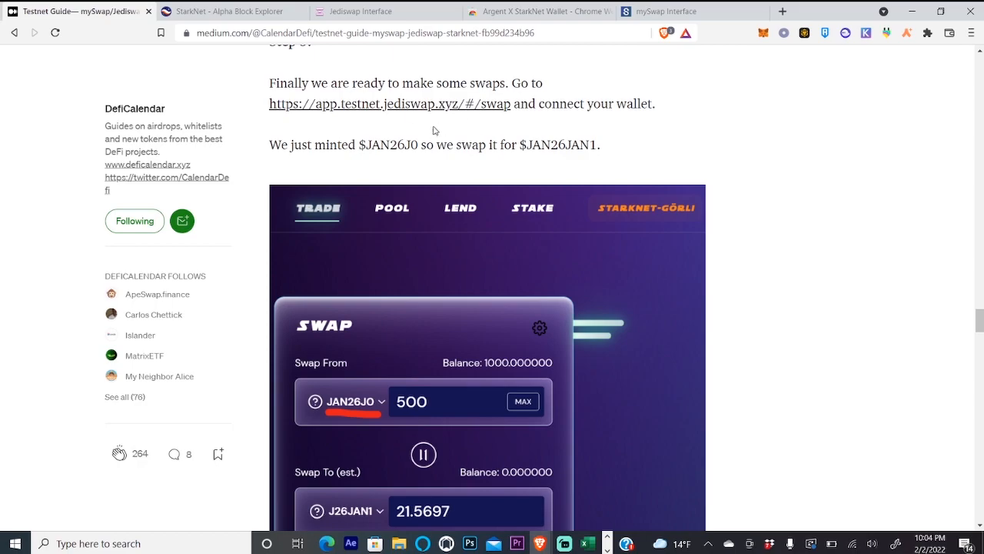
scroll(down, 3)
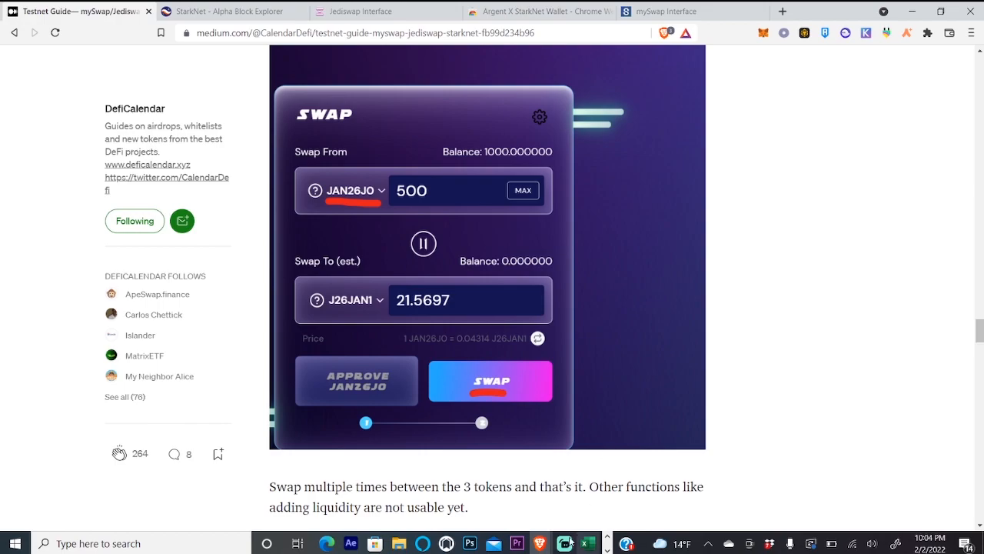
click(905, 32)
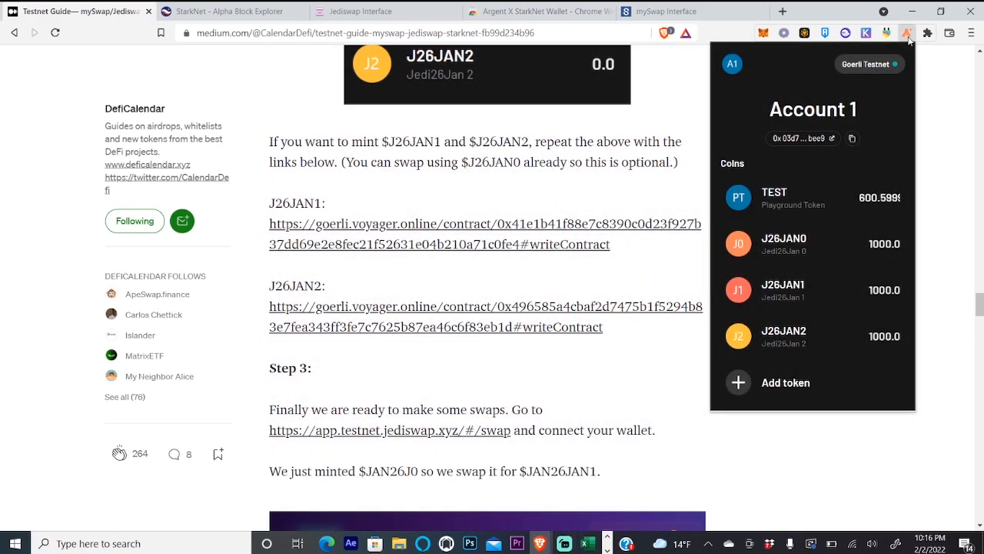
mouse_move(573, 231)
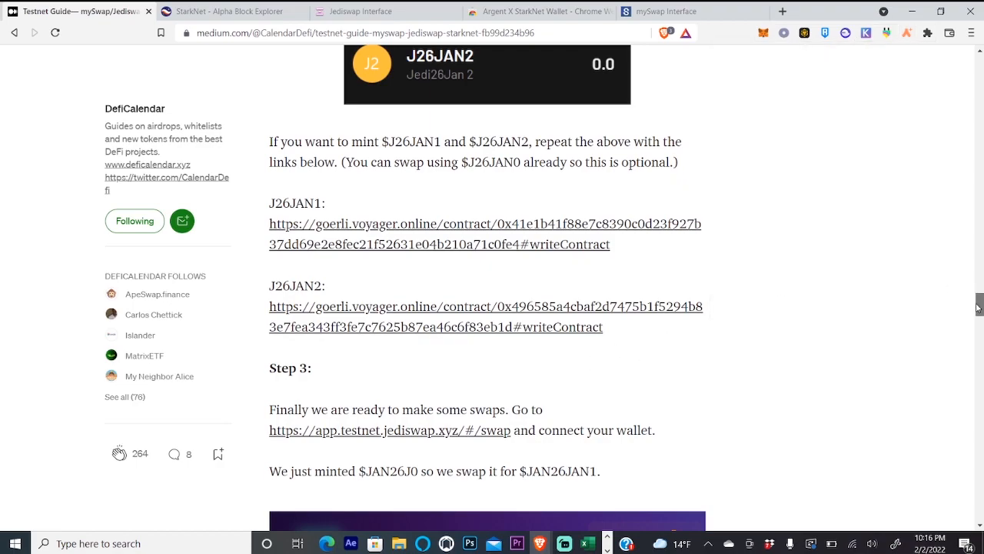
scroll(down, 3)
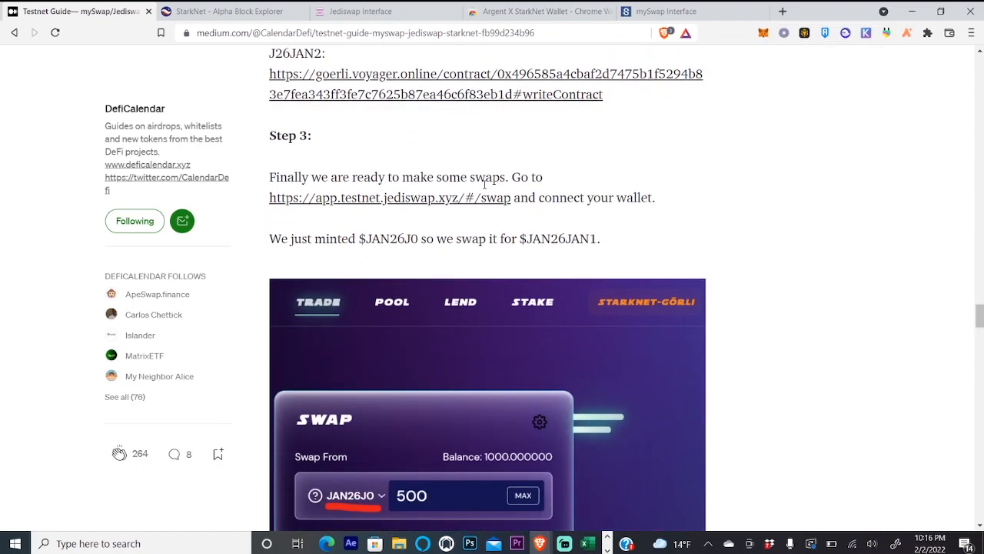
mouse_move(371, 204)
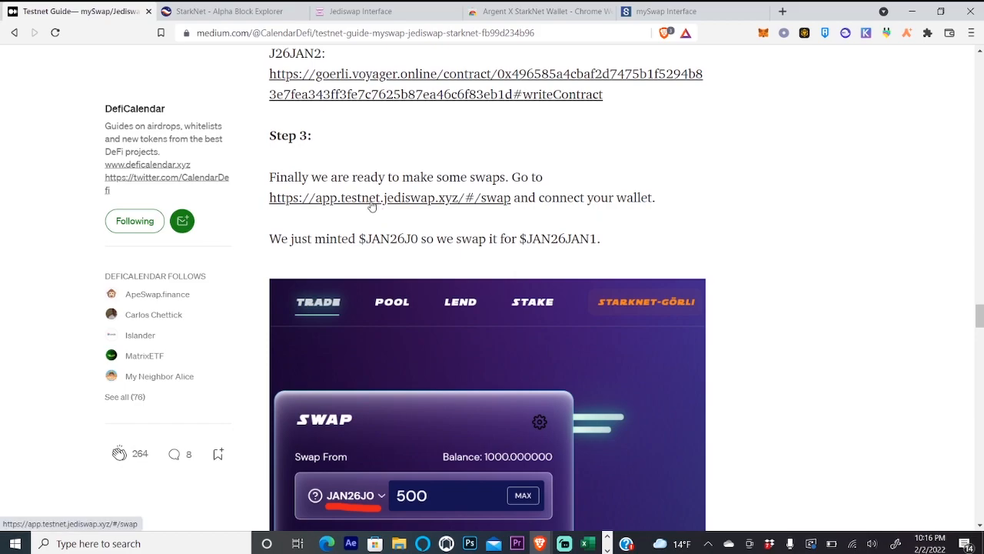
mouse_move(359, 245)
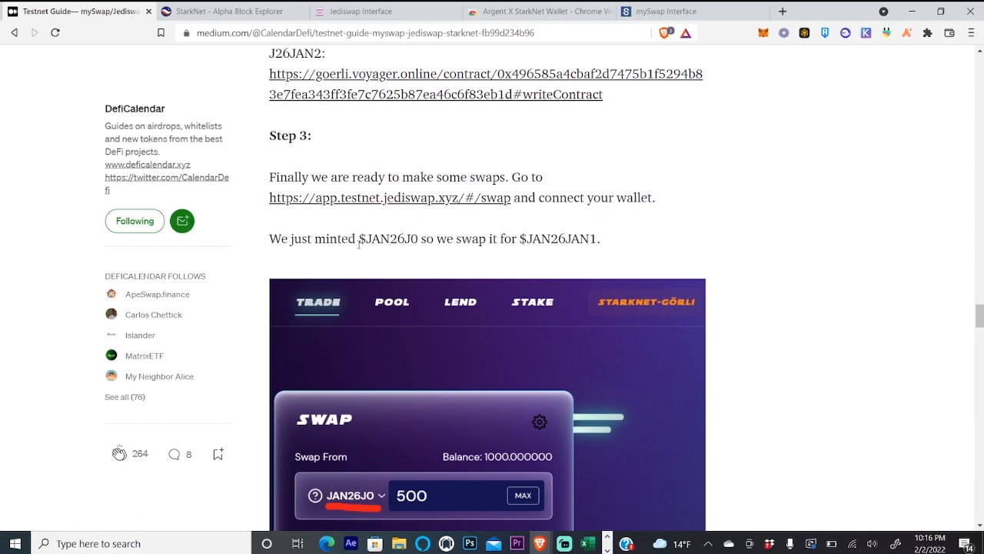
scroll(down, 3)
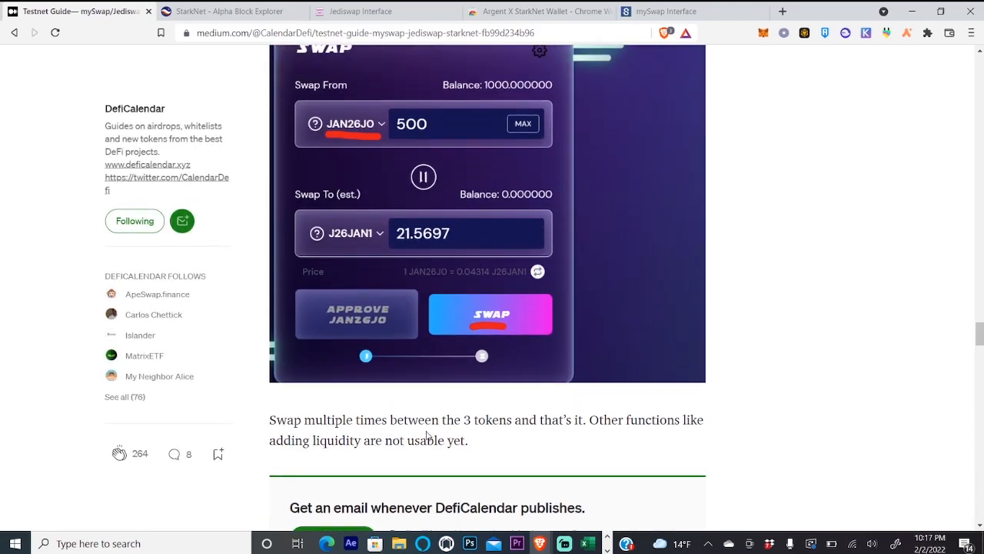
mouse_move(562, 433)
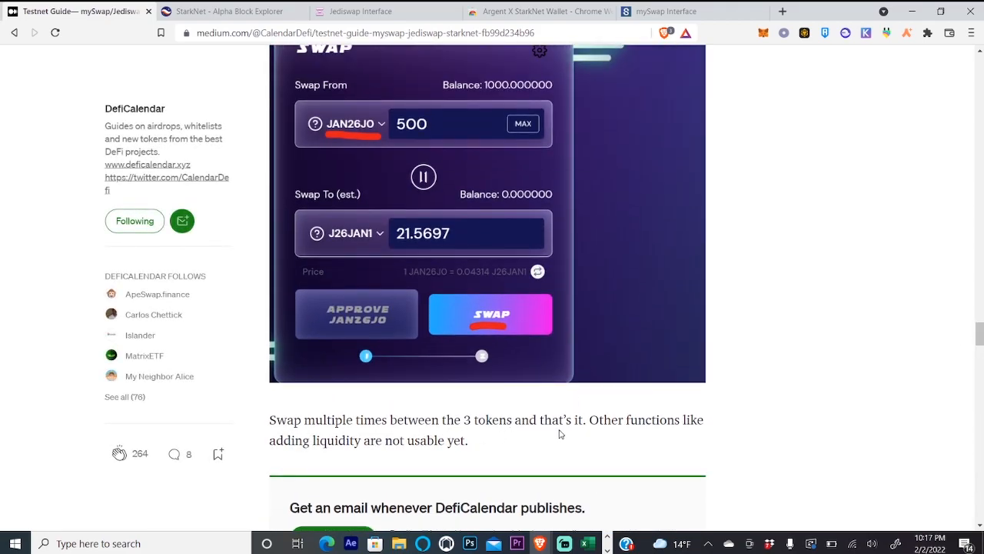
mouse_move(637, 432)
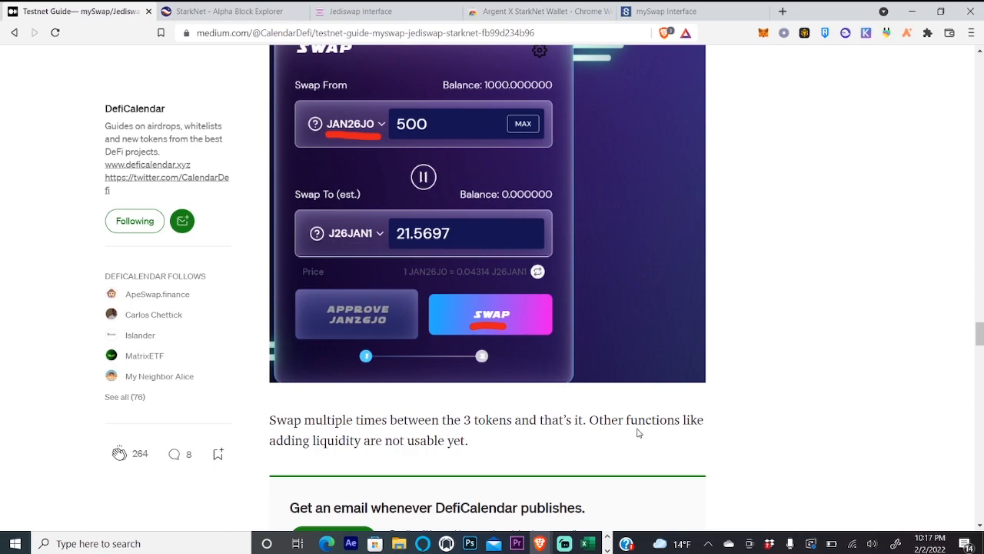
mouse_move(432, 456)
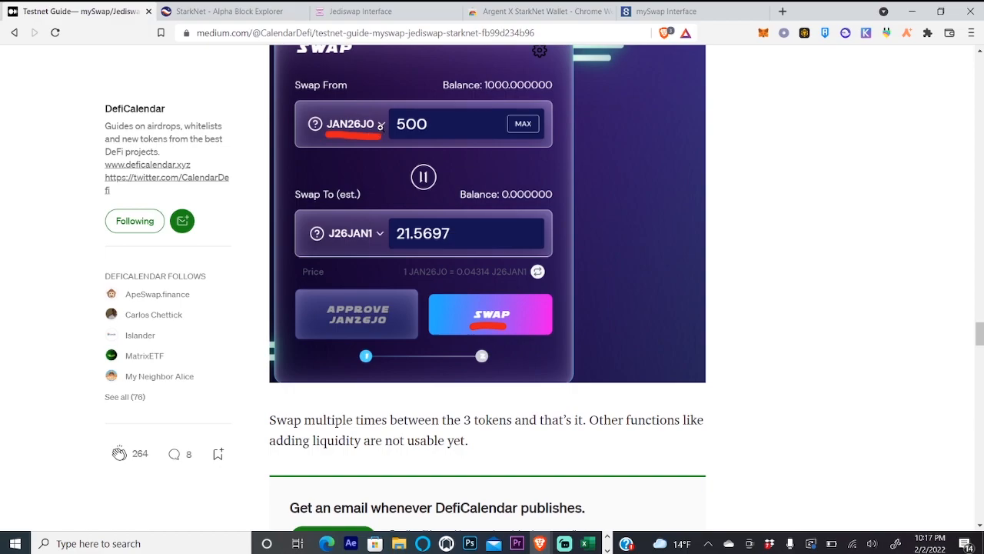
Enter 500 JAN26J0 to receive J26JAN1, then approve and sign JAN26J0 spending
click(362, 11)
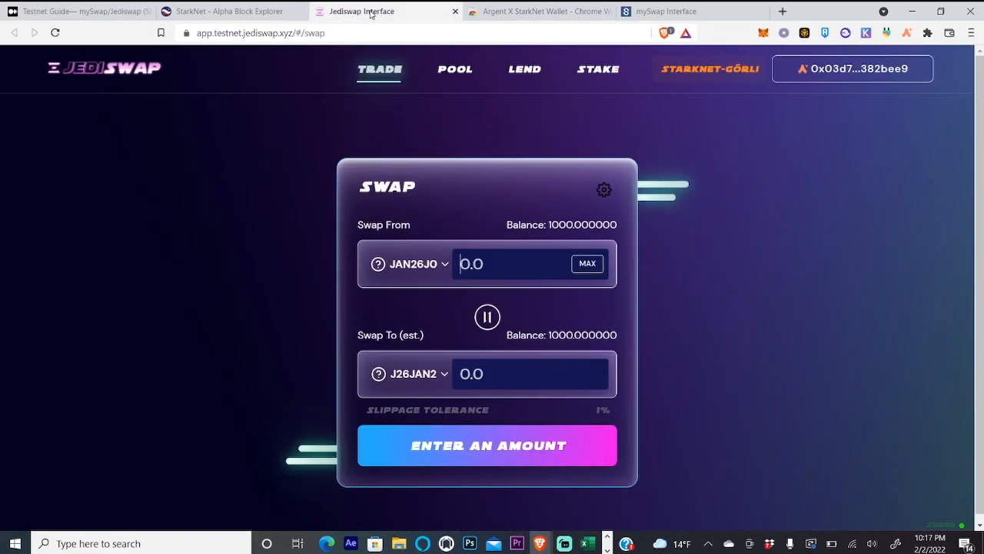
mouse_move(420, 375)
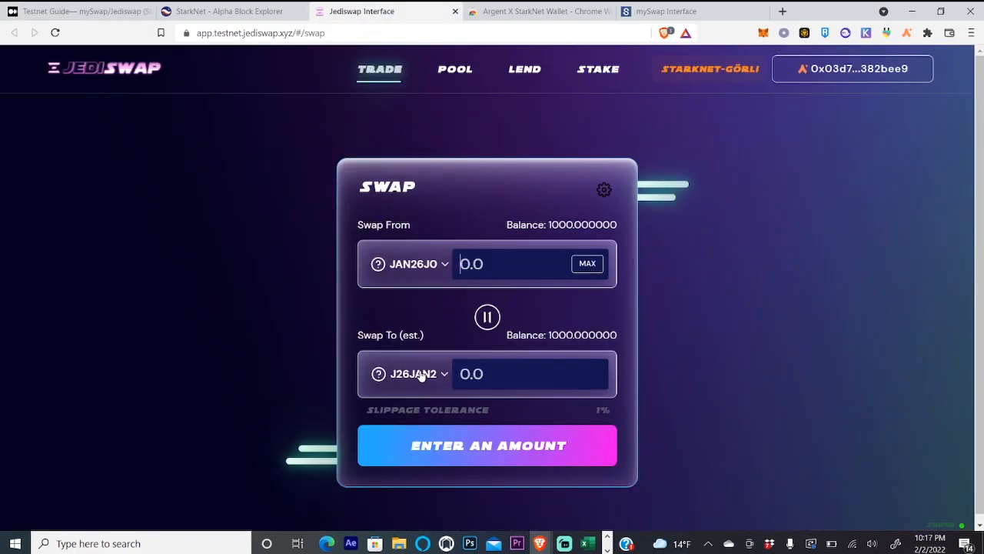
text(500)
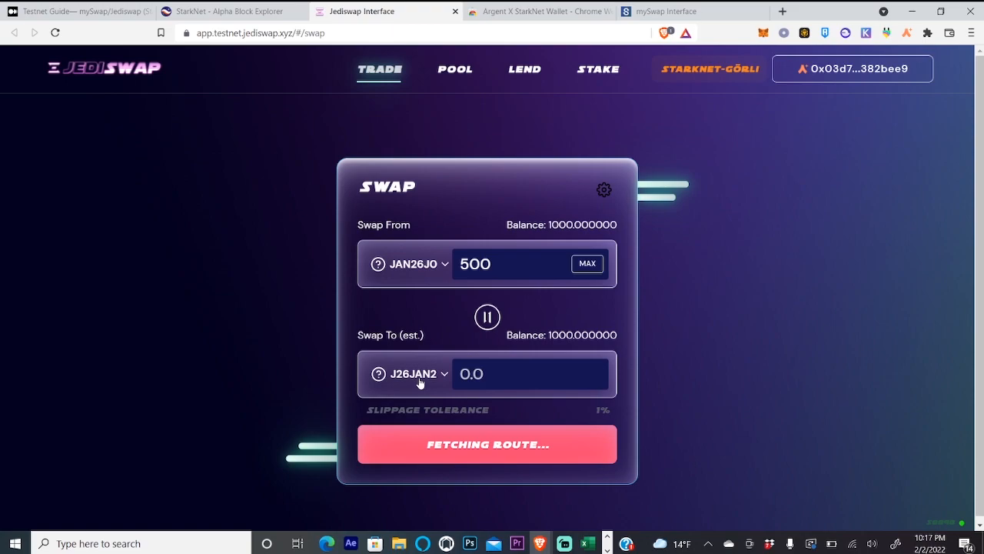
click(409, 374)
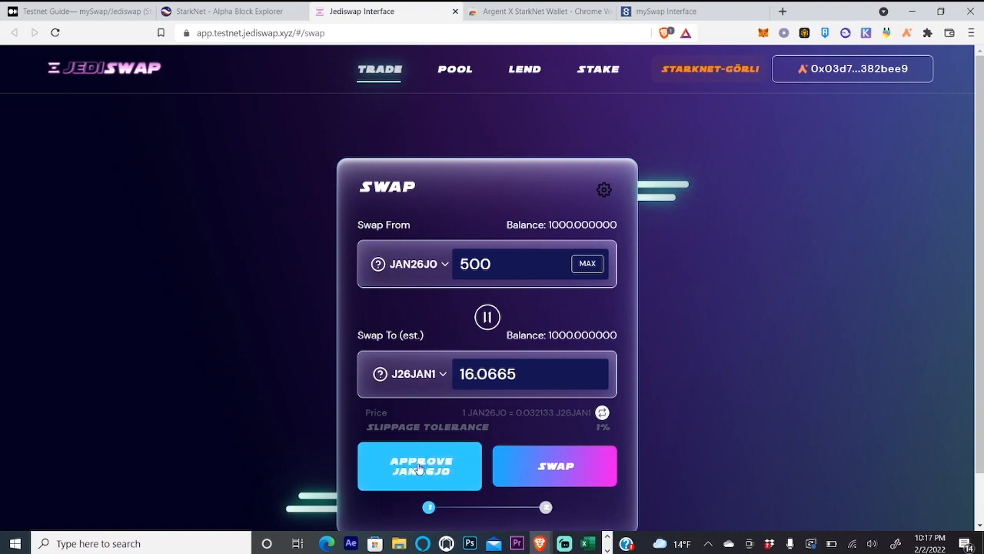
click(419, 466)
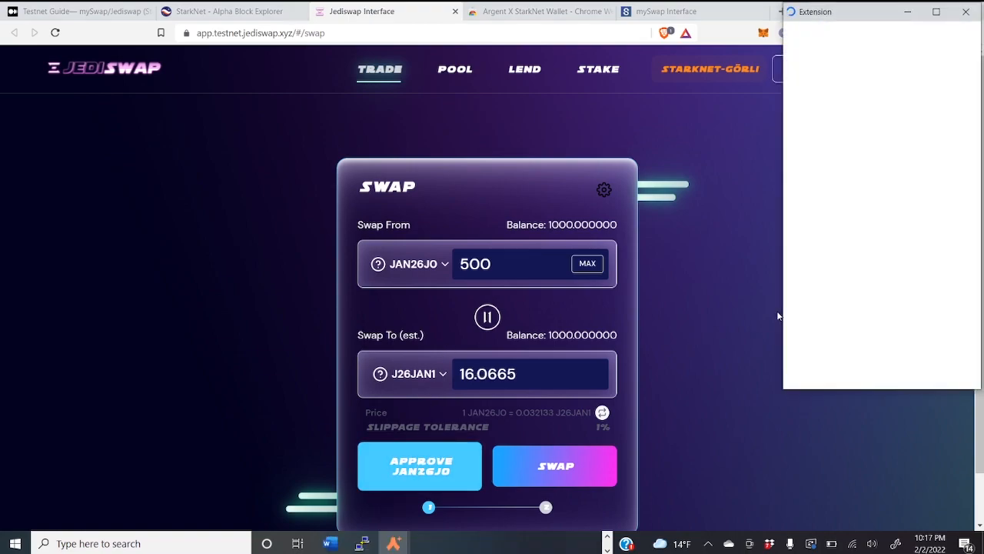
click(419, 466)
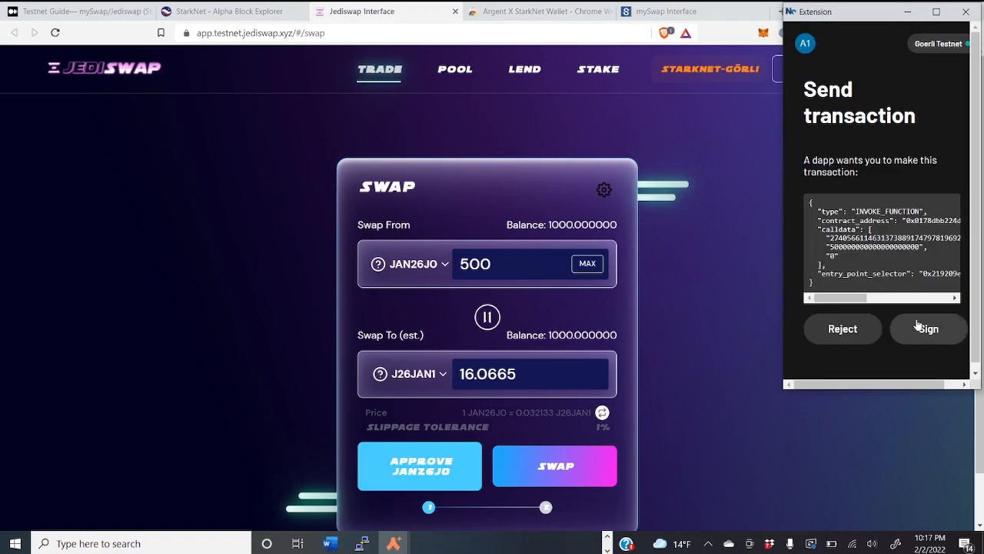
click(927, 329)
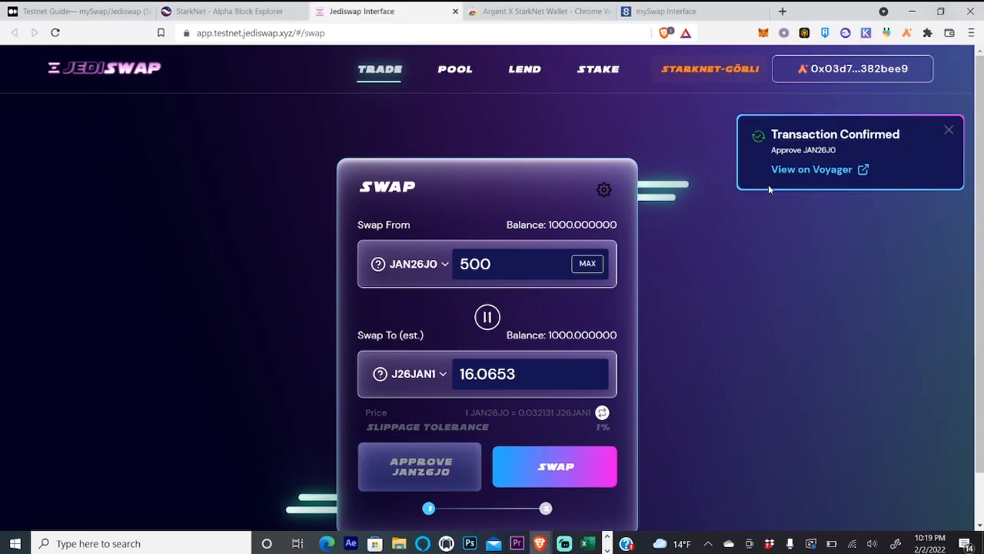
mouse_move(572, 395)
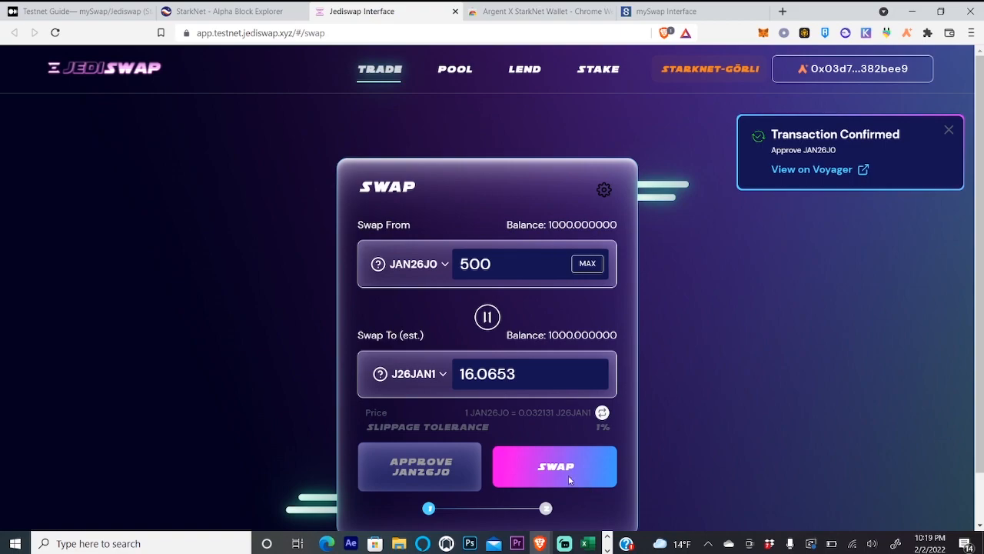
Submit and sign the swap of 500 JAN26J0 for about 16.07 J26JAN1
click(553, 466)
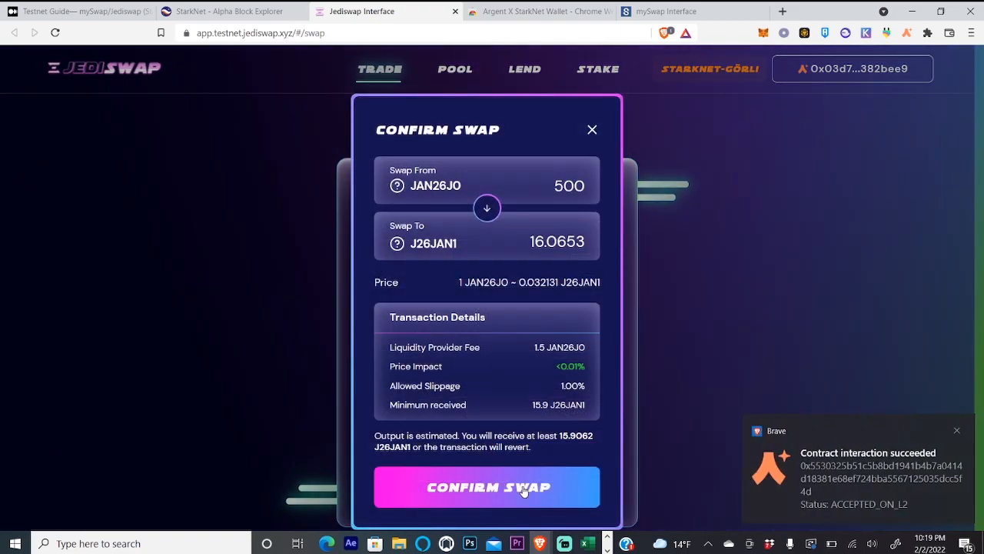
click(486, 486)
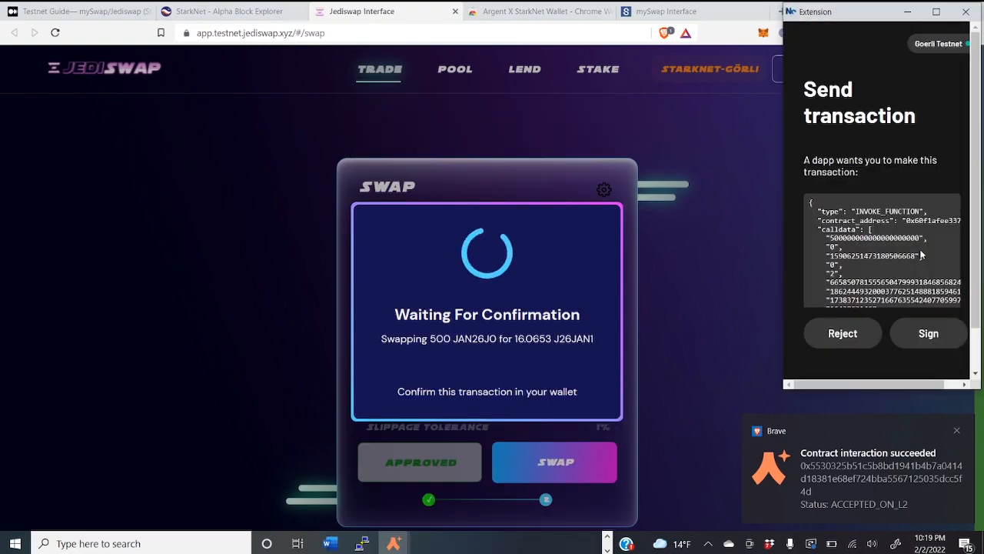
click(928, 333)
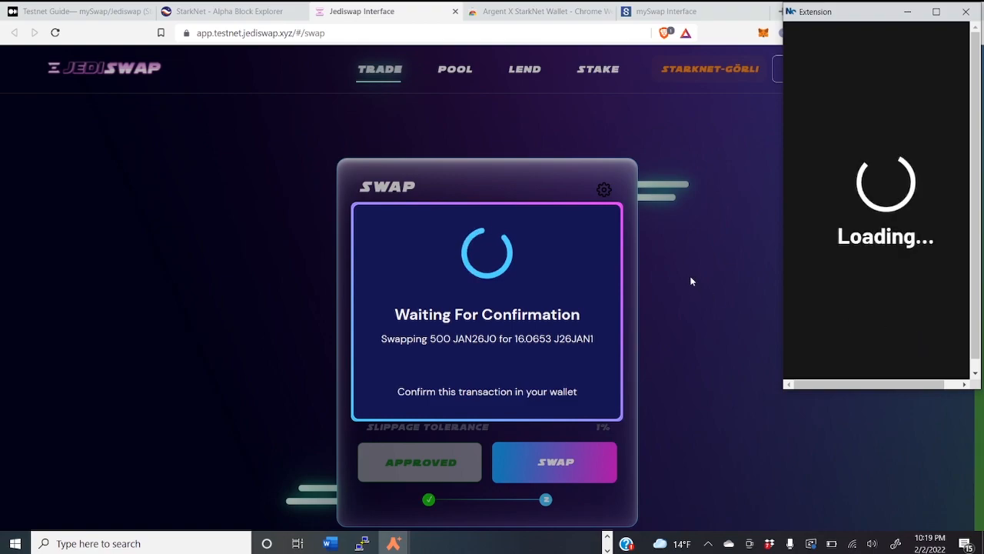
mouse_move(733, 202)
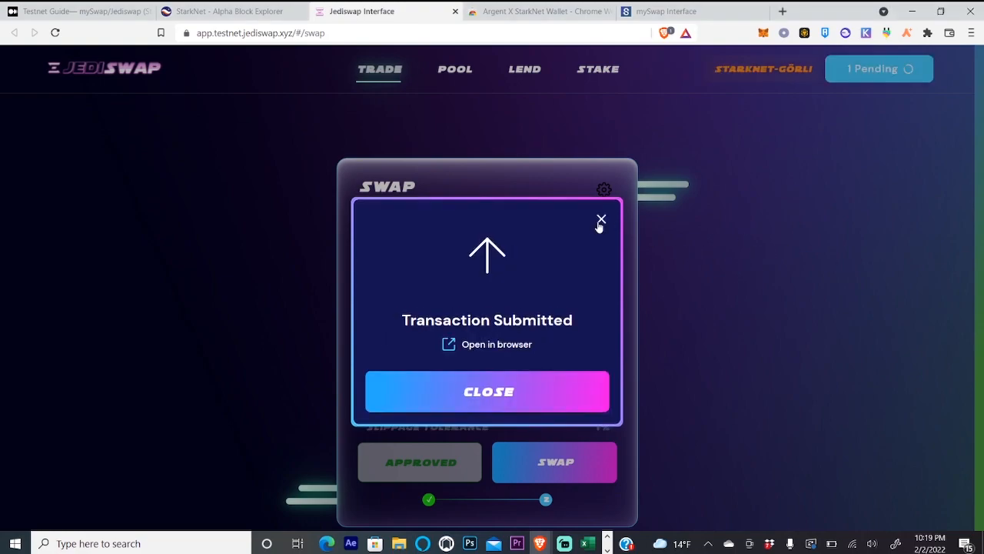
Check the tWETH / TST position on mySwap, then return to JediSwap
click(665, 11)
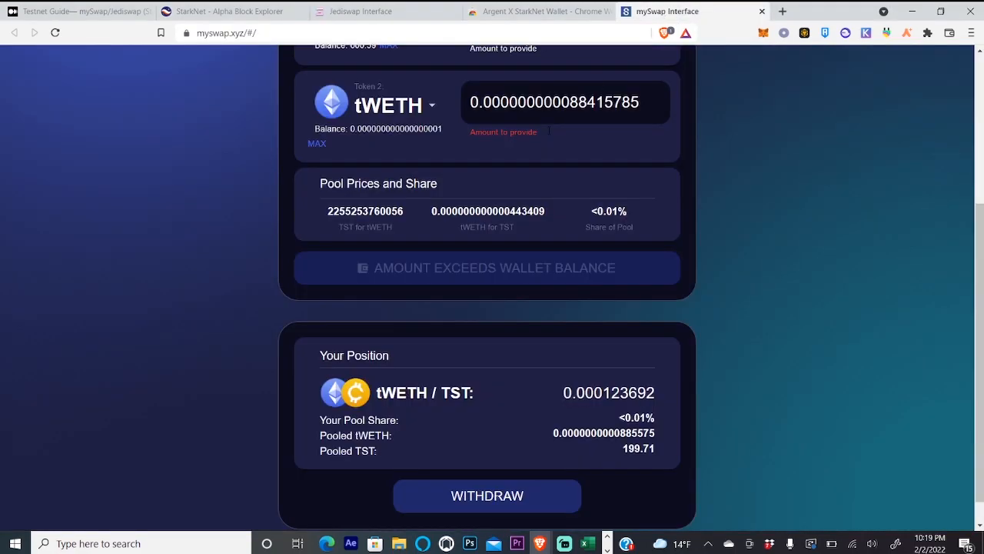
mouse_move(846, 280)
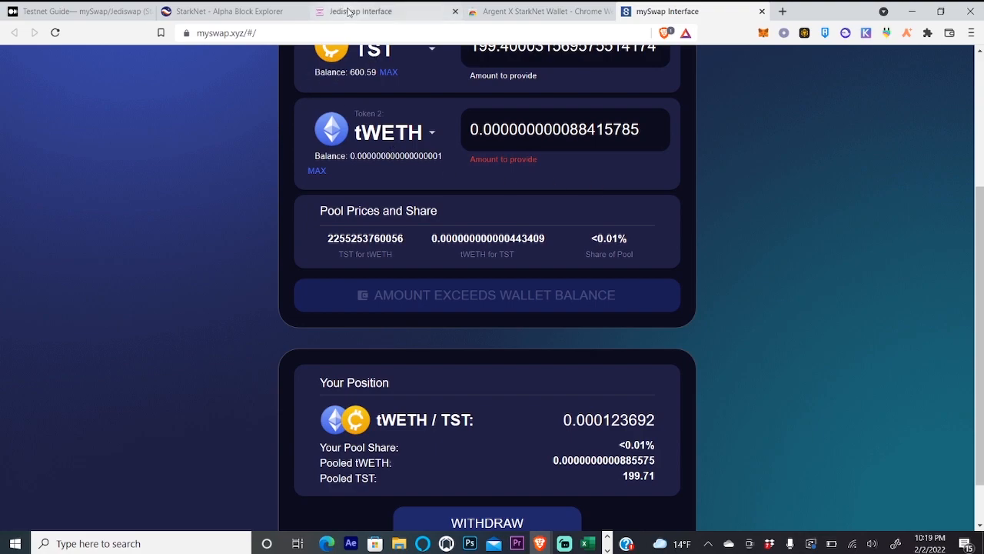
click(384, 11)
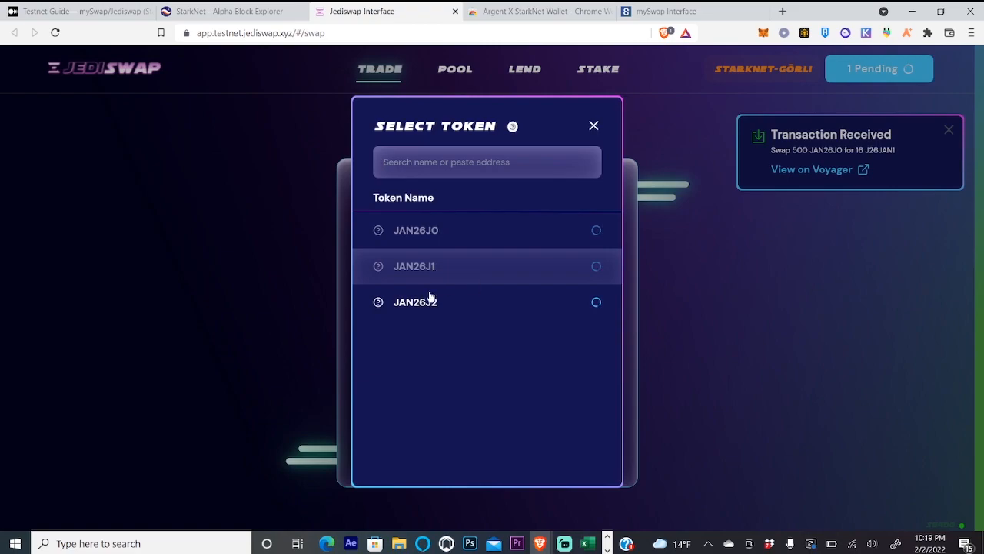
Quote a J26JAN2 to J26JAN1 swap, cutting the amount from 500 to 10
click(414, 266)
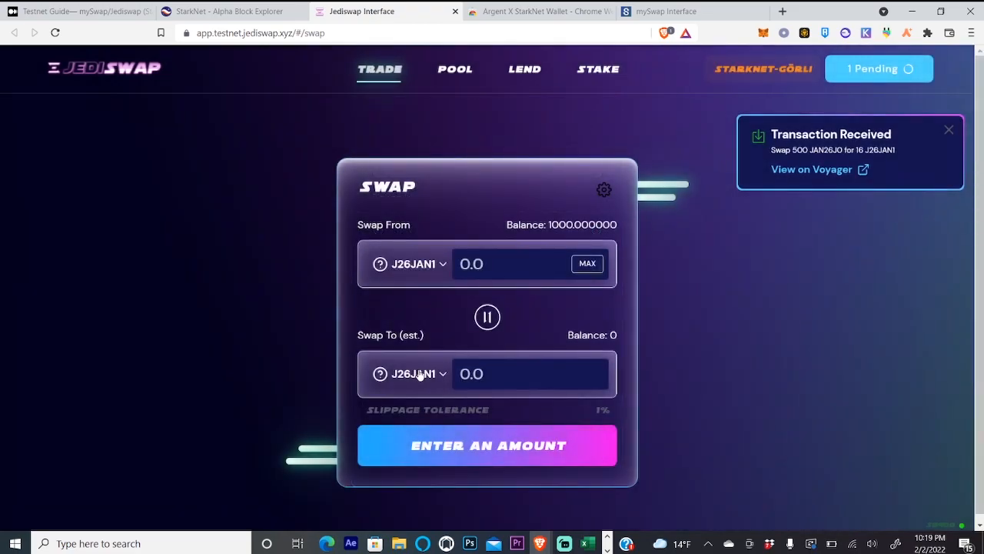
click(508, 263)
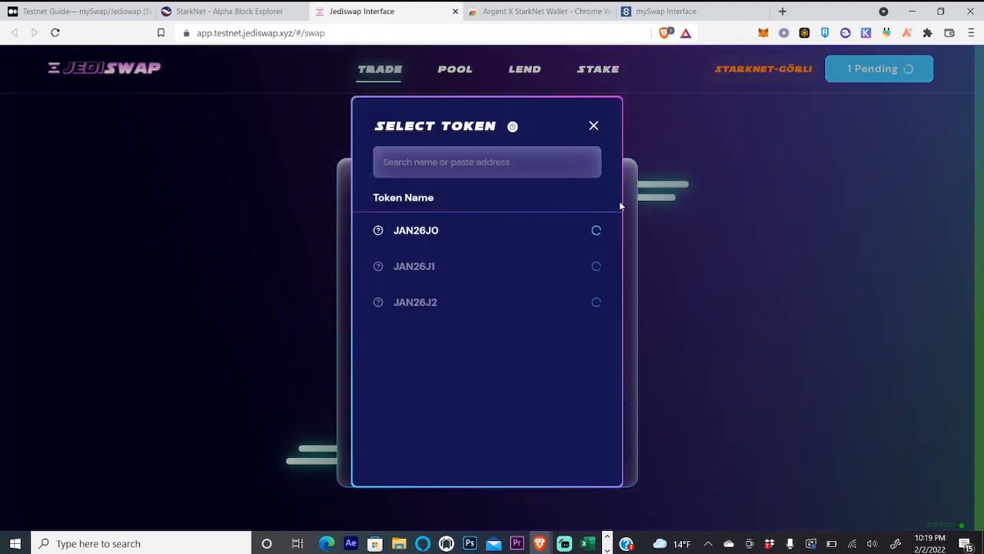
click(415, 302)
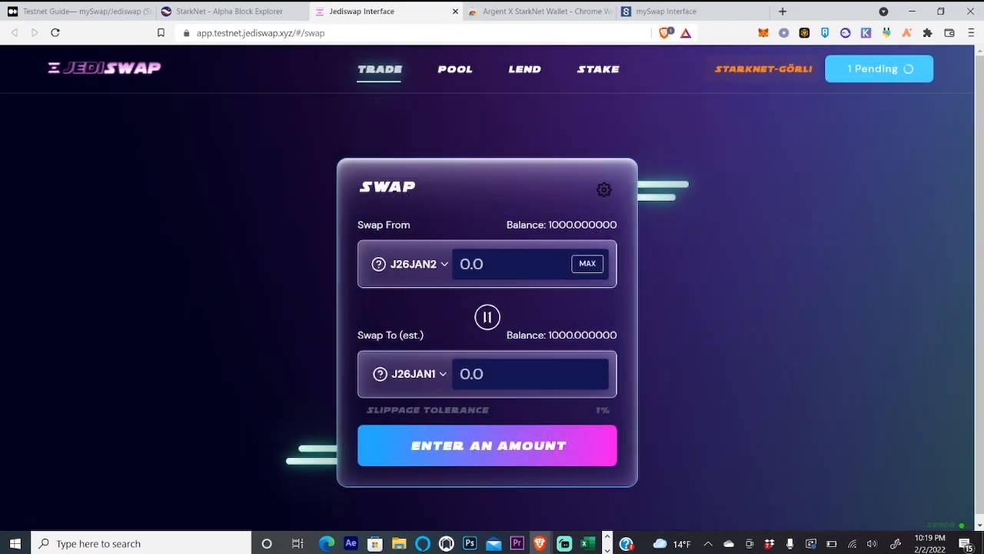
text(500)
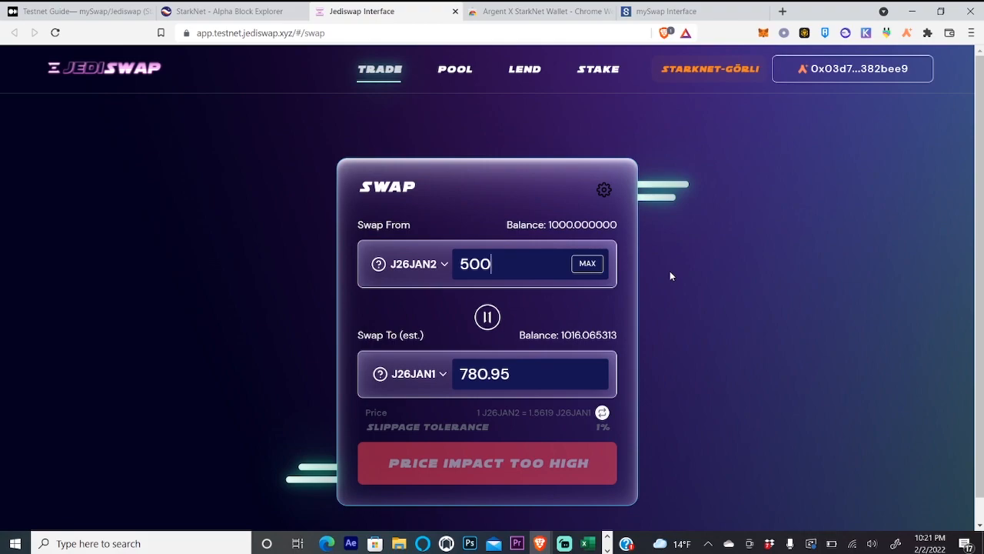
mouse_move(562, 300)
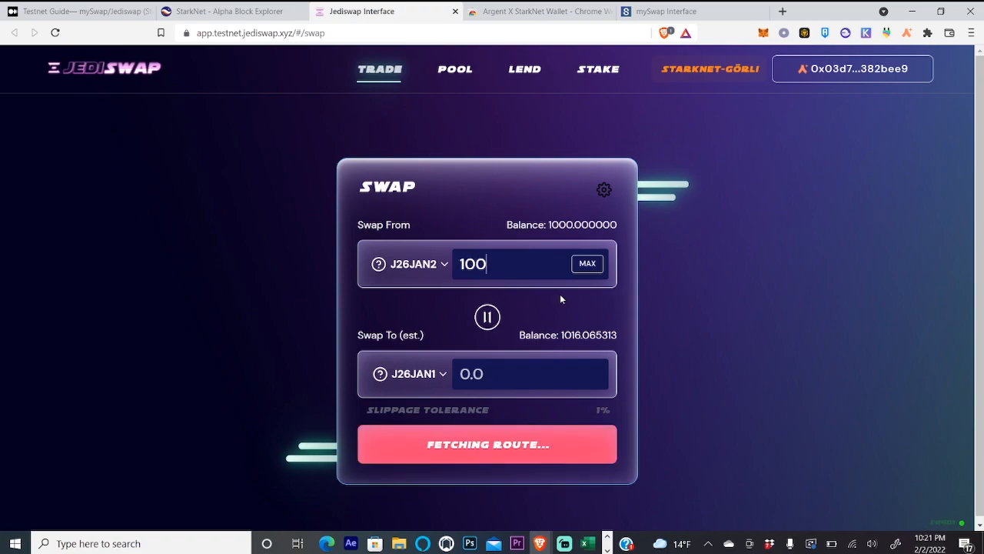
key(Backspace)
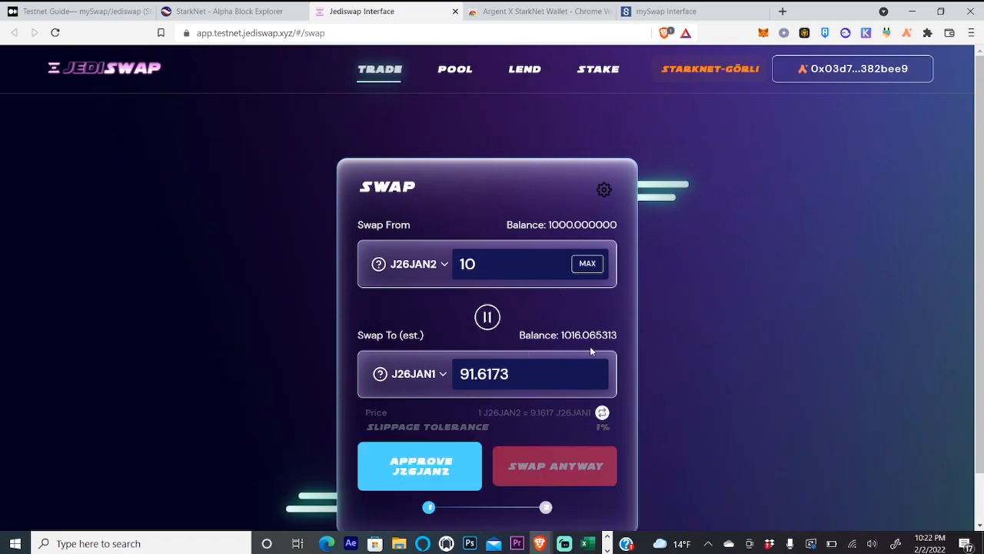
mouse_move(549, 285)
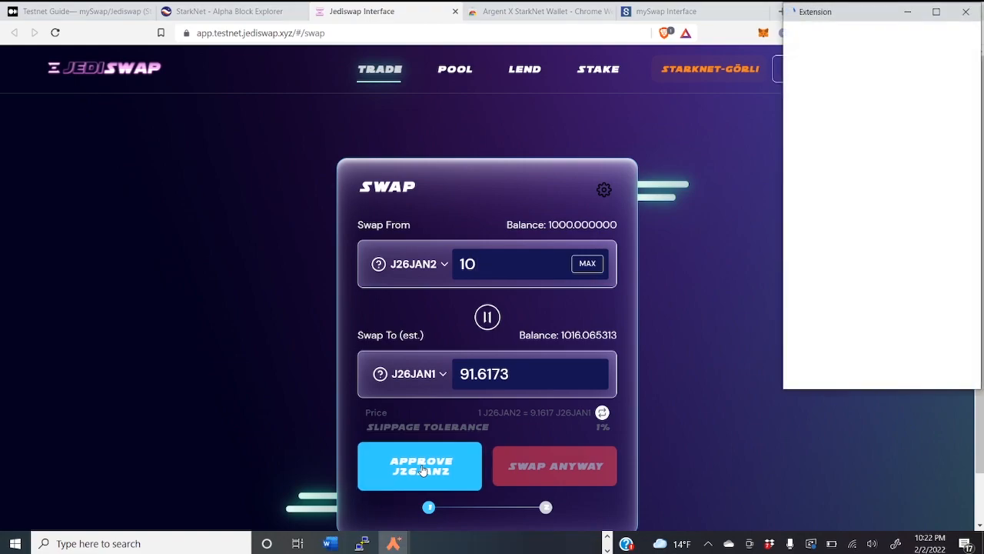
Approve J26JAN2 spending and push the 10 J26JAN2 swap through despite high price impact
click(420, 466)
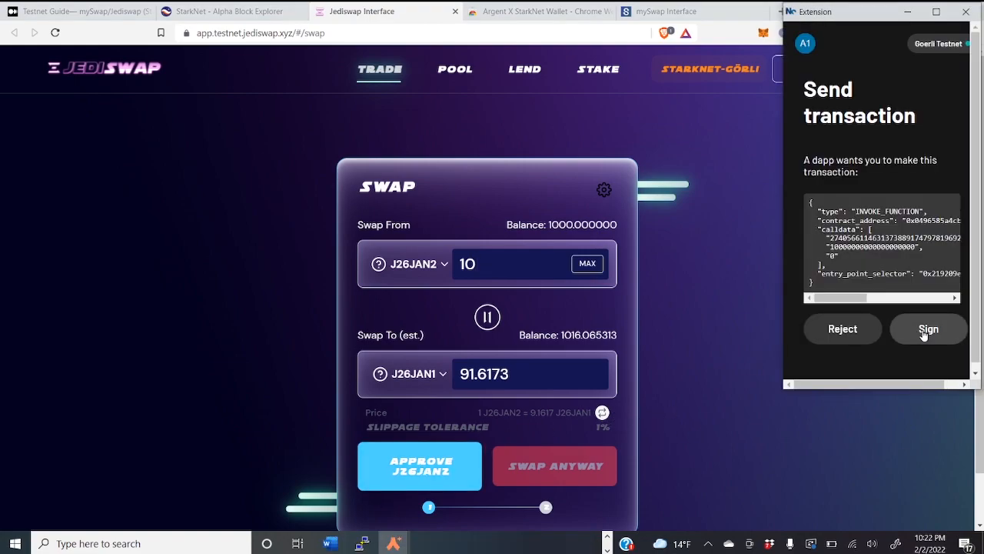
click(928, 328)
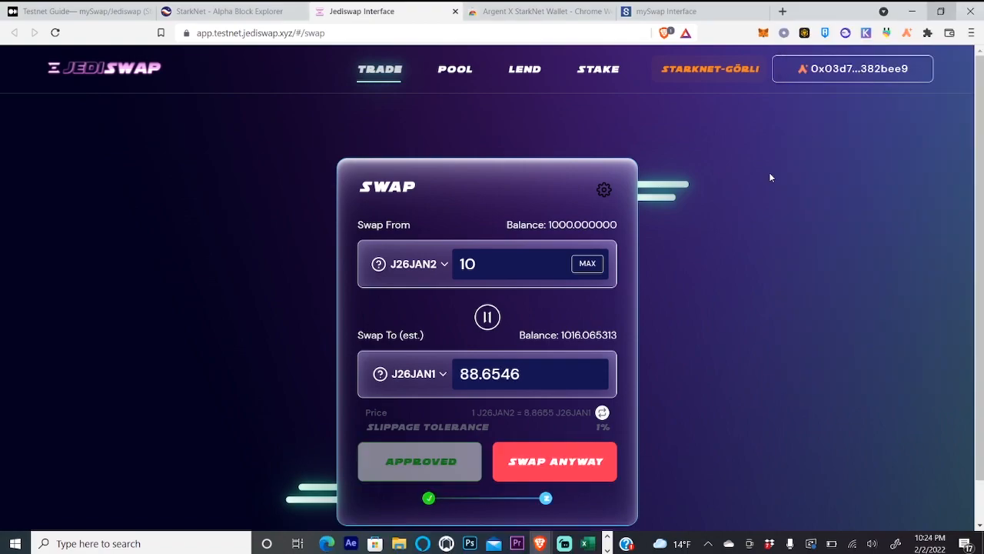
click(555, 461)
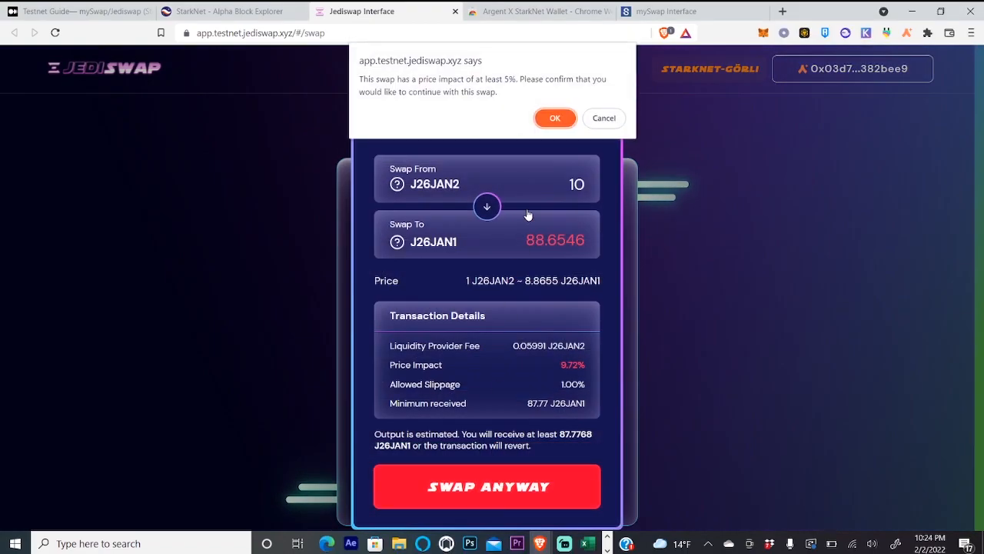
mouse_move(555, 118)
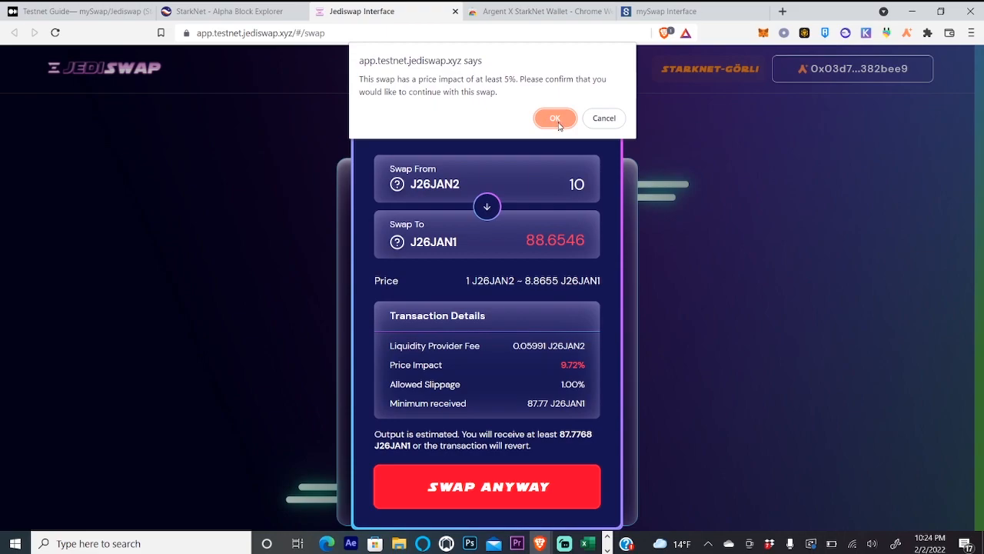
click(554, 118)
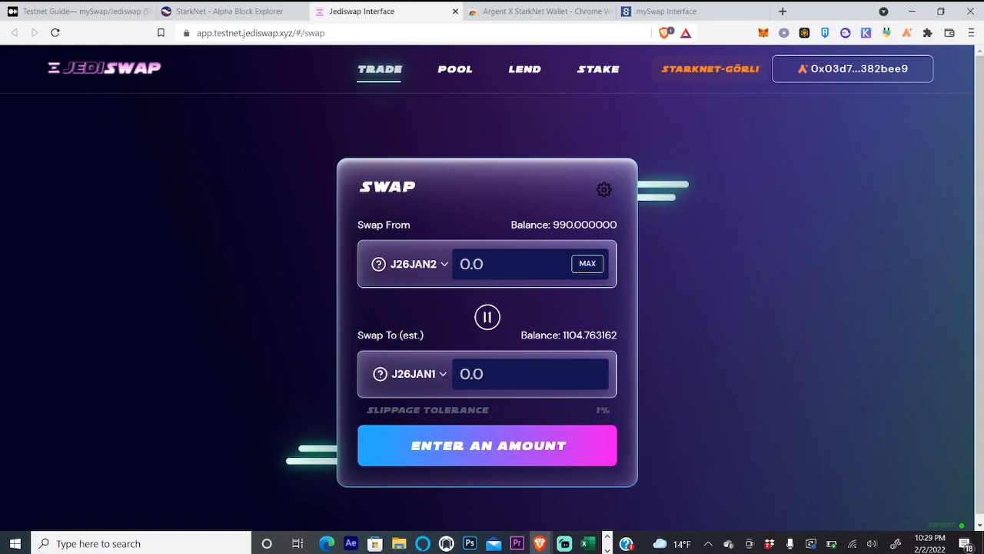
mouse_move(787, 194)
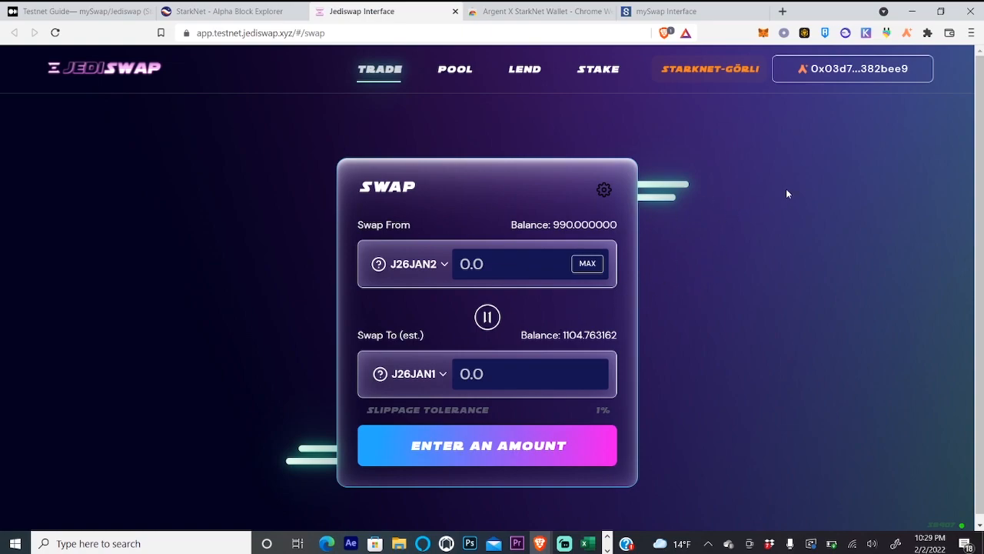
mouse_move(683, 291)
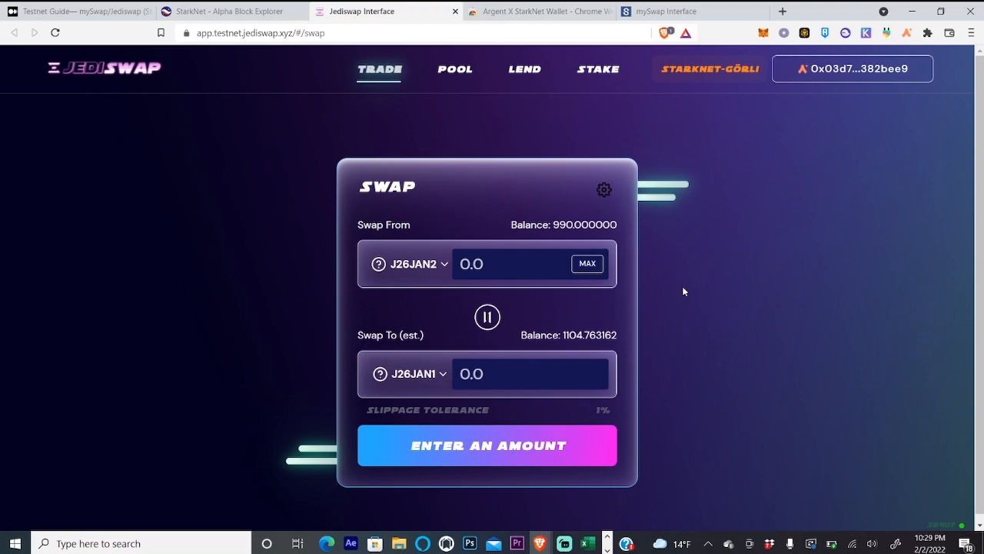
mouse_move(663, 124)
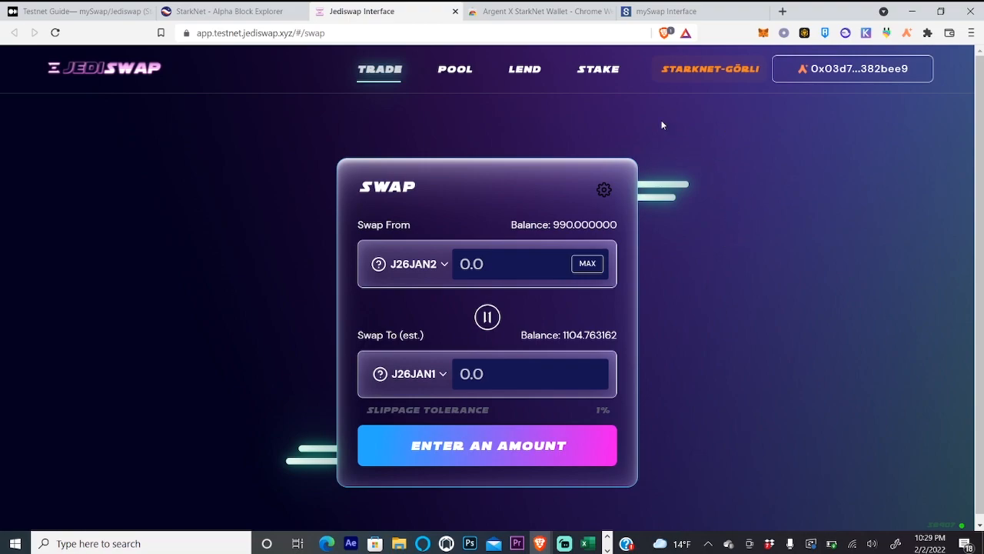
Glance at the mySwap page, then switch to the testnet guide article
click(661, 11)
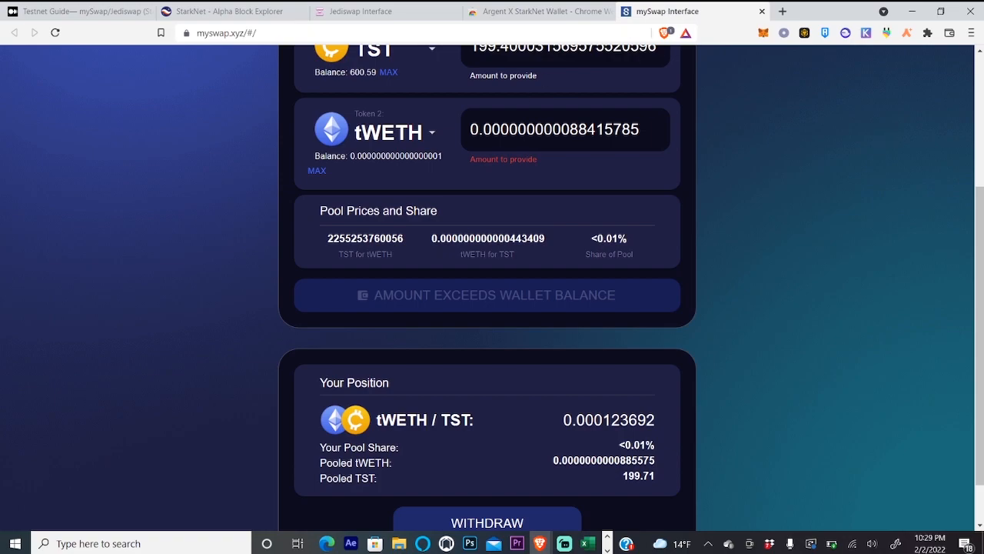
scroll(up, 3)
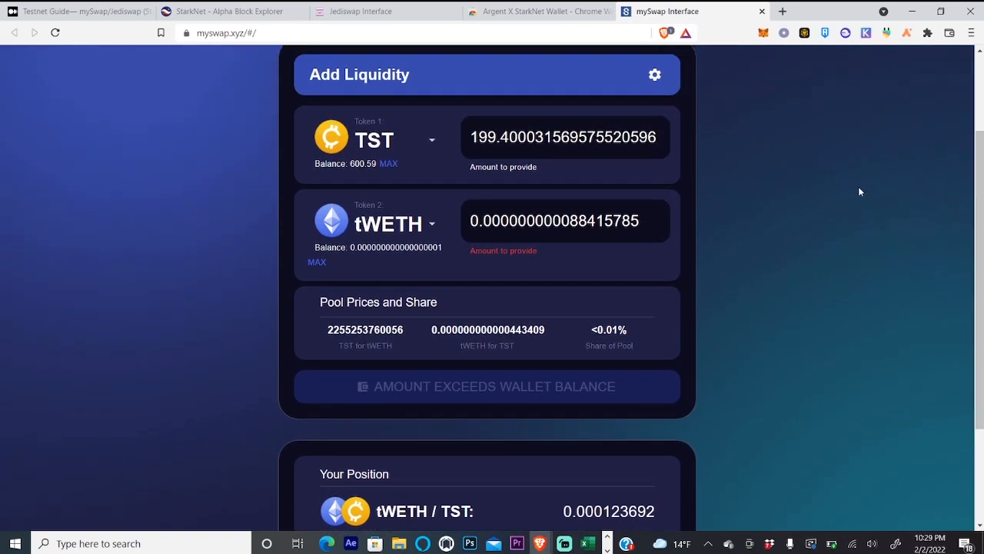
click(77, 11)
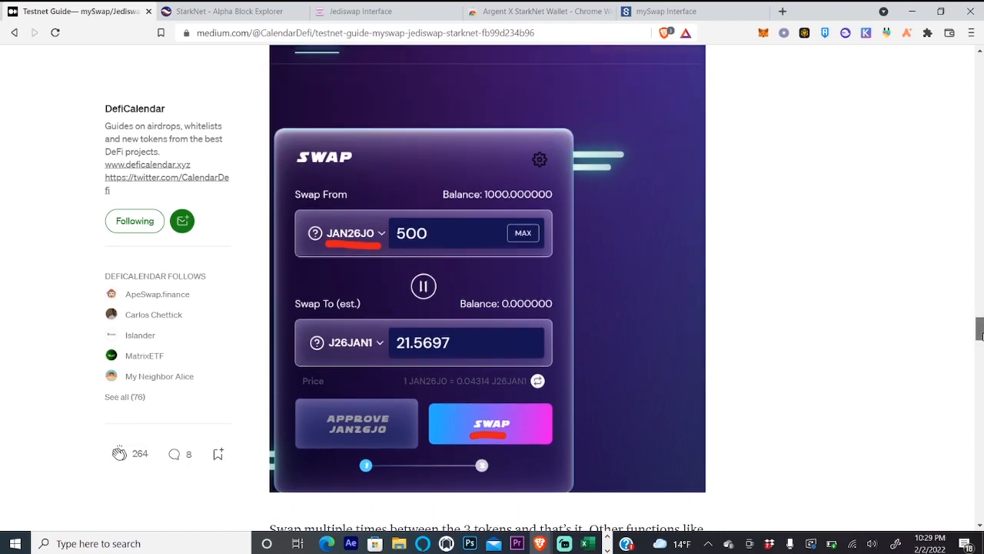
Scroll the Medium guide back up to its title and StarkNet introduction
scroll(up, 3)
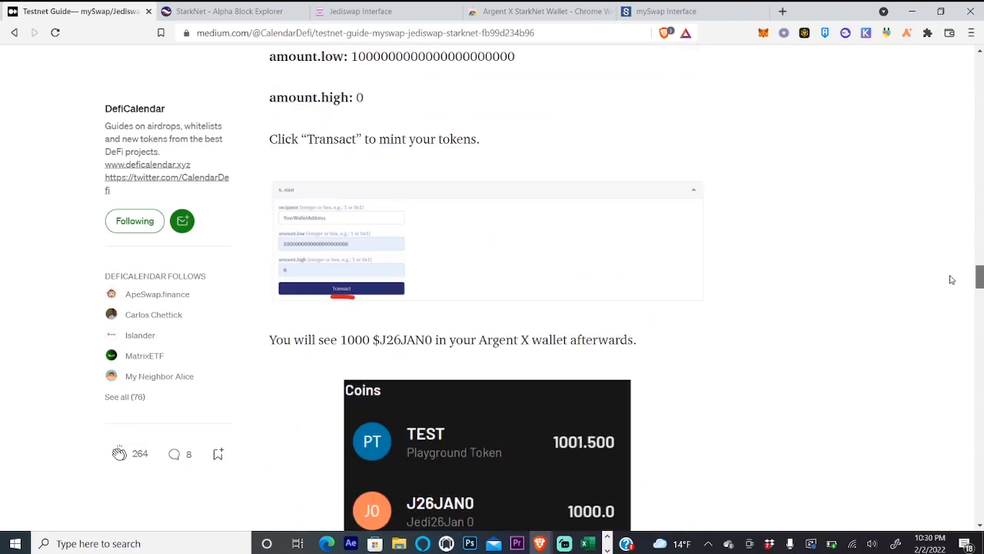
scroll(down, 3)
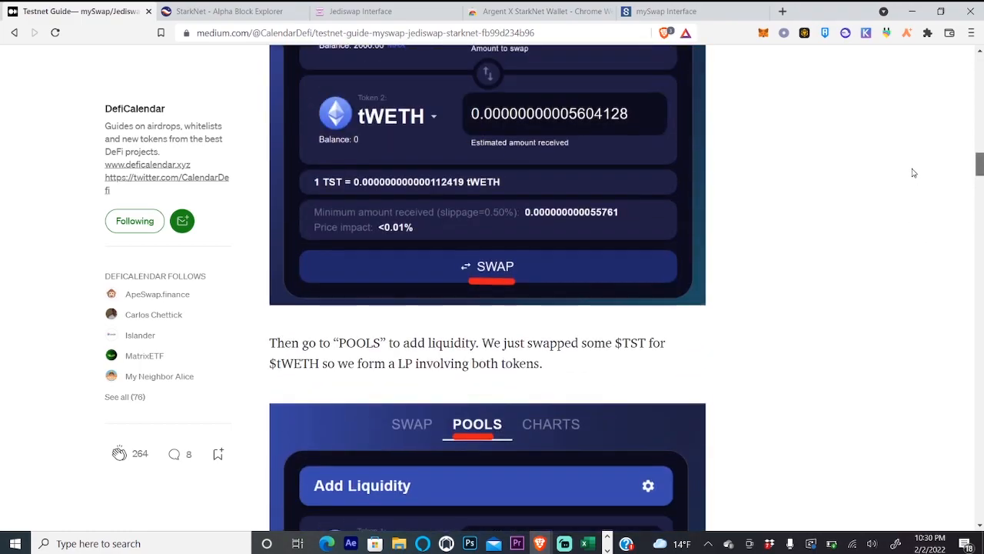
scroll(up, 3)
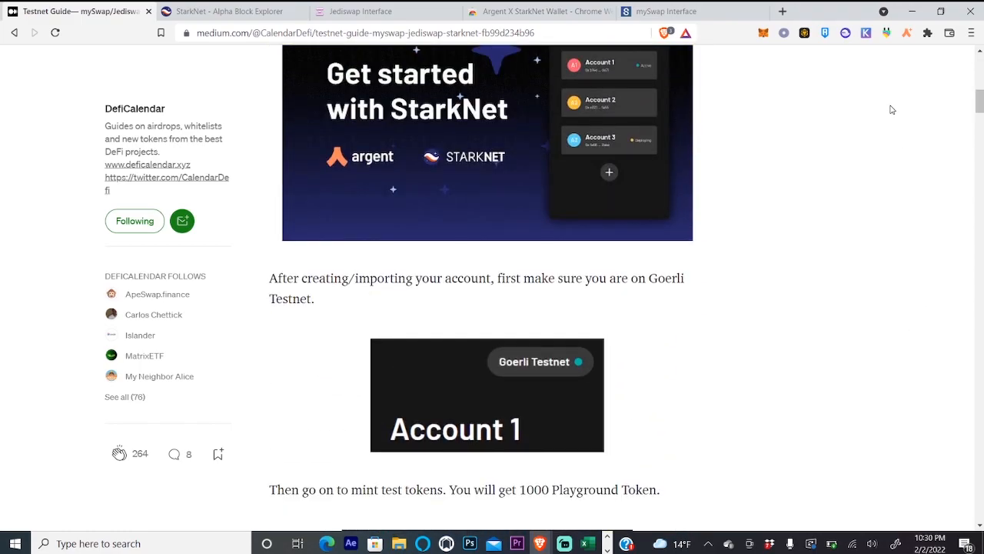
mouse_move(977, 102)
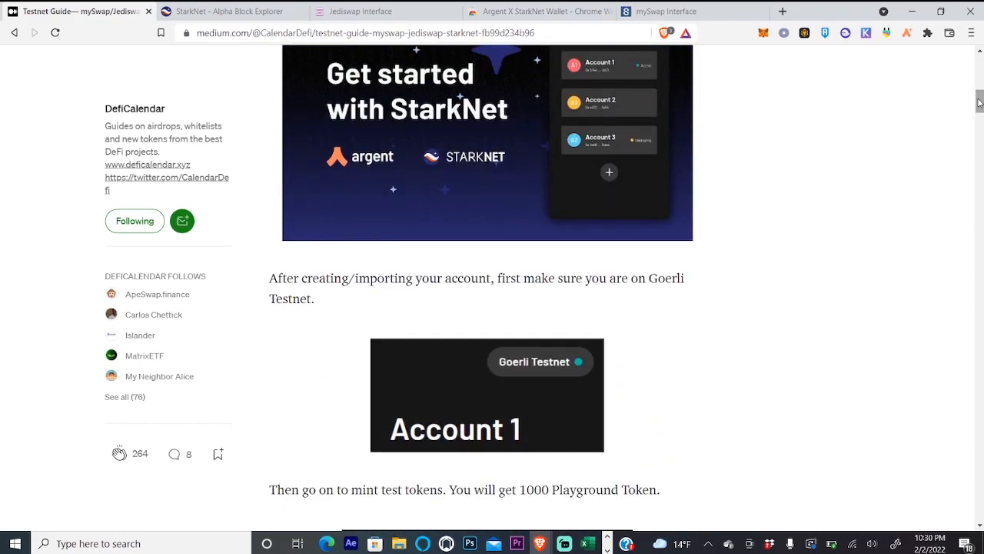
scroll(up, 3)
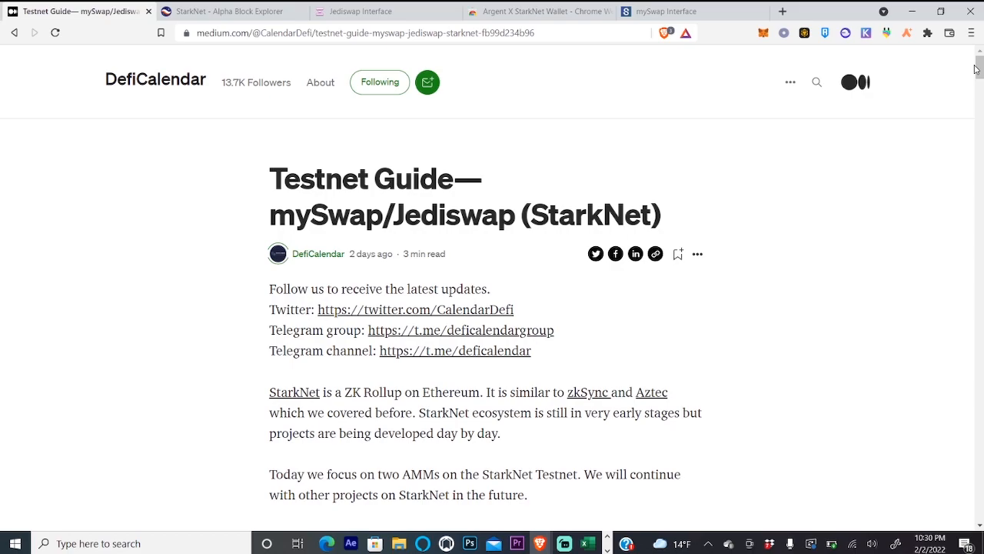
mouse_move(658, 139)
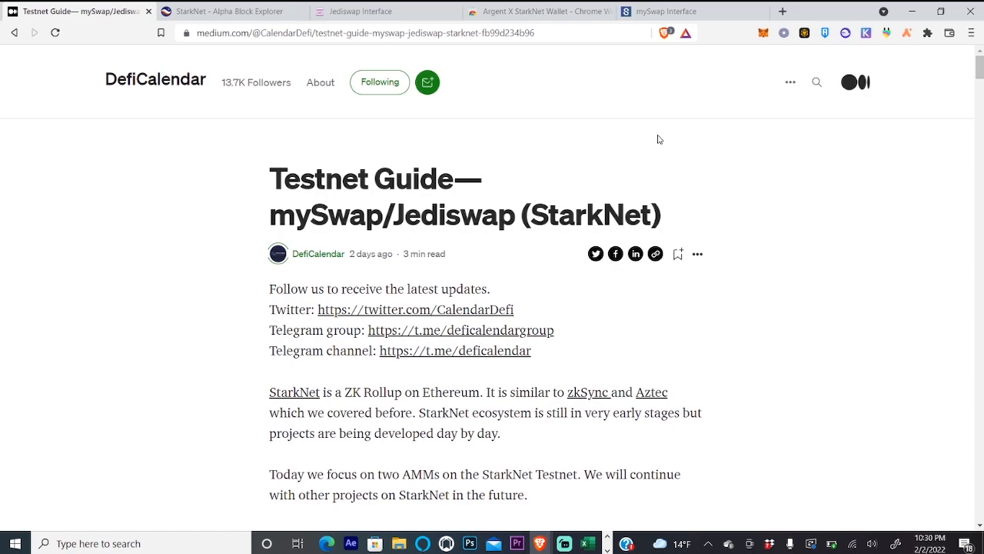
Return to mySwap and scroll up to the TST–tWETH Add Liquidity form
click(665, 11)
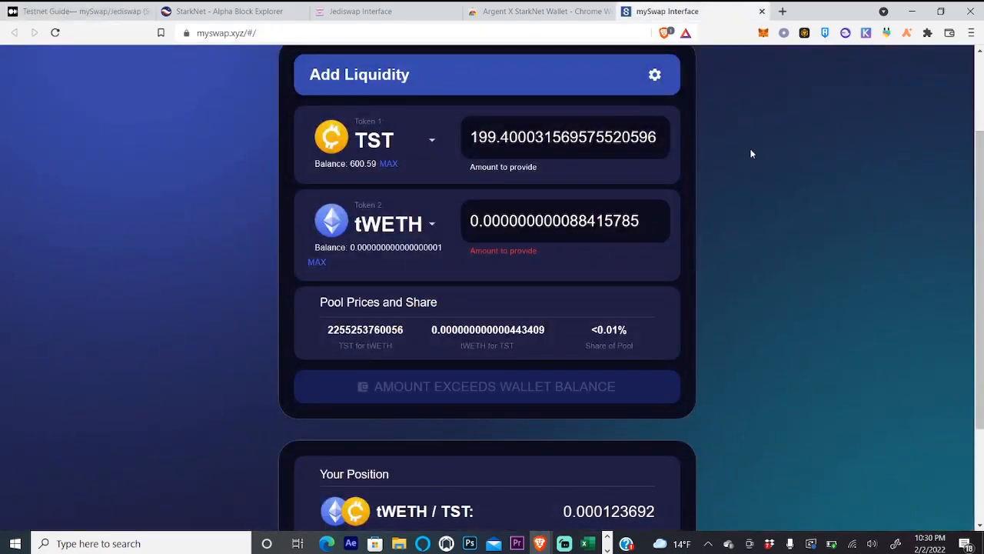
scroll(up, 3)
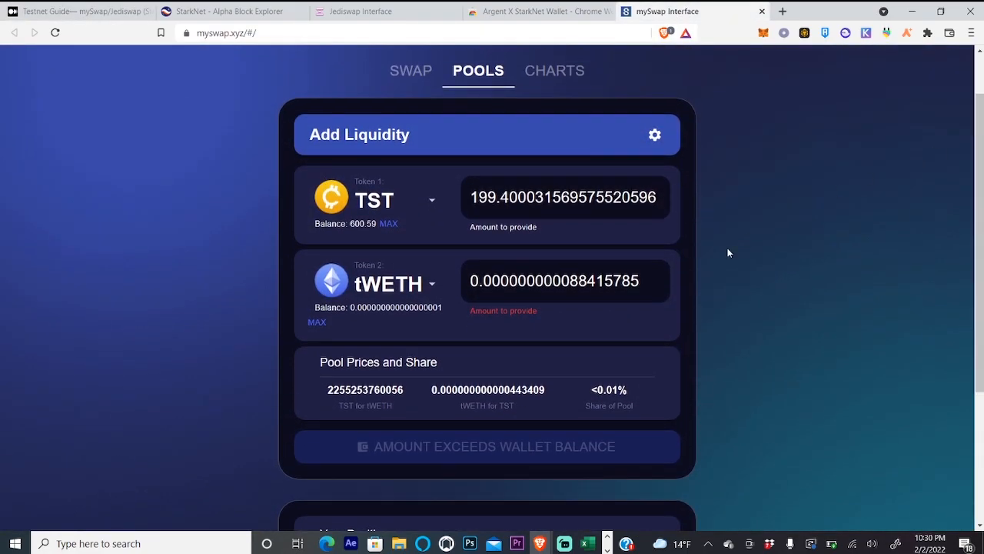
mouse_move(577, 321)
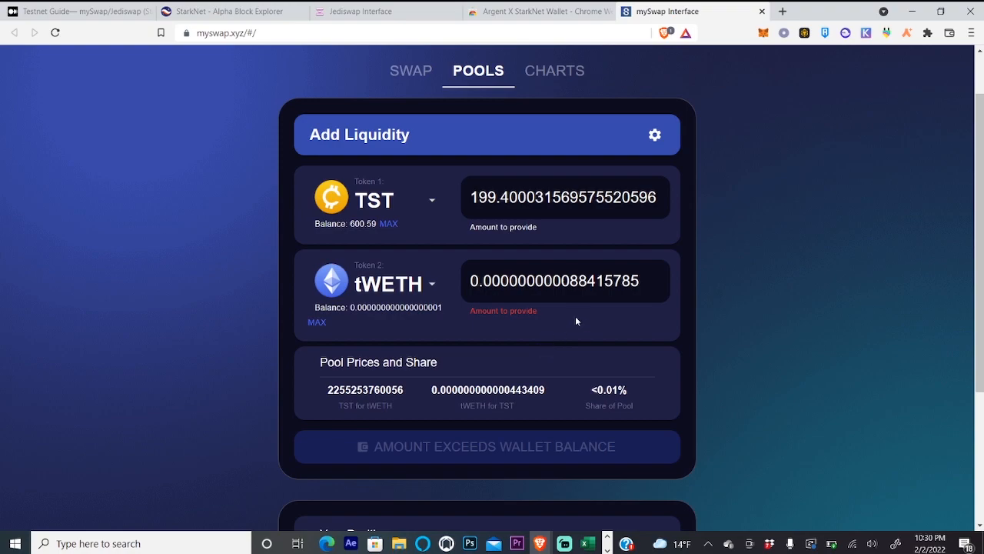
mouse_move(550, 333)
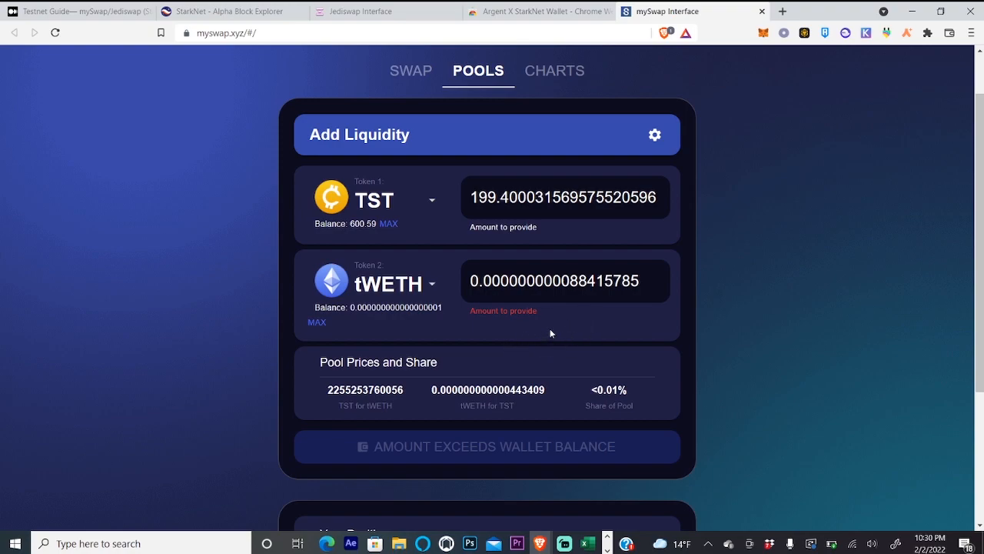
mouse_move(247, 256)
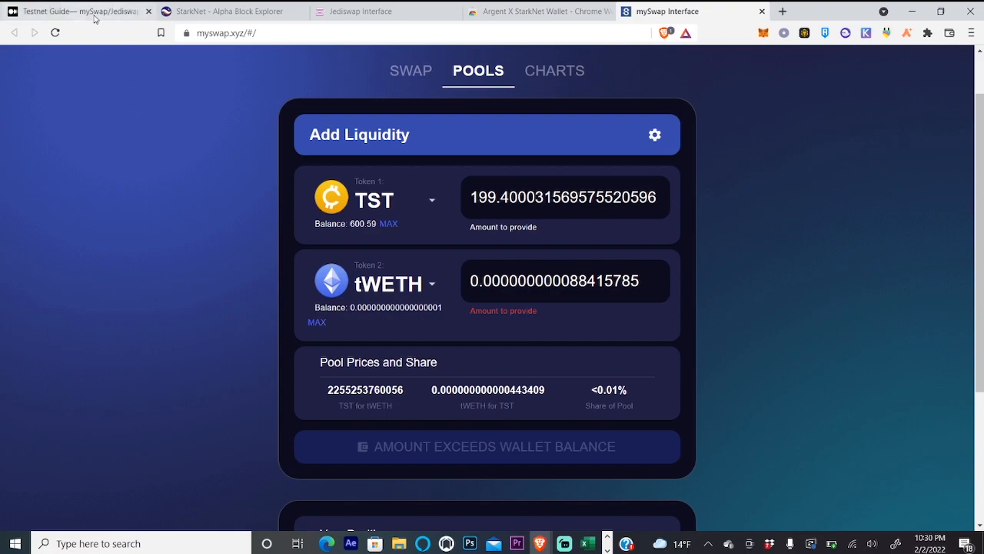
Reopen the testnet guide and scroll to the Getting Started heading
click(76, 10)
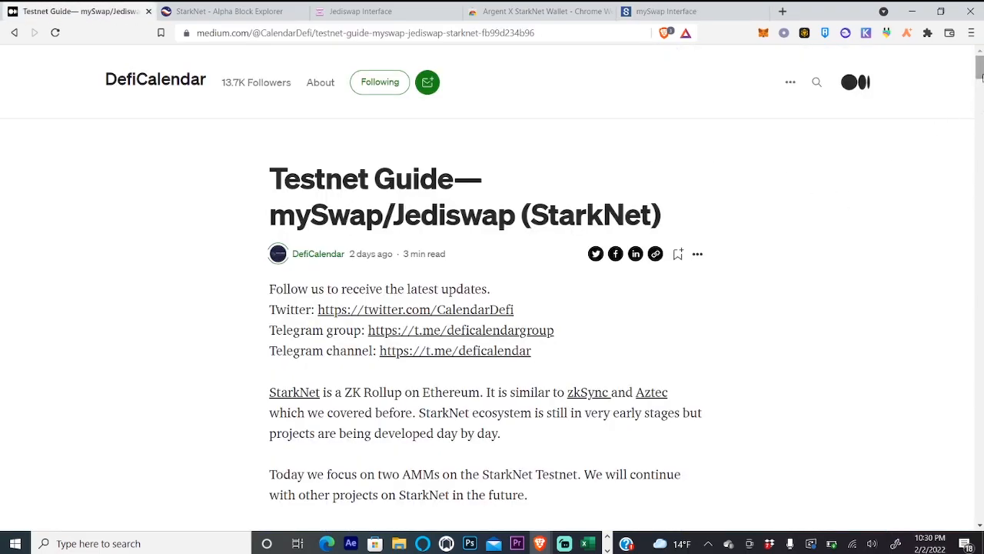
scroll(down, 3)
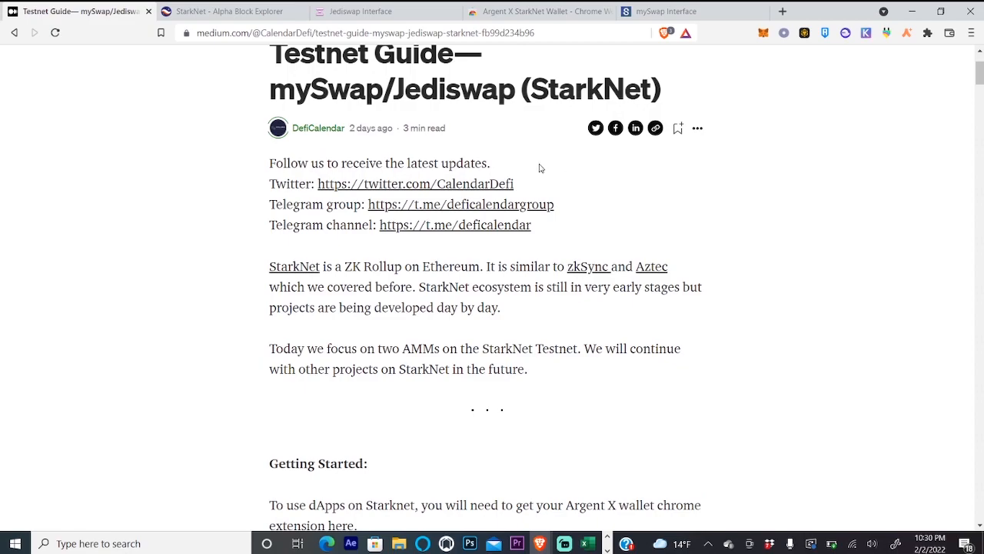
mouse_move(666, 233)
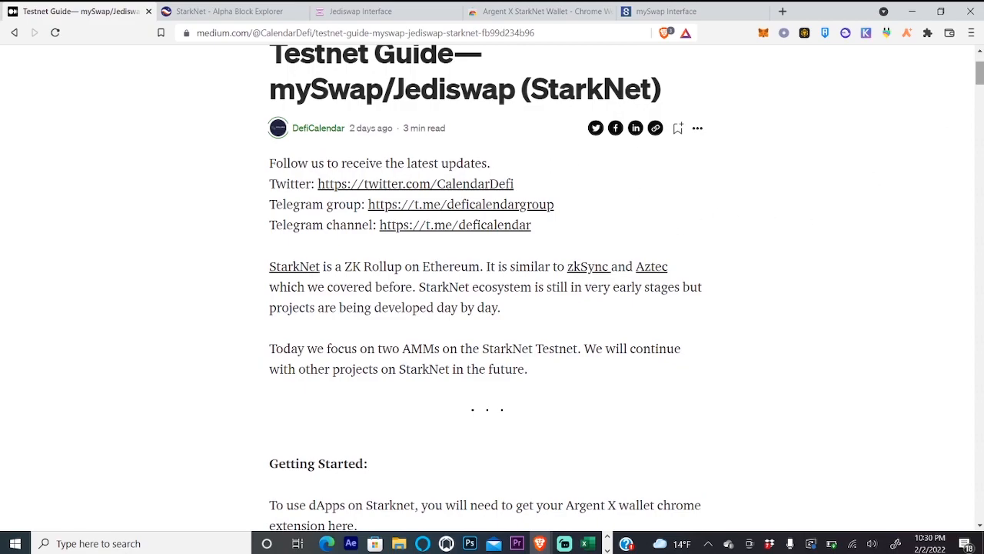
scroll(down, 3)
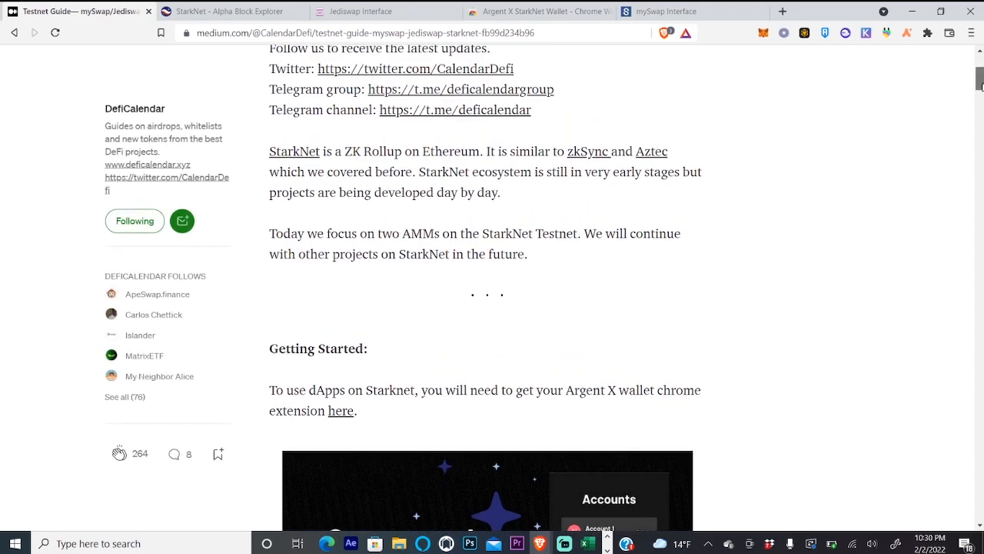
scroll(up, 3)
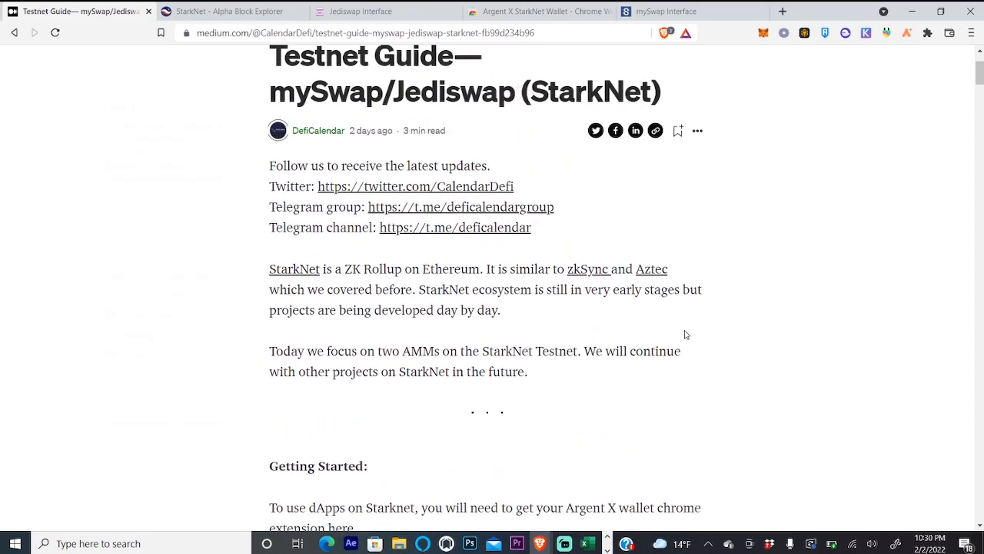
mouse_move(707, 324)
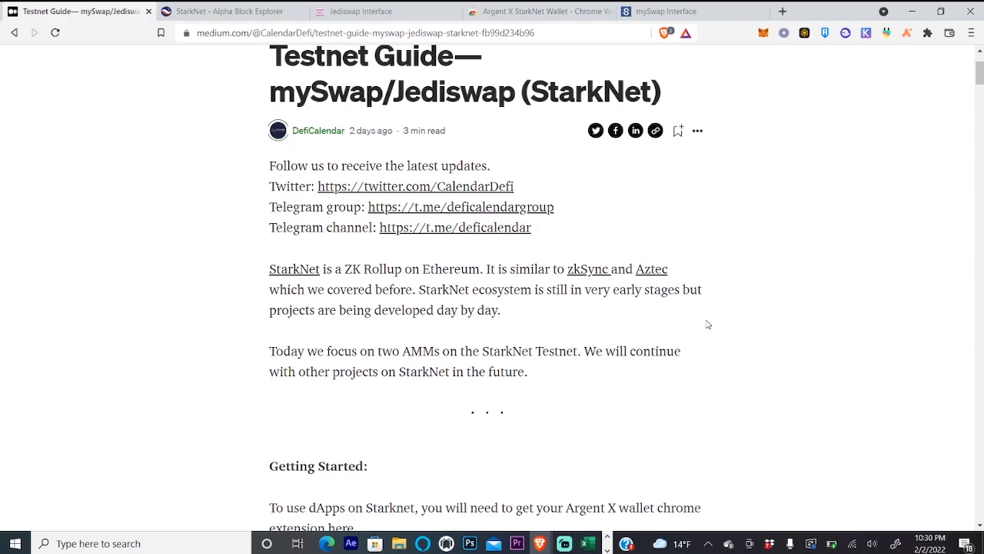